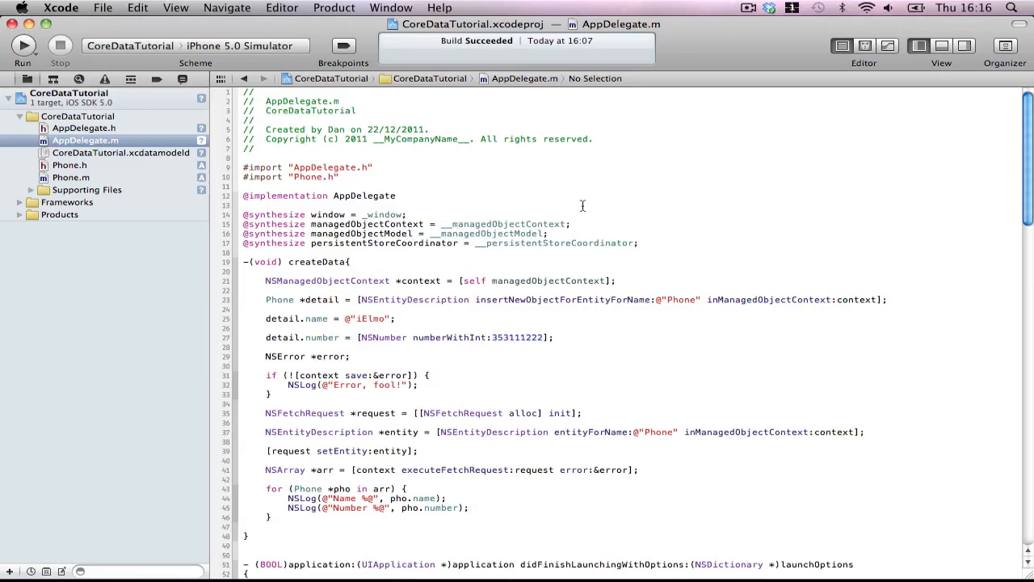
- Create a TableViewController class subclassing UITableViewController from the view controller template
{"action": "scroll", "scroll_direction": "down", "scroll_amount": 3}
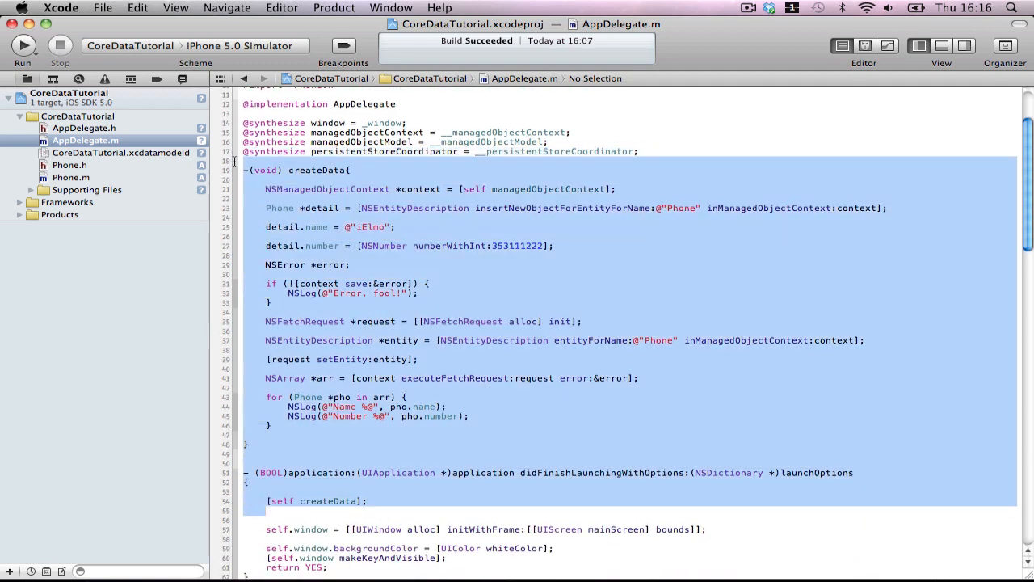
{"action": "left_click", "coordinate": [265, 180]}
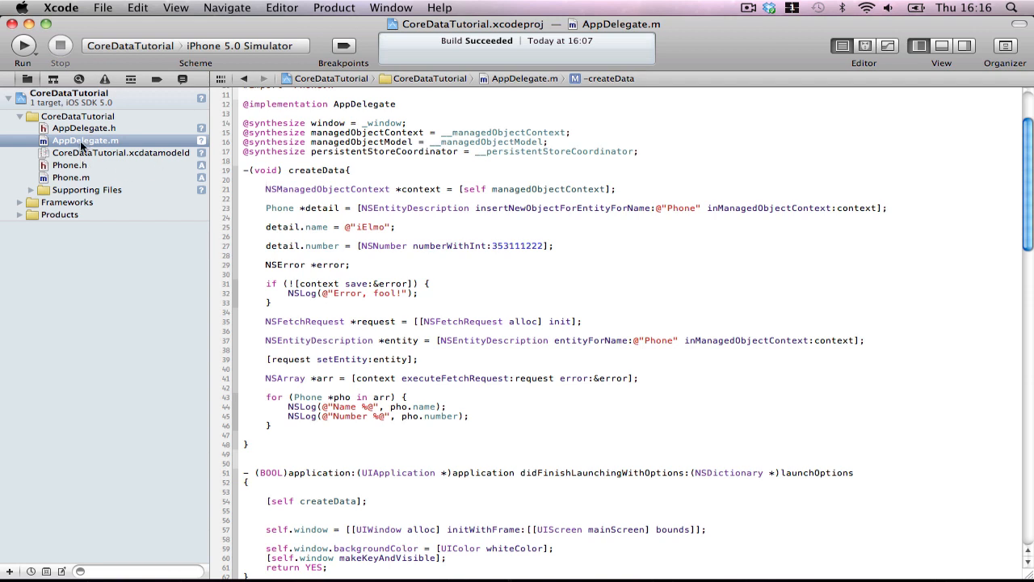
{"action": "mouse_move", "coordinate": [99, 153]}
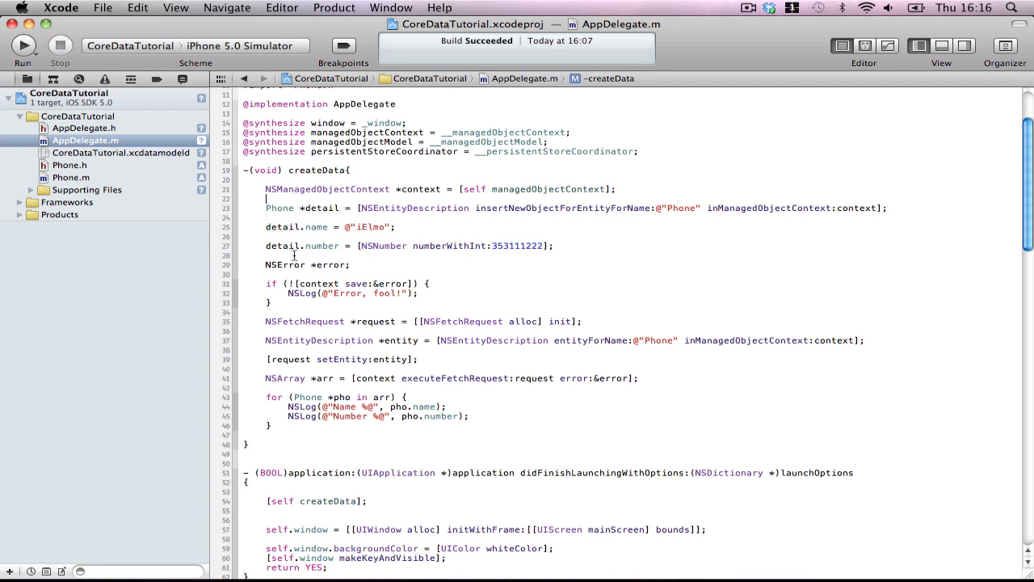
{"action": "mouse_move", "coordinate": [577, 303]}
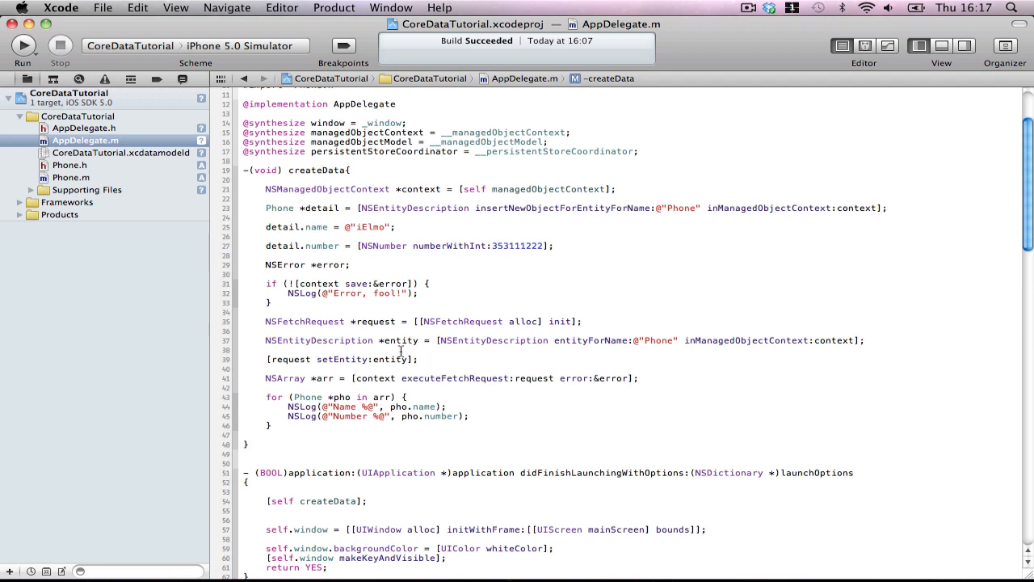
{"action": "left_click", "coordinate": [267, 331]}
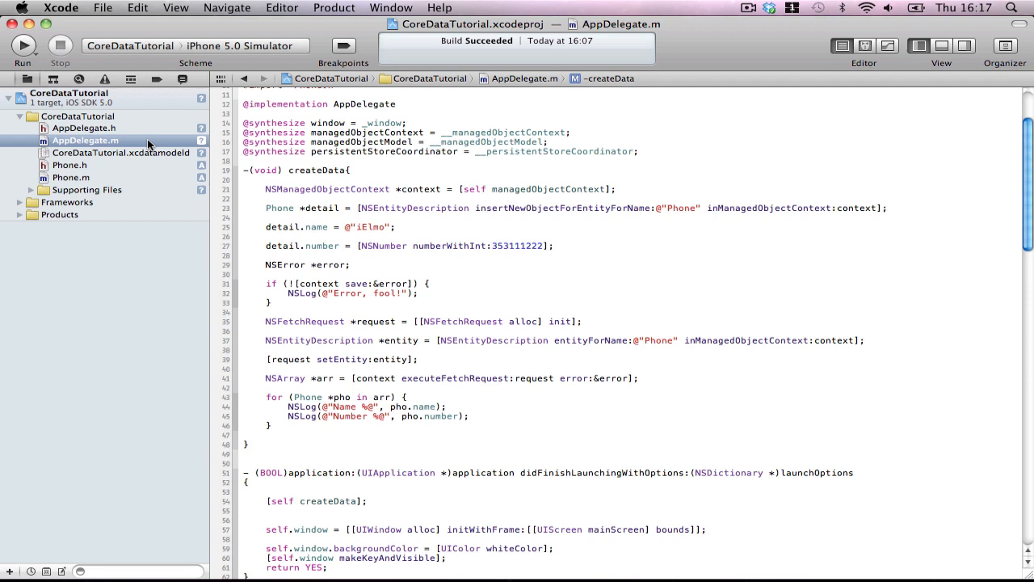
{"action": "right_click", "coordinate": [85, 139]}
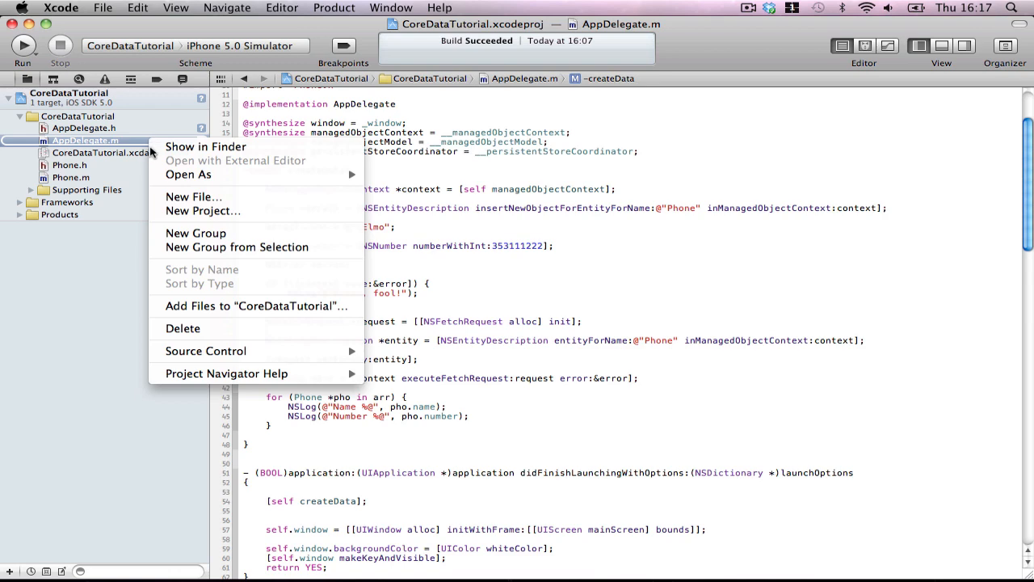
{"action": "left_click", "coordinate": [194, 197]}
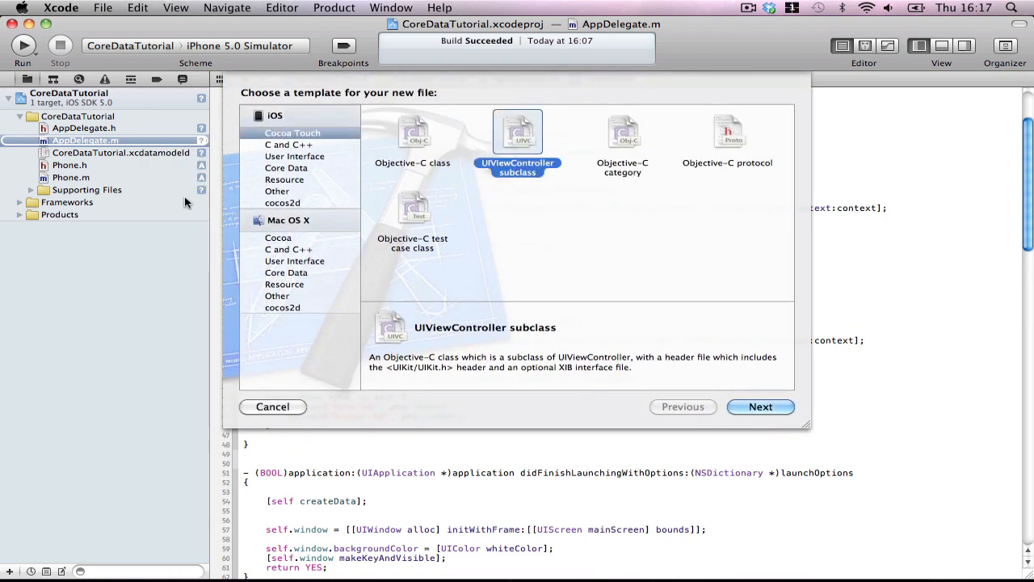
{"action": "left_click", "coordinate": [759, 406]}
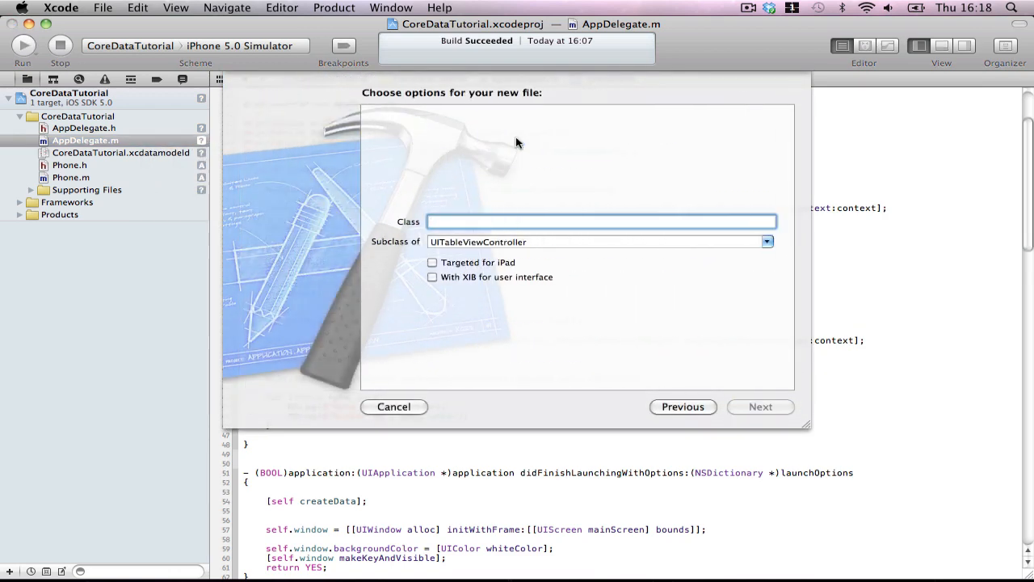
{"action": "type", "text": "Tav"}
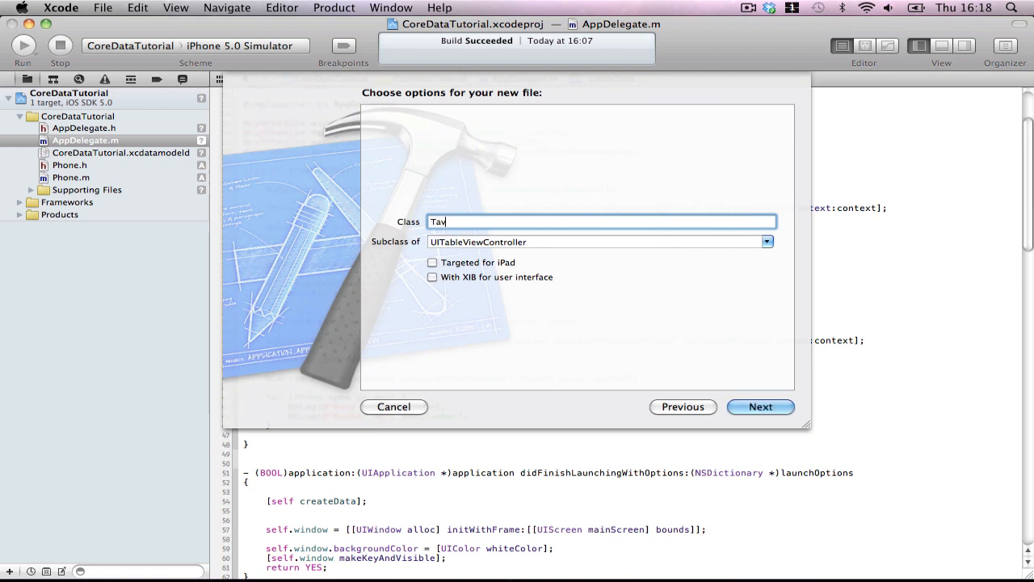
{"action": "type", "text": "Table"}
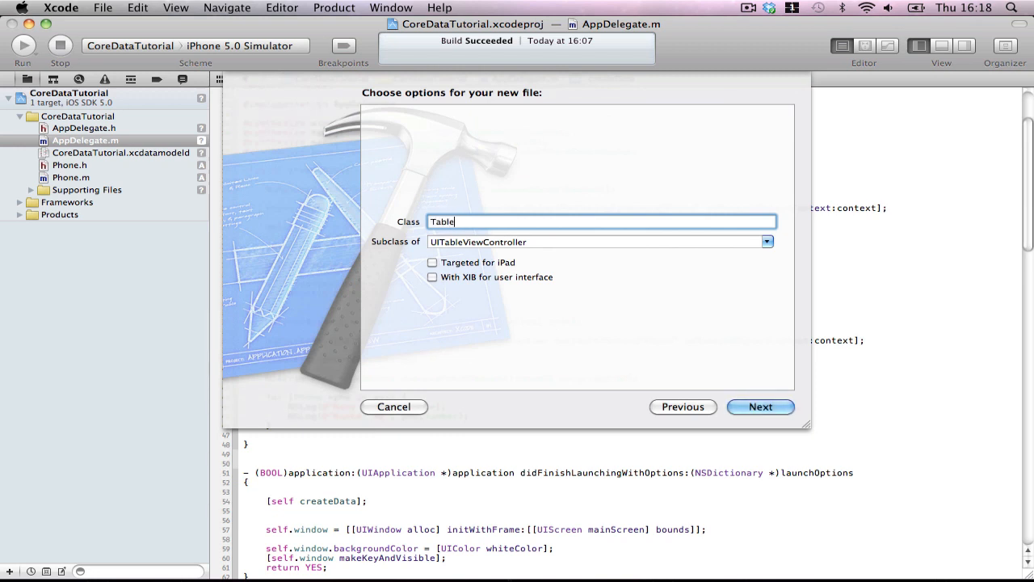
{"action": "type", "text": "ViewController"}
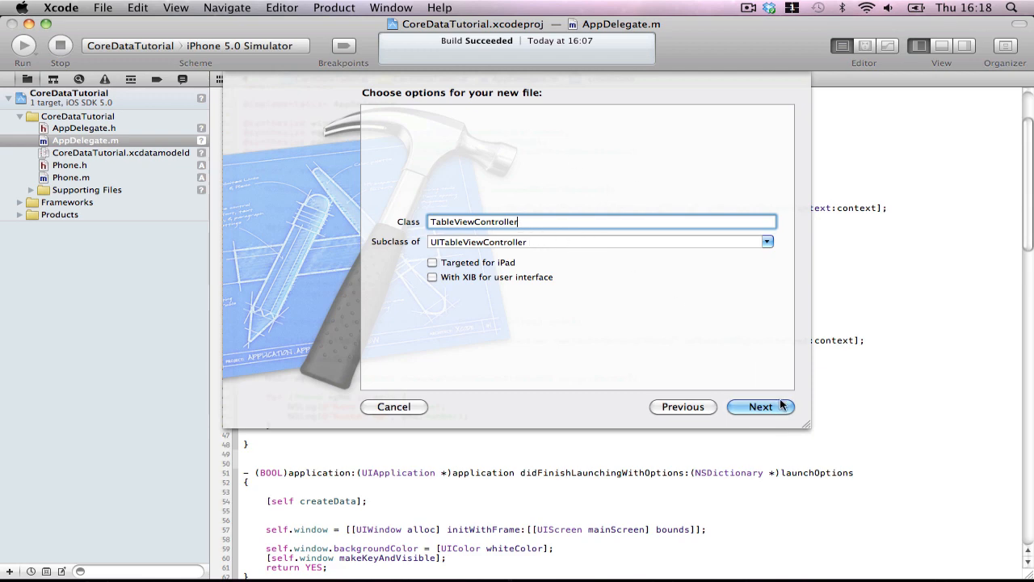
{"action": "left_click", "coordinate": [761, 406]}
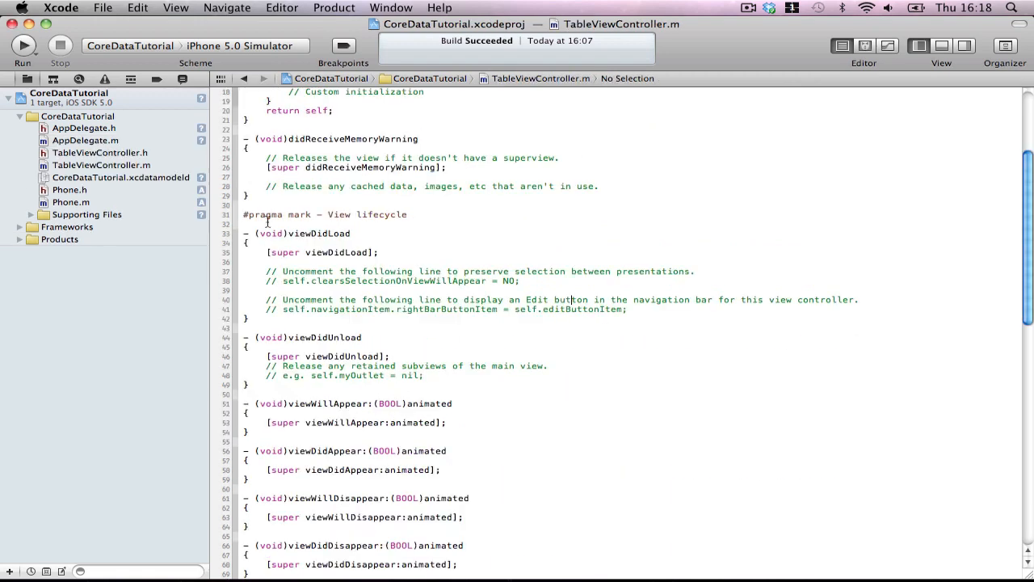
- Add #import "TableViewController.h" to AppDelegate.h, then move to AppDelegate.m
{"action": "left_click", "coordinate": [84, 128]}
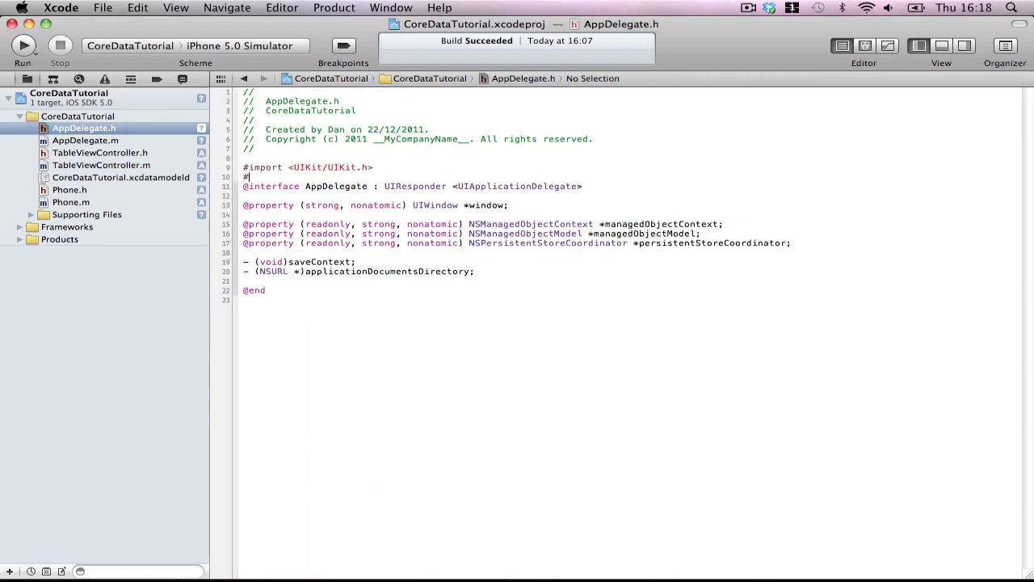
{"action": "type", "text": "#import \"TableViewController.h\""}
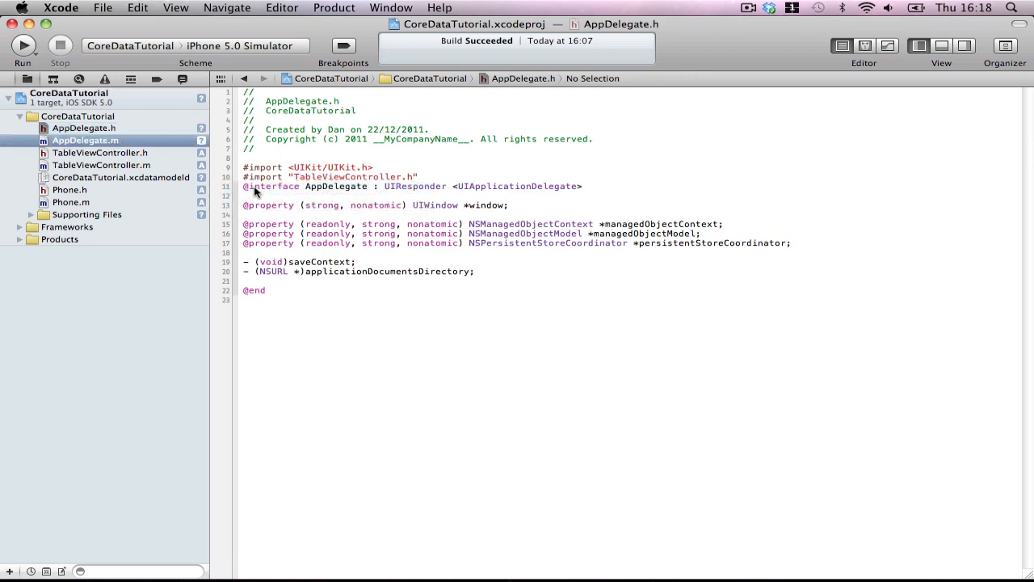
{"action": "left_click", "coordinate": [84, 139]}
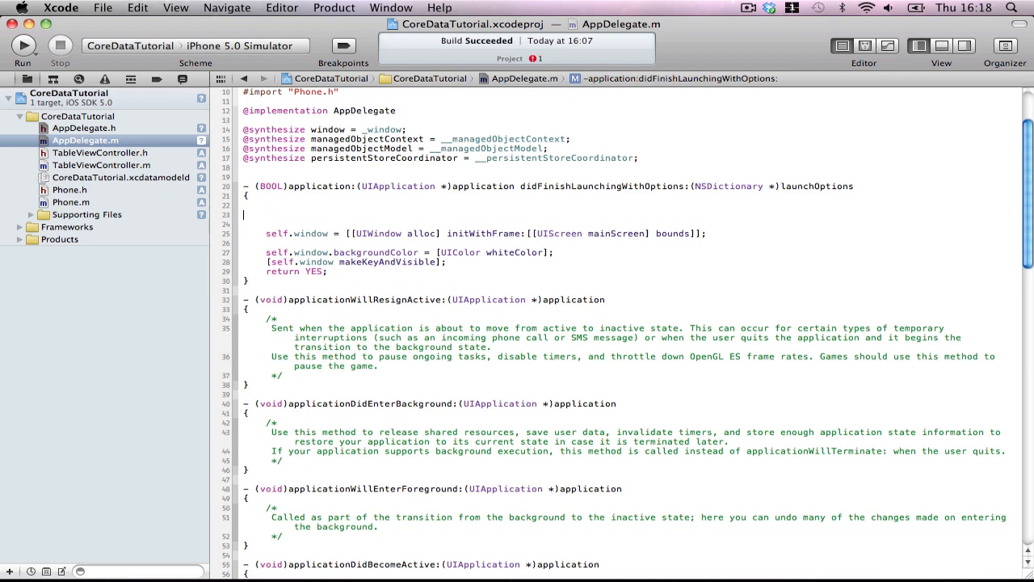
- In didFinishLaunchingWithOptions, create a TableViewController inside a navigation controller as self.window.rootViewController
{"action": "type", "text": "TableViewController"}
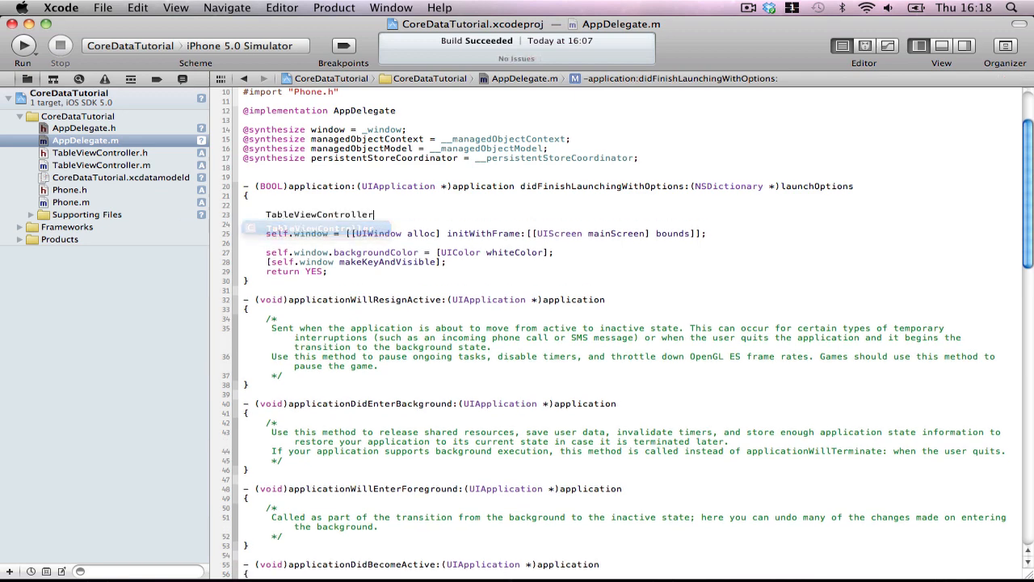
{"action": "type", "text": "*table ="}
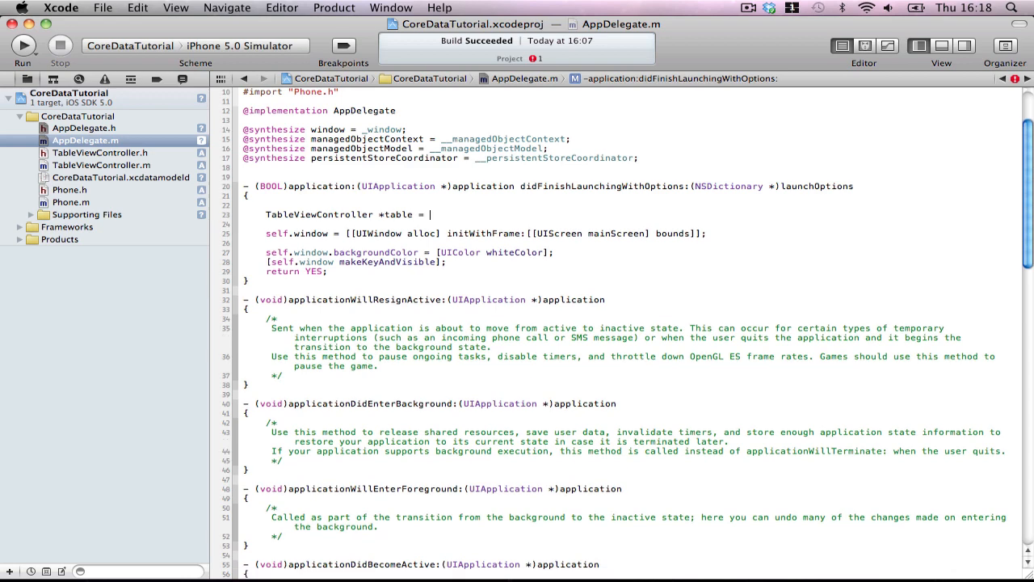
{"action": "type", "text": "[[TableViewController alloc] init];"}
{"action": "type", "text": "UINavigationController *nav = [[UINavigationController alloc] initWithRootViewController:t"}
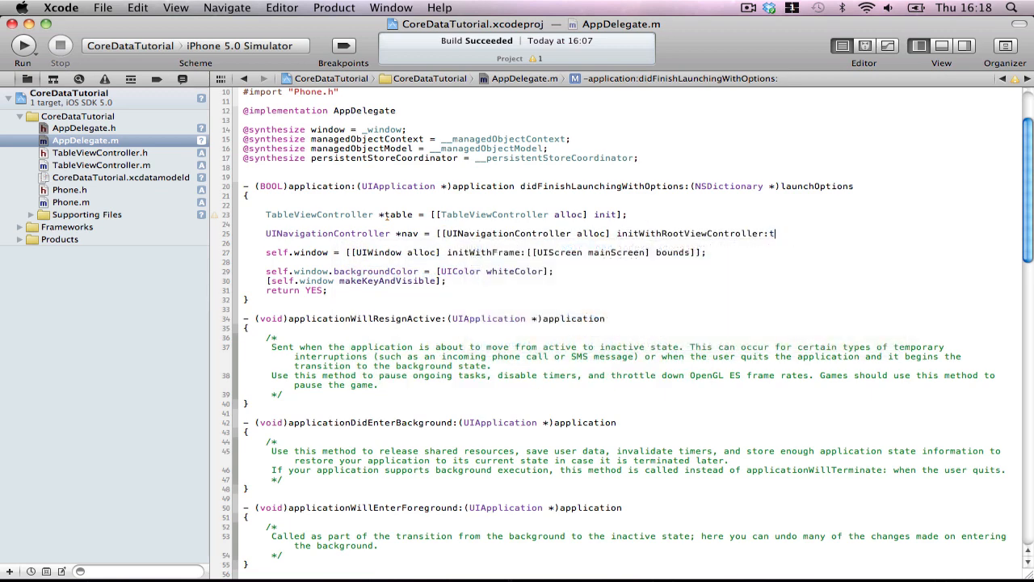
{"action": "type", "text": "able];"}
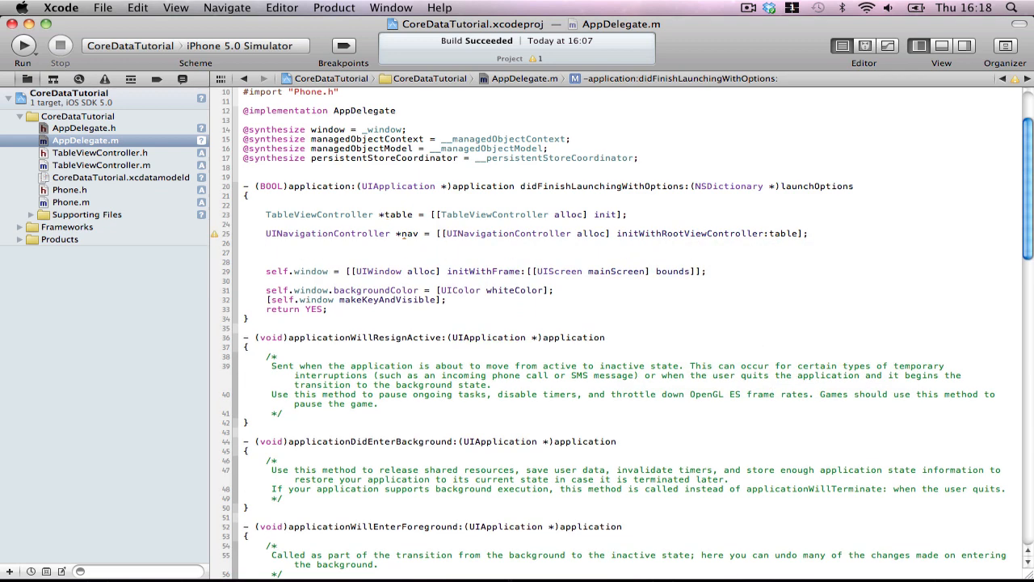
{"action": "type", "text": "["}
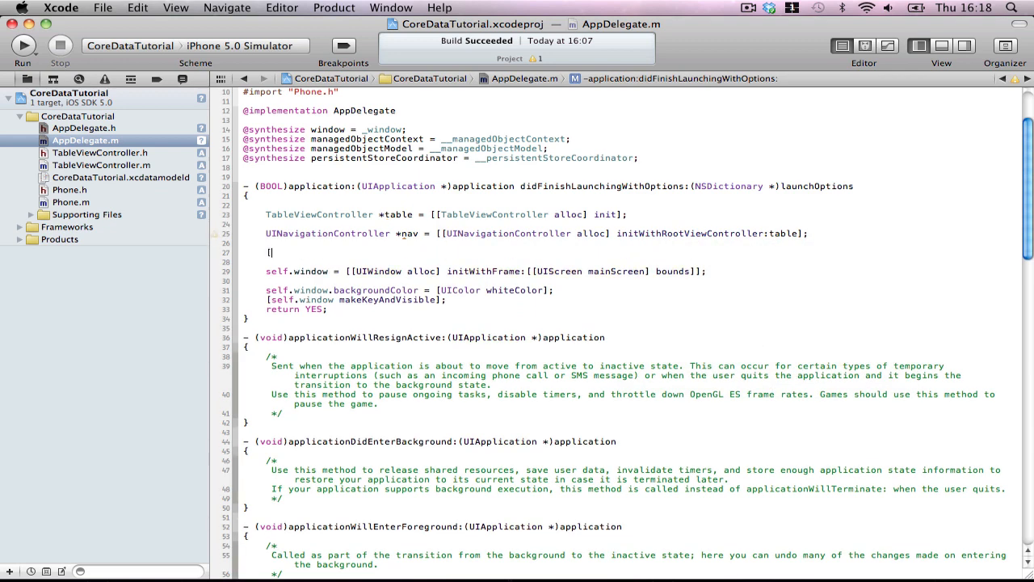
{"action": "type", "text": "self/"}
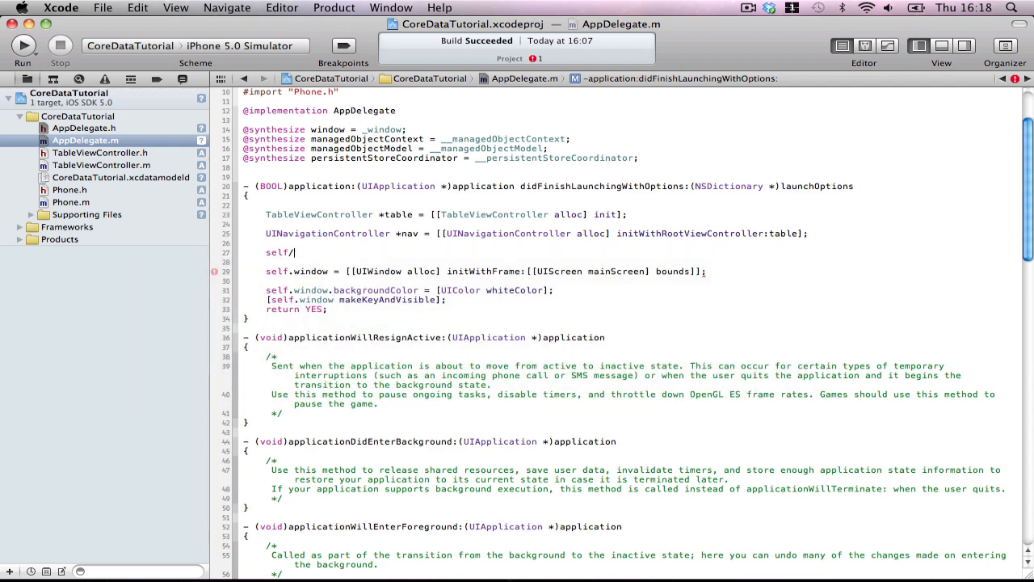
{"action": "type", "text": ".window."}
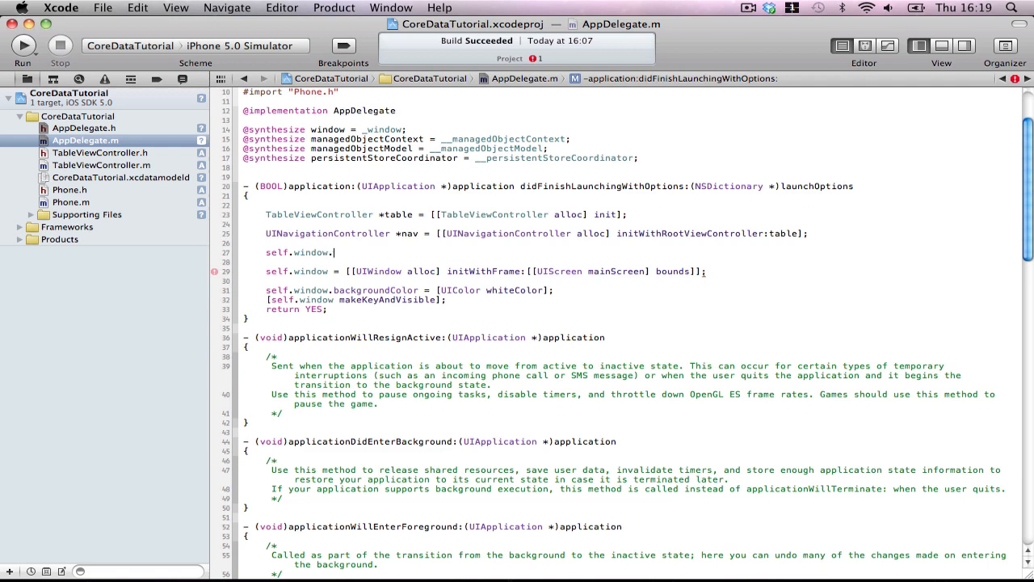
{"action": "type", "text": "rootViewController ="}
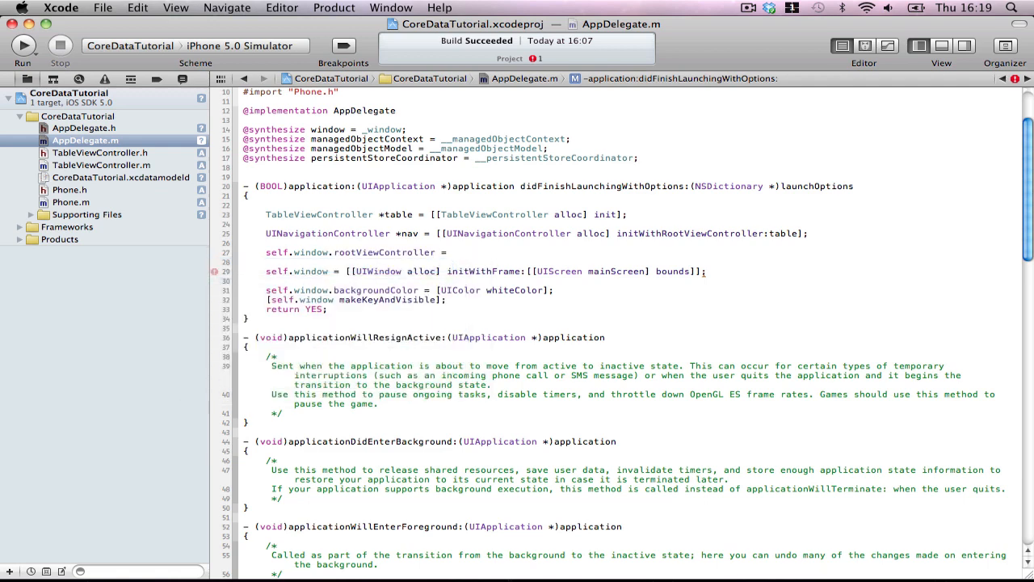
{"action": "type", "text": "[nav]"}
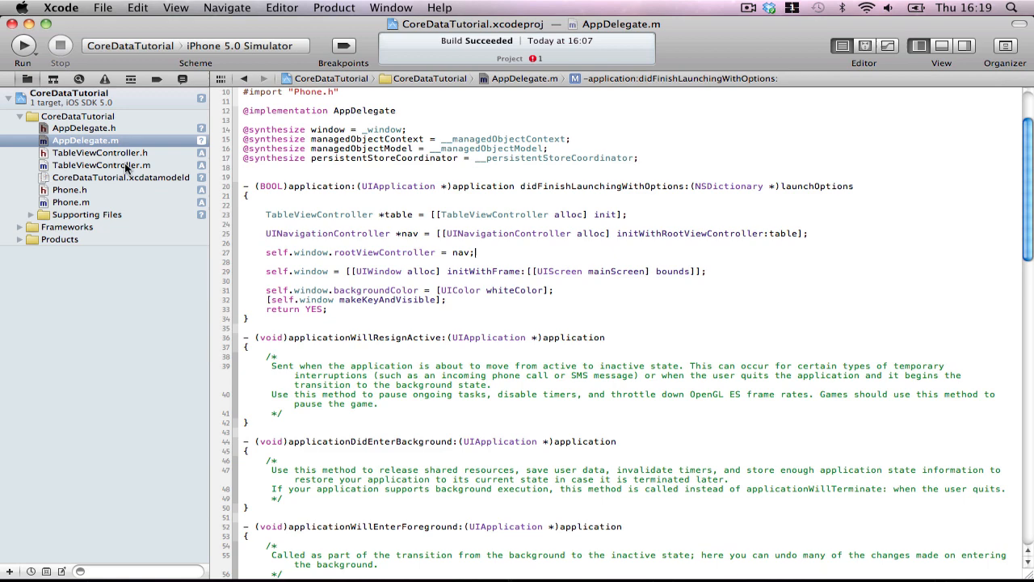
{"action": "left_click", "coordinate": [101, 165]}
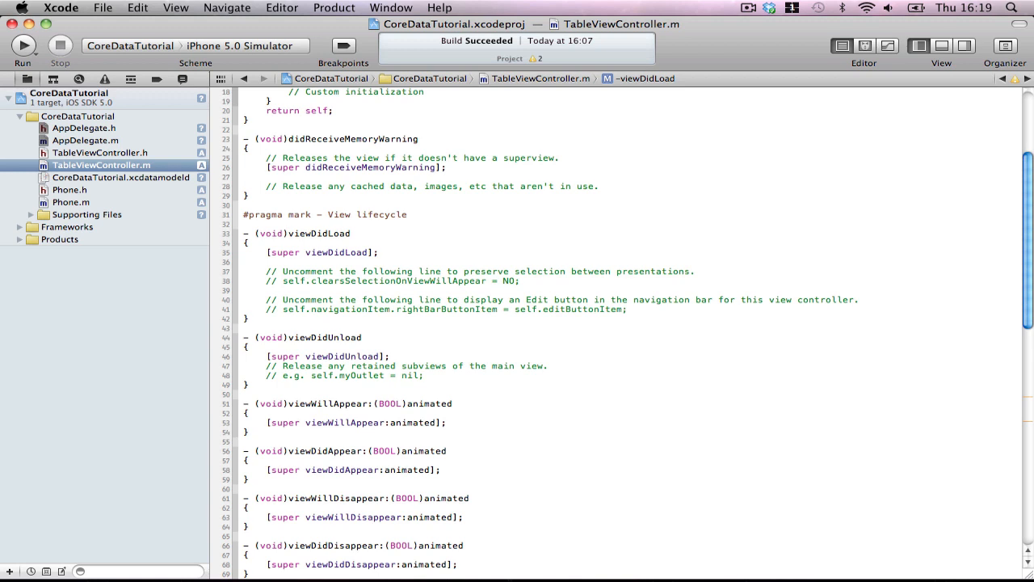
{"action": "mouse_move", "coordinate": [636, 311]}
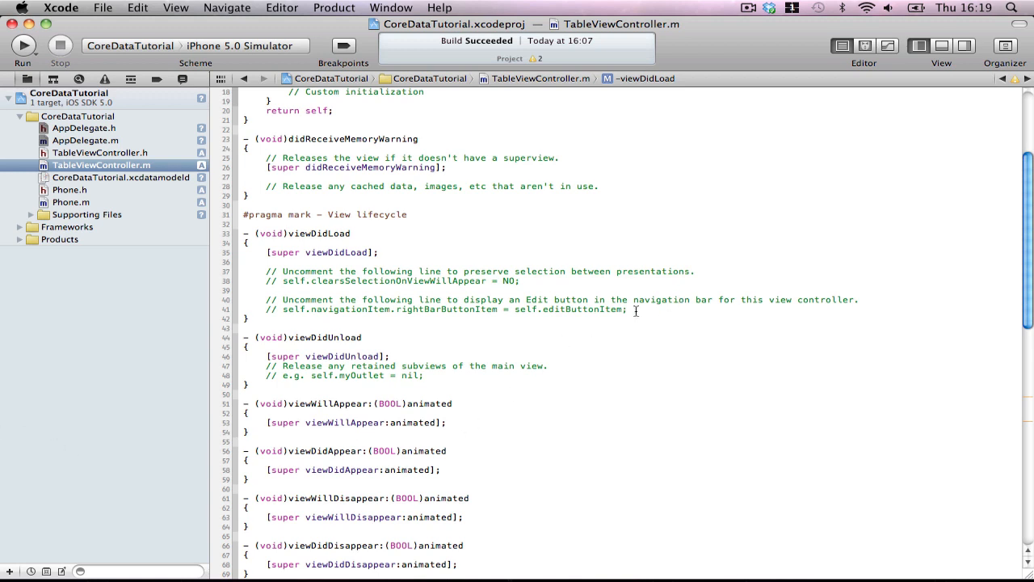
- In viewDidLoad, set navigationItem.rightBarButtonItem to a system Add UIBarButtonItem targeting self
{"action": "left_click_drag", "start_coordinate": [267, 271], "coordinate": [626, 308]}
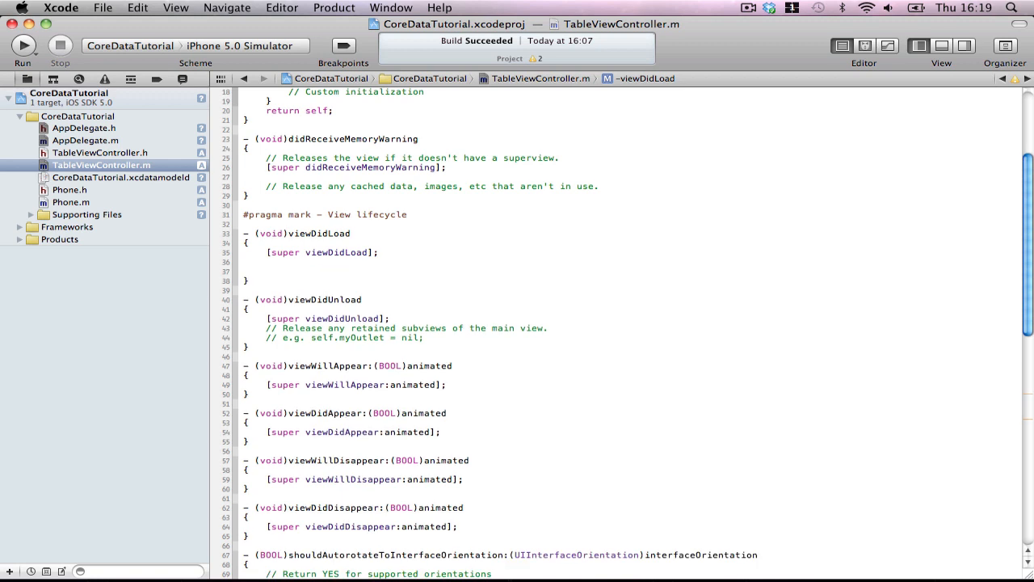
{"action": "left_click", "coordinate": [266, 272]}
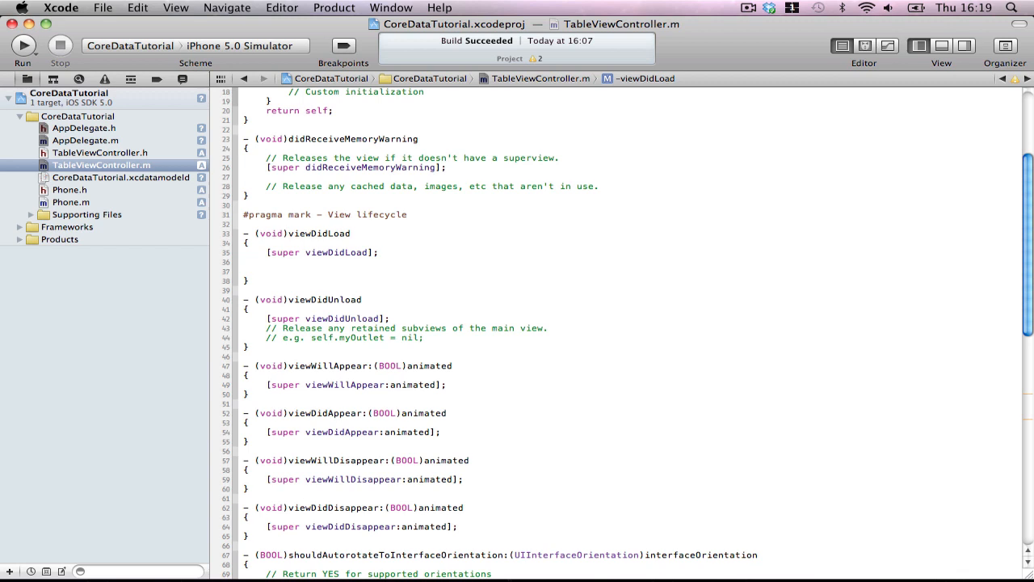
{"action": "left_click", "coordinate": [266, 272]}
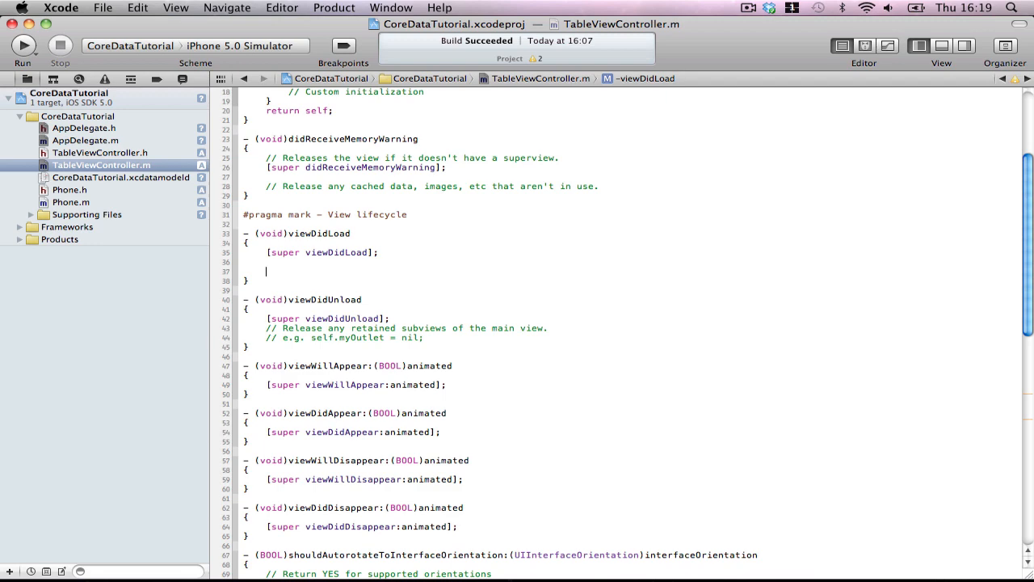
{"action": "type", "text": "sel"}
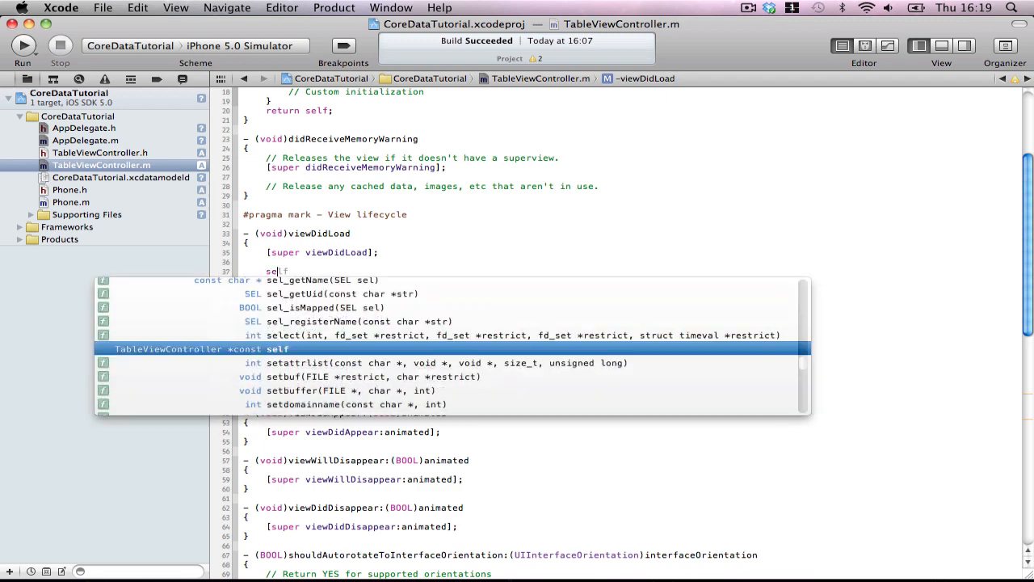
{"action": "type", "text": "."}
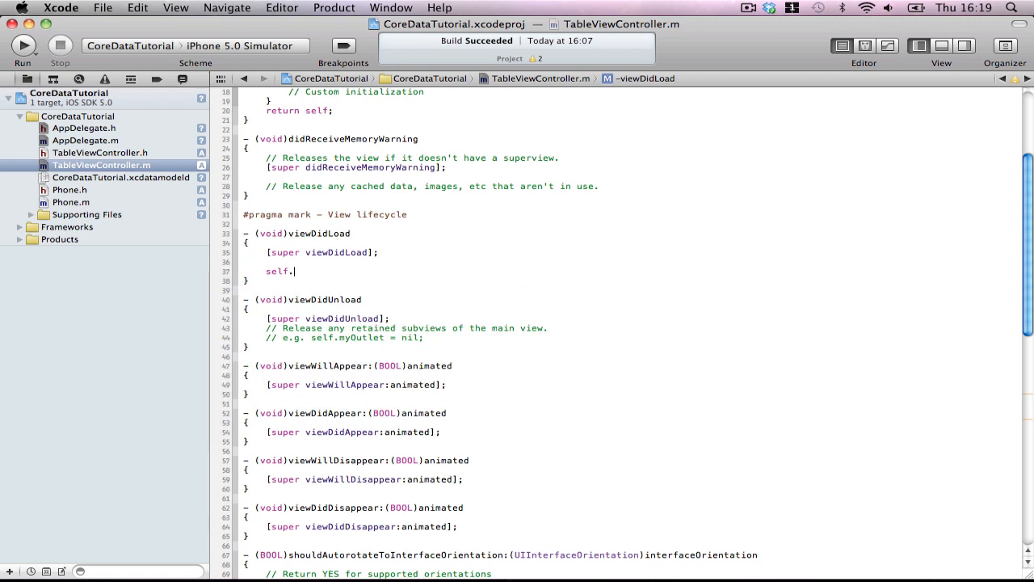
{"action": "type", "text": "navigationItem"}
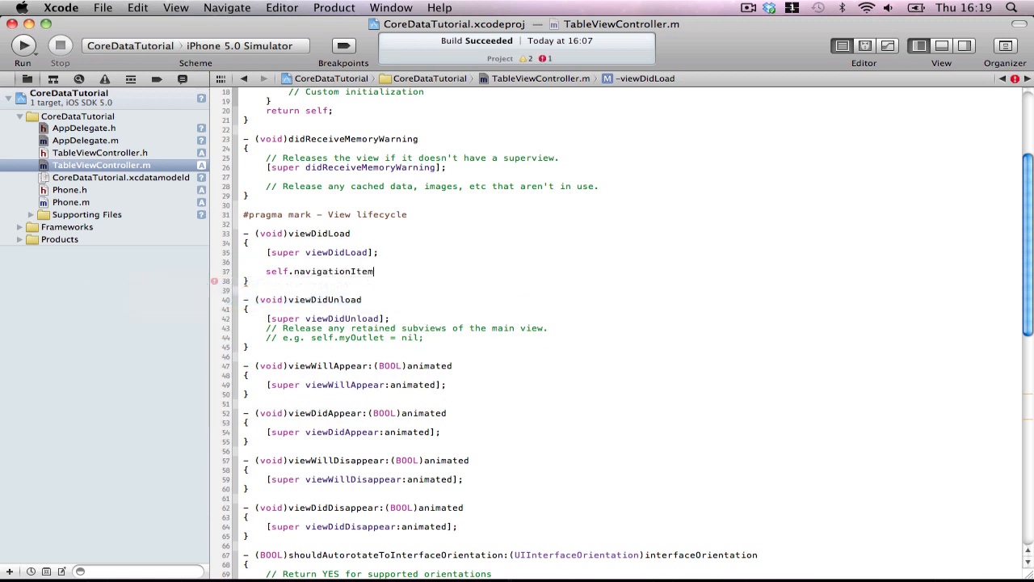
{"action": "type", "text": ".rightBarButtonItem"}
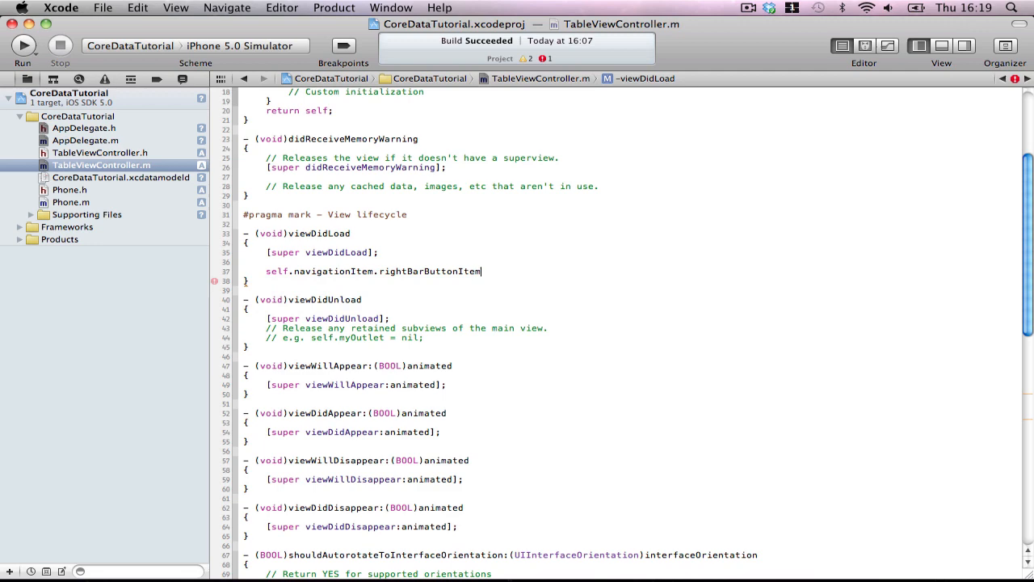
{"action": "type", "text": "= [[UIBarButtonItem"}
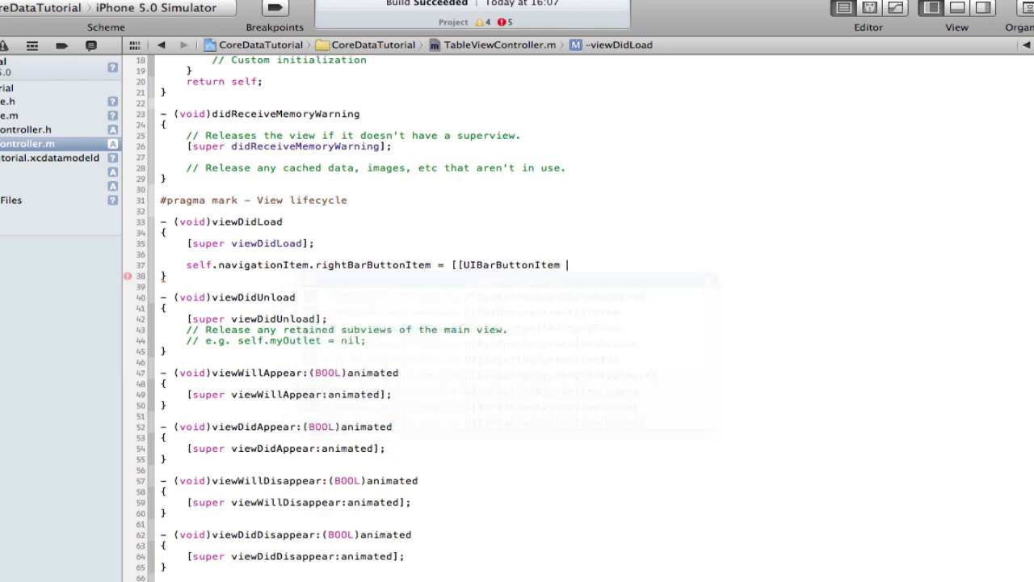
{"action": "type", "text": "alloc] initWithBarButtonSystemItem:(UIBarButtonSystemItem) target:(id) action:(SEL"}
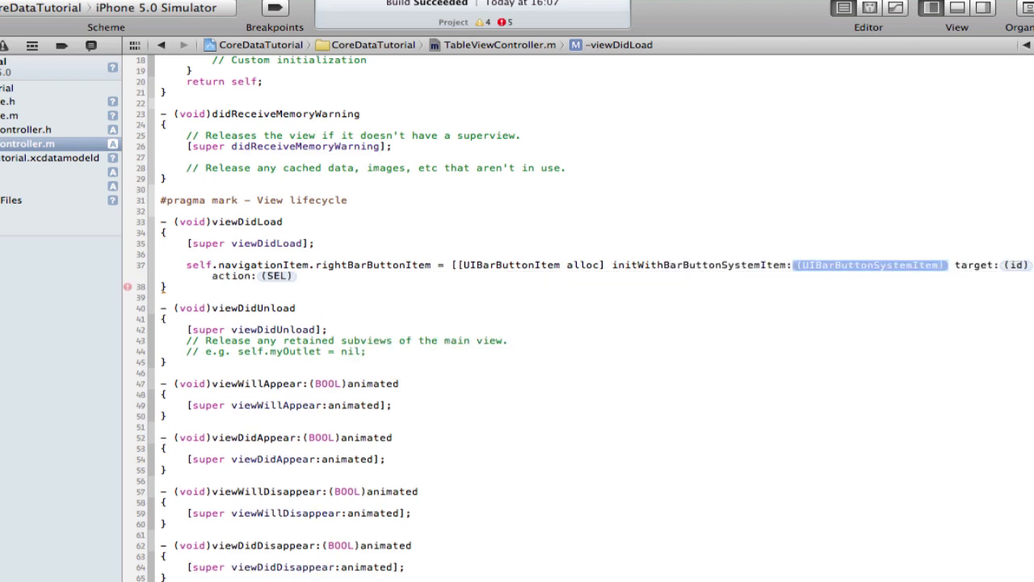
{"action": "type", "text": "UIB"}
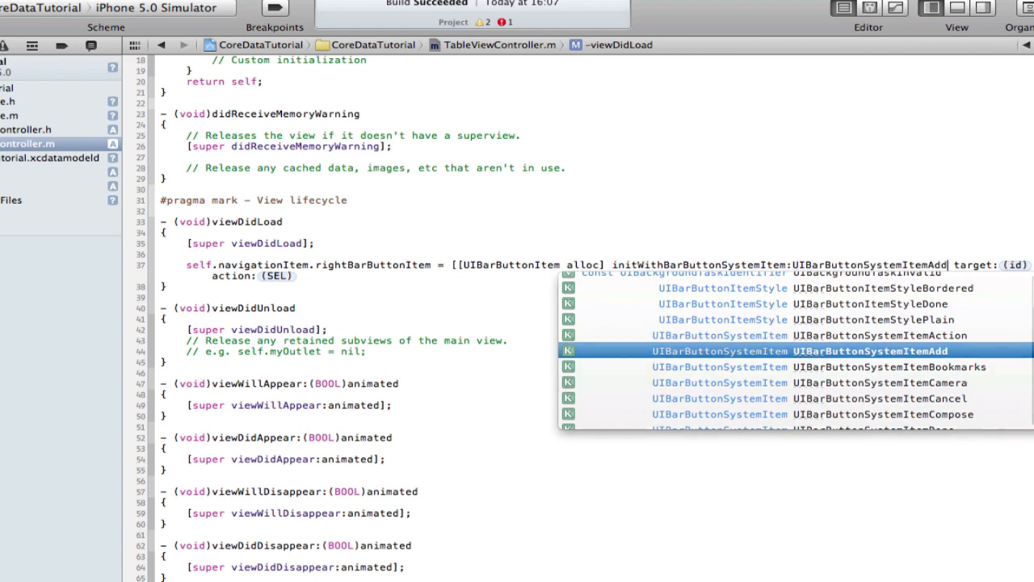
{"action": "type", "text": "self"}
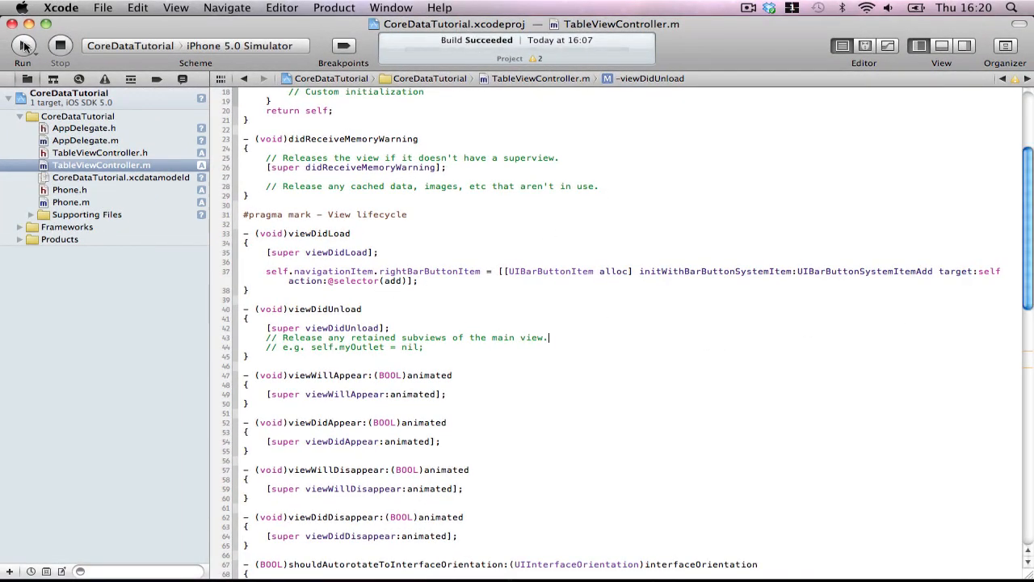
- Build and run CoreDataTutorial on the iPhone 5.0 Simulator
{"action": "left_click", "coordinate": [23, 46]}
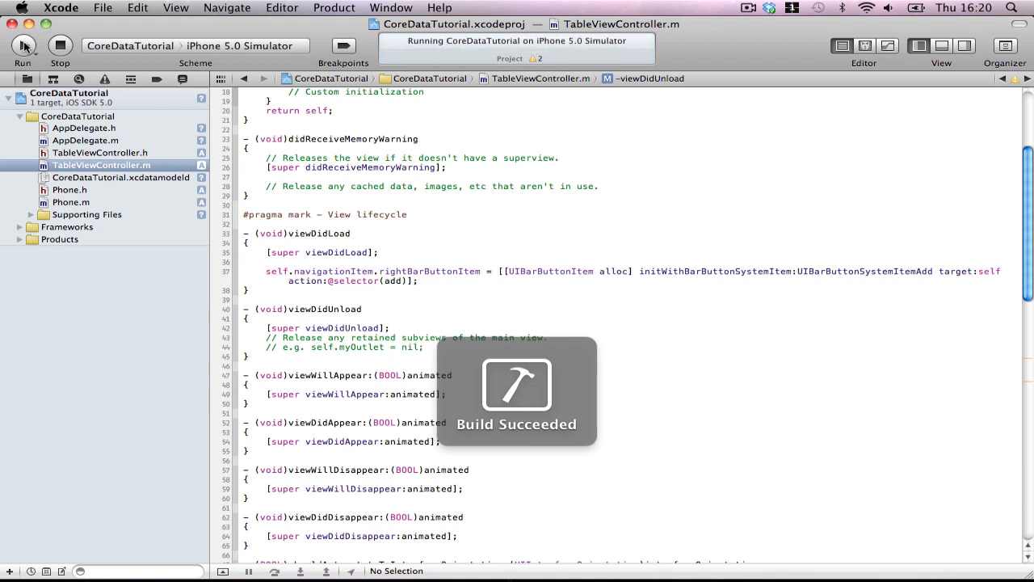
{"action": "left_click", "coordinate": [747, 8]}
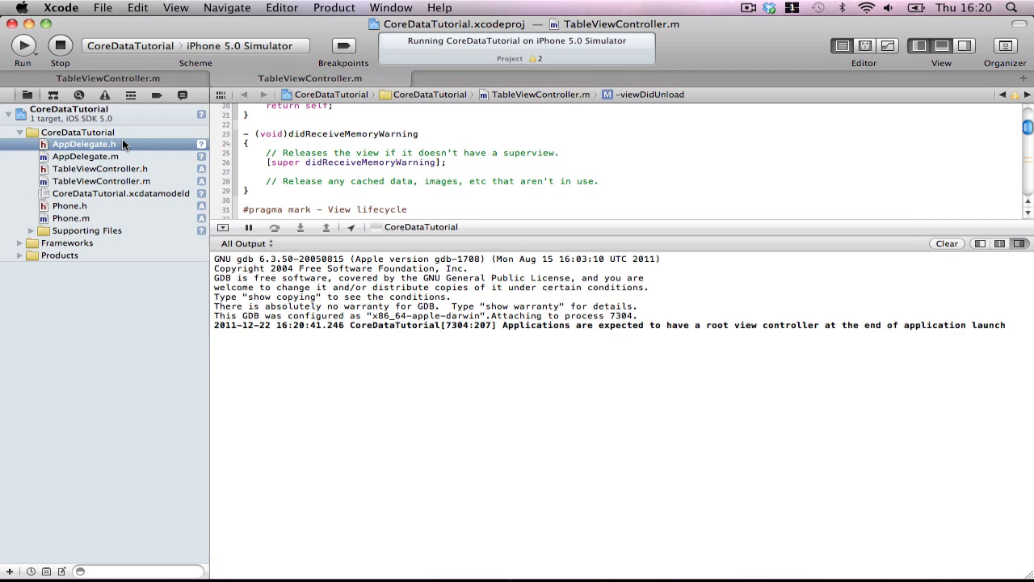
- Move the self.window initWithFrame line above the controller setup in AppDelegate.m, then stop and rerun
{"action": "left_click", "coordinate": [85, 156]}
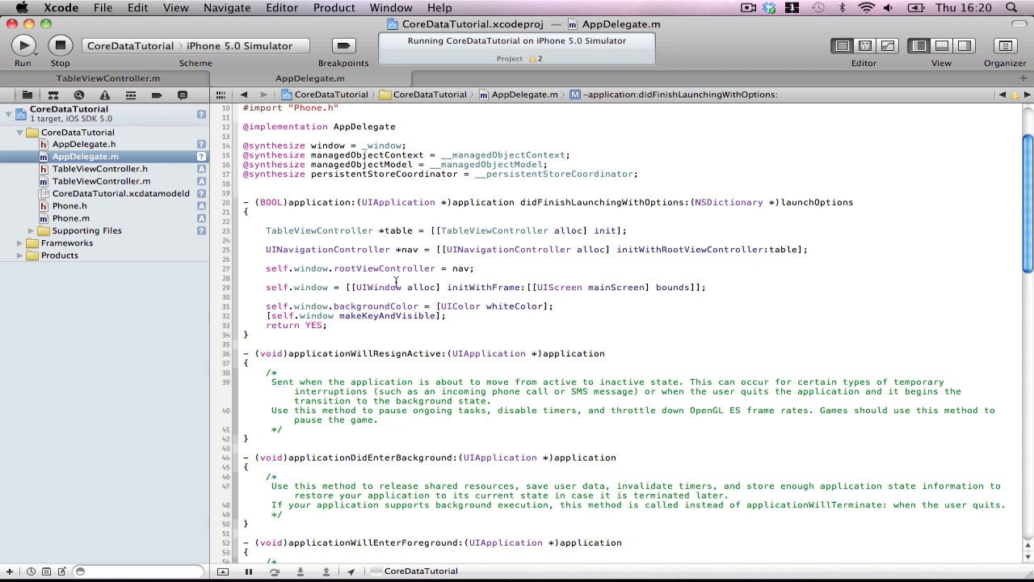
{"action": "left_click_drag", "start_coordinate": [266, 230], "coordinate": [474, 268]}
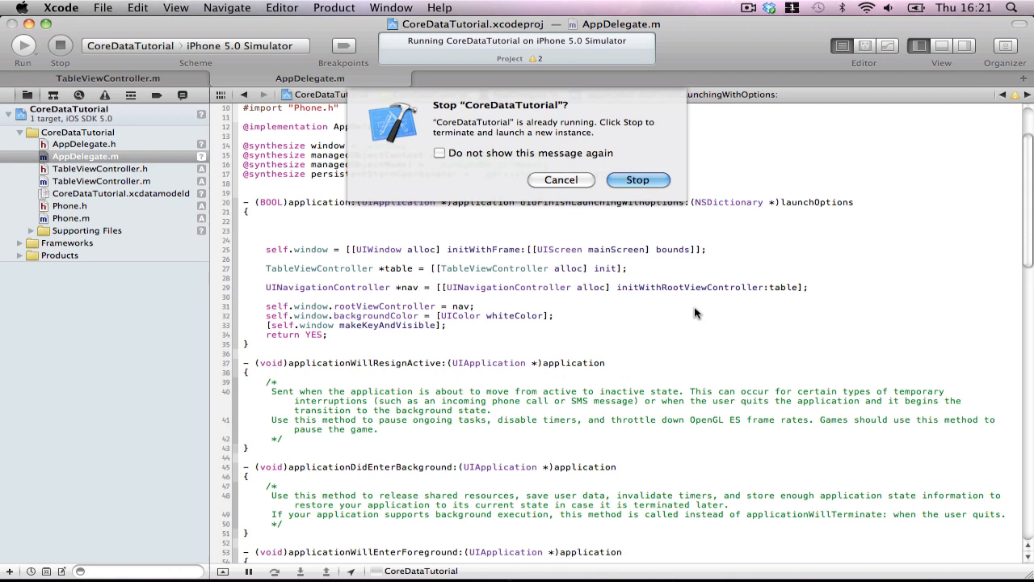
{"action": "left_click", "coordinate": [638, 179]}
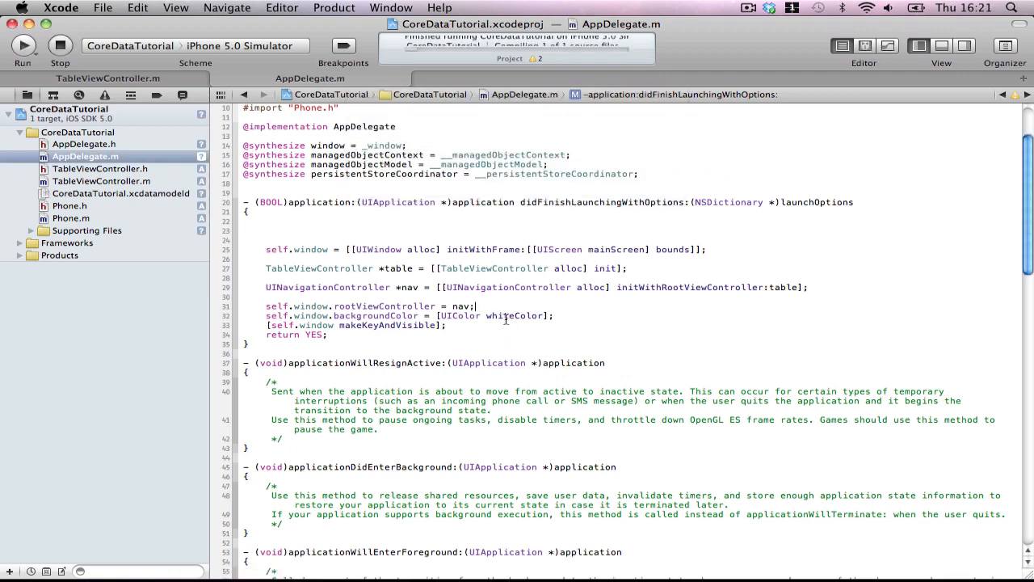
{"action": "left_click", "coordinate": [22, 45]}
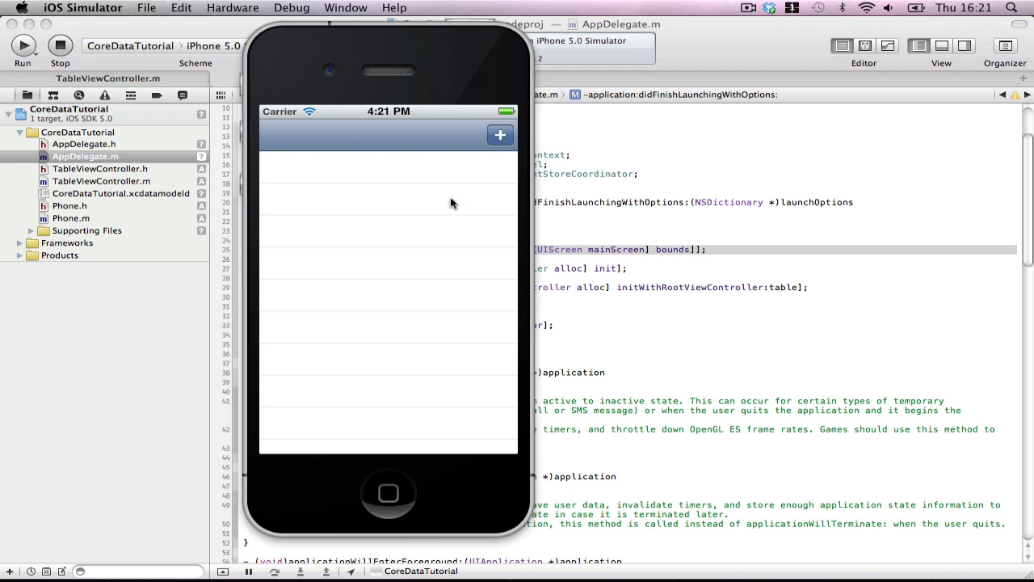
{"action": "mouse_move", "coordinate": [147, 230]}
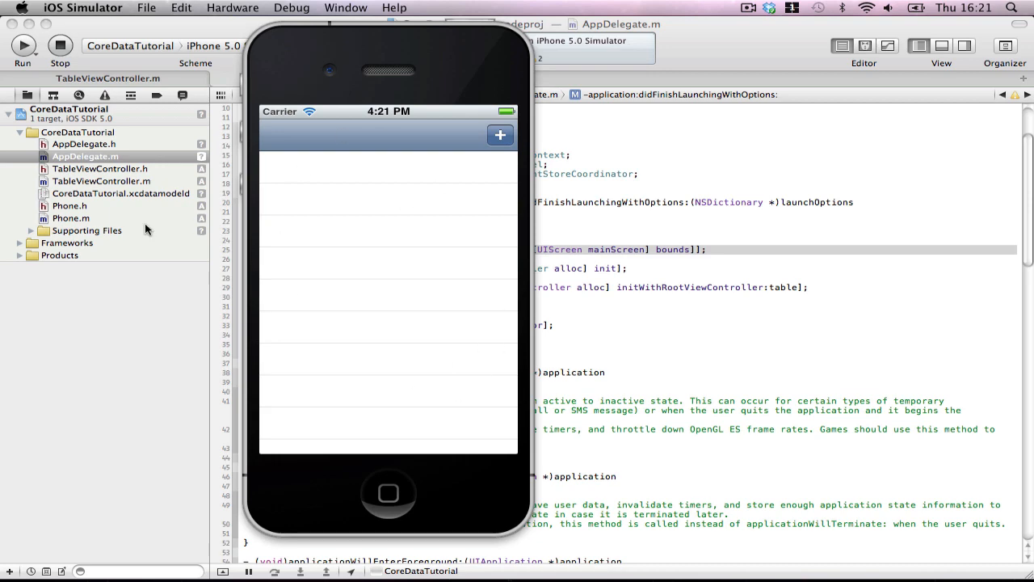
- After checking the empty table with its Add button, select TableViewController.m in the navigator
{"action": "left_click", "coordinate": [100, 180]}
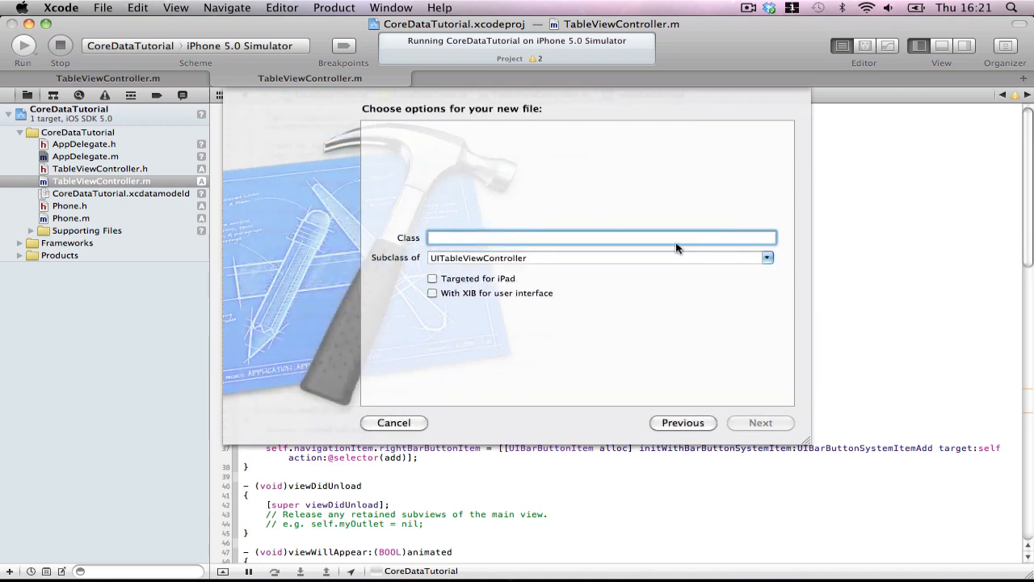
- Create a DetailViewController class as a UIViewController subclass with a XIB
{"action": "type", "text": "Detail"}
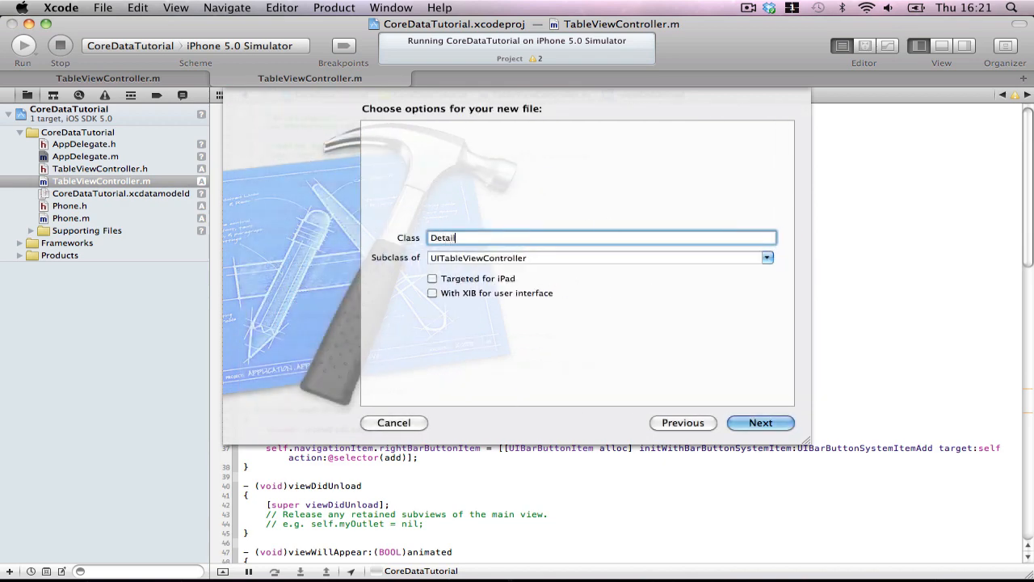
{"action": "type", "text": "ViewController"}
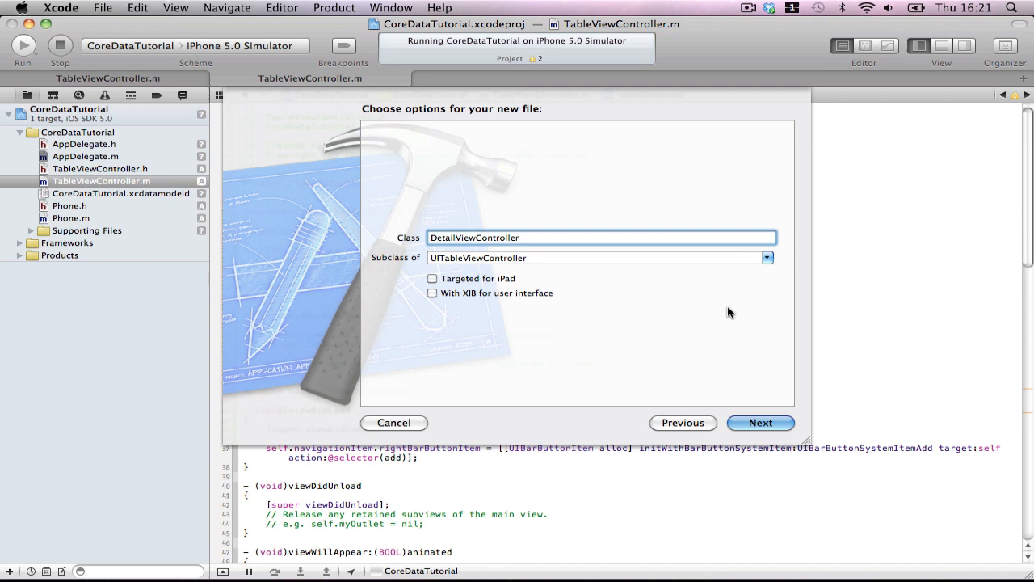
{"action": "left_click", "coordinate": [765, 256]}
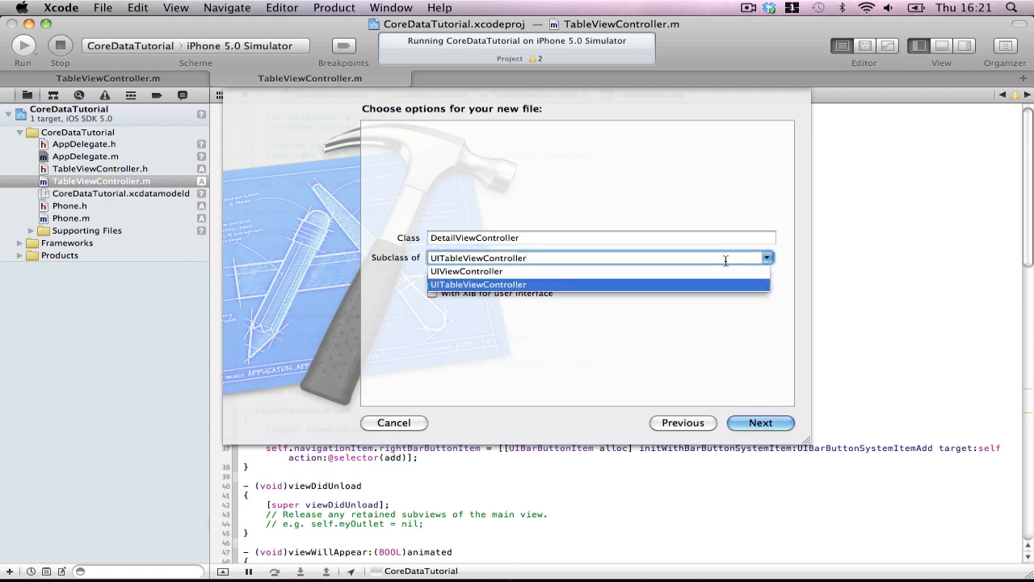
{"action": "left_click", "coordinate": [466, 271]}
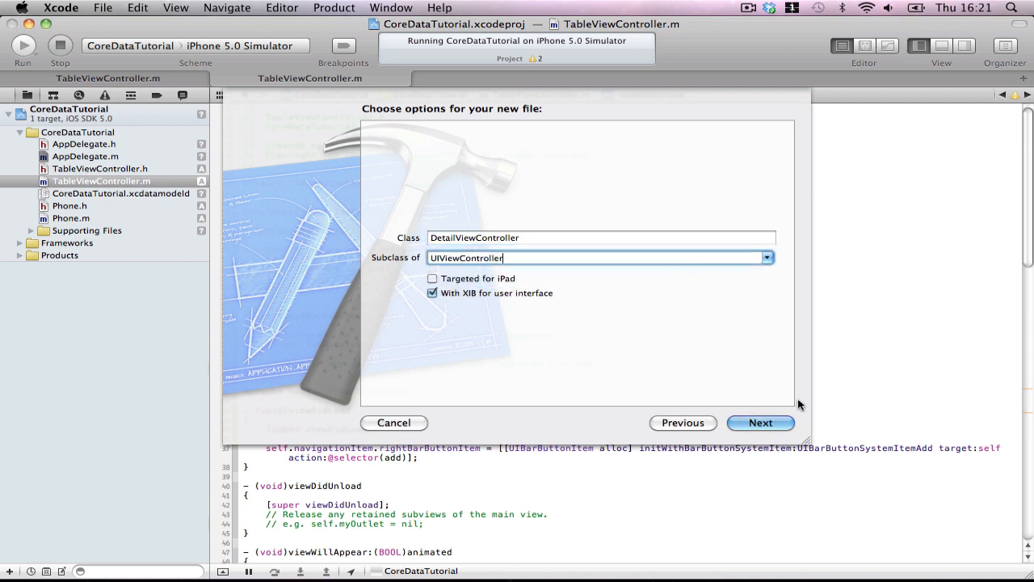
{"action": "left_click", "coordinate": [759, 423]}
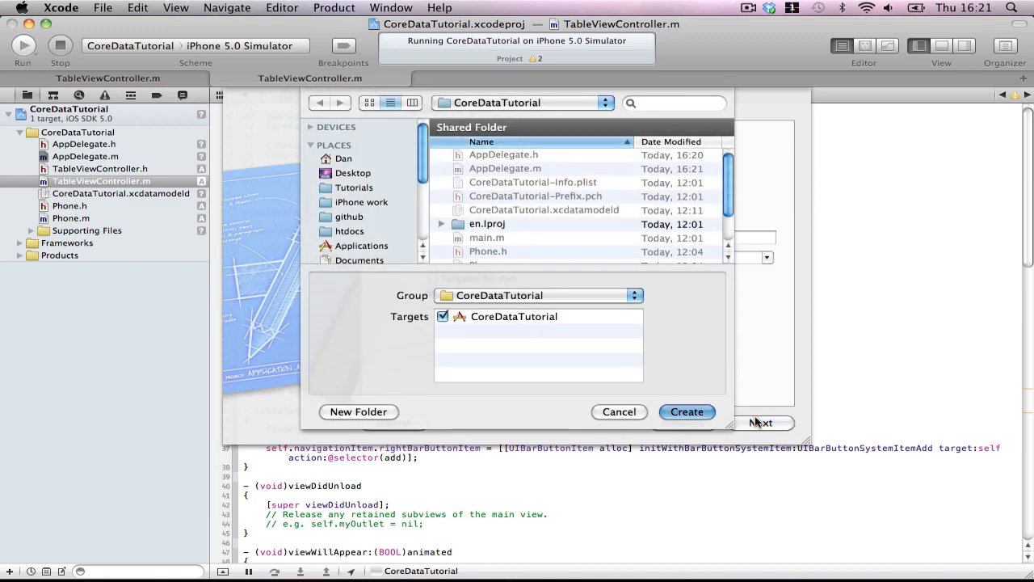
{"action": "left_click", "coordinate": [686, 411]}
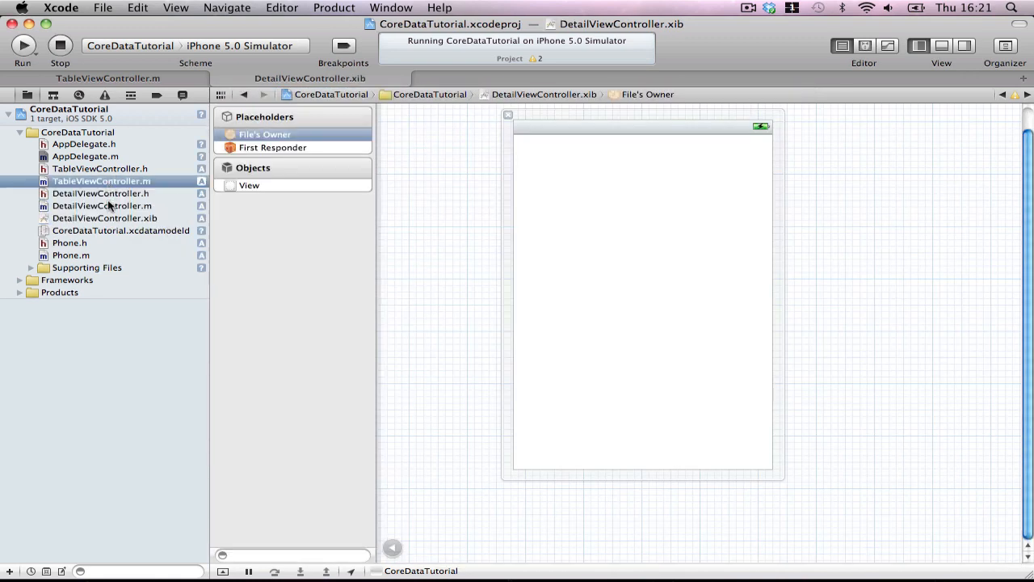
{"action": "left_click", "coordinate": [101, 180]}
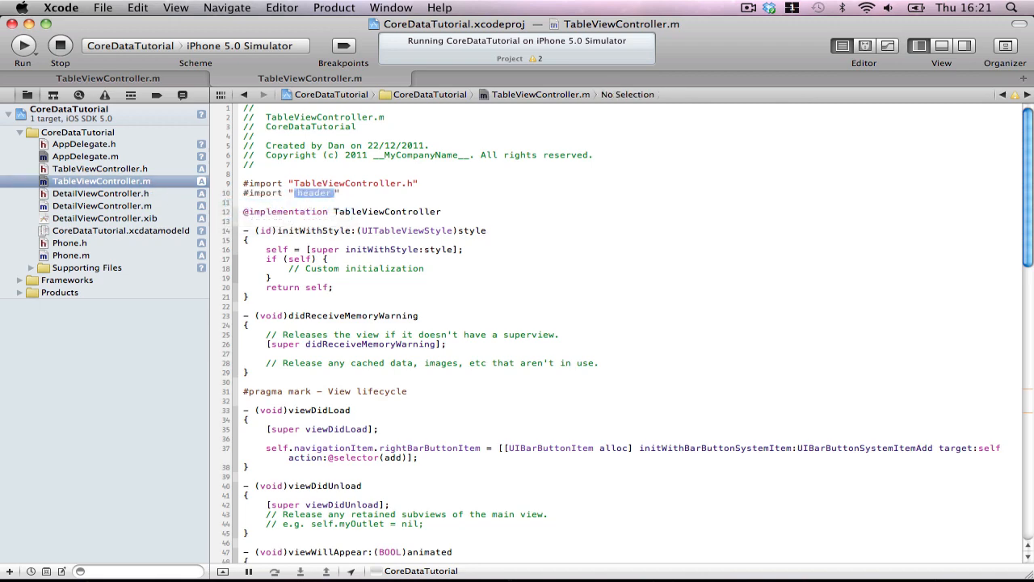
- Write the add method to create a DetailViewController and presentModalViewController it with animated:YES
{"action": "scroll", "scroll_direction": "down", "scroll_amount": 3}
{"action": "type", "text": "-(void) add{"}
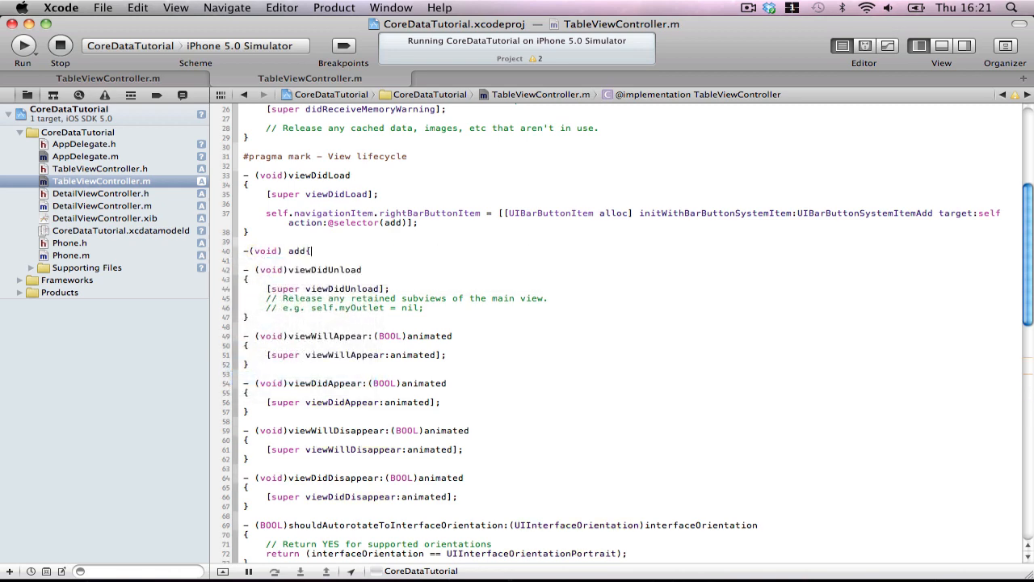
{"action": "type", "text": "Det"}
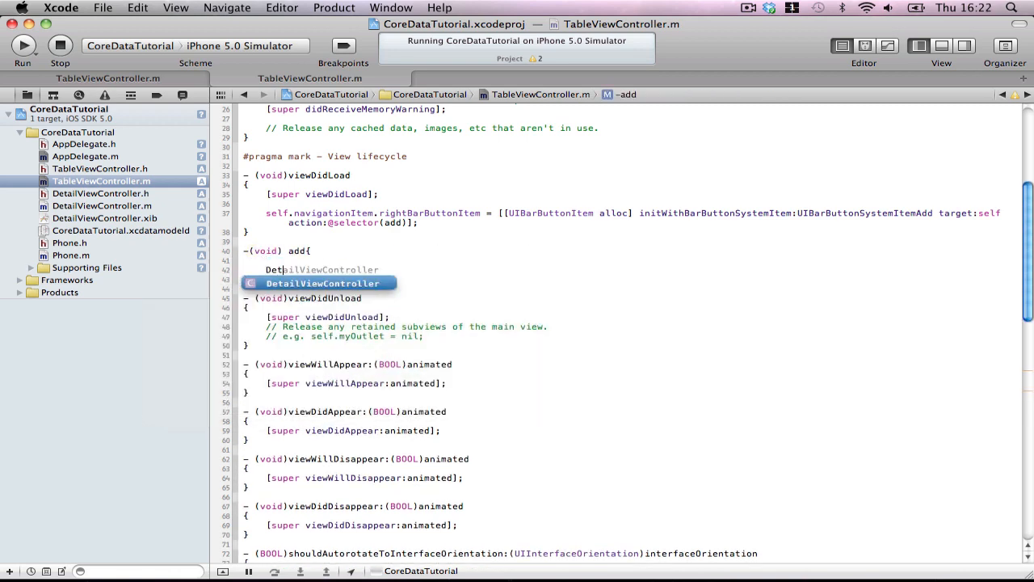
{"action": "type", "text": "DetailViewController *detail ["}
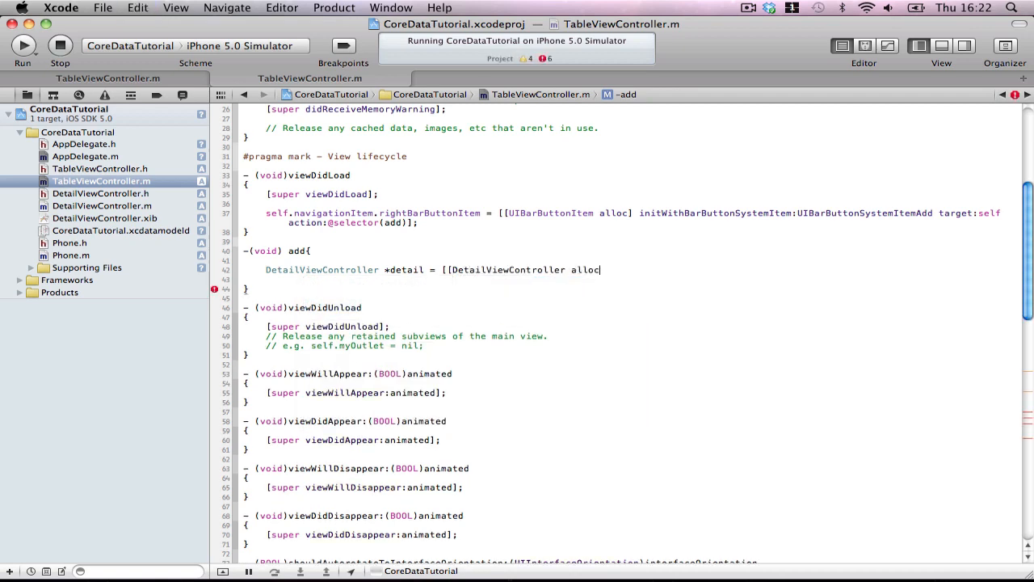
{"action": "type", "text": "] init];"}
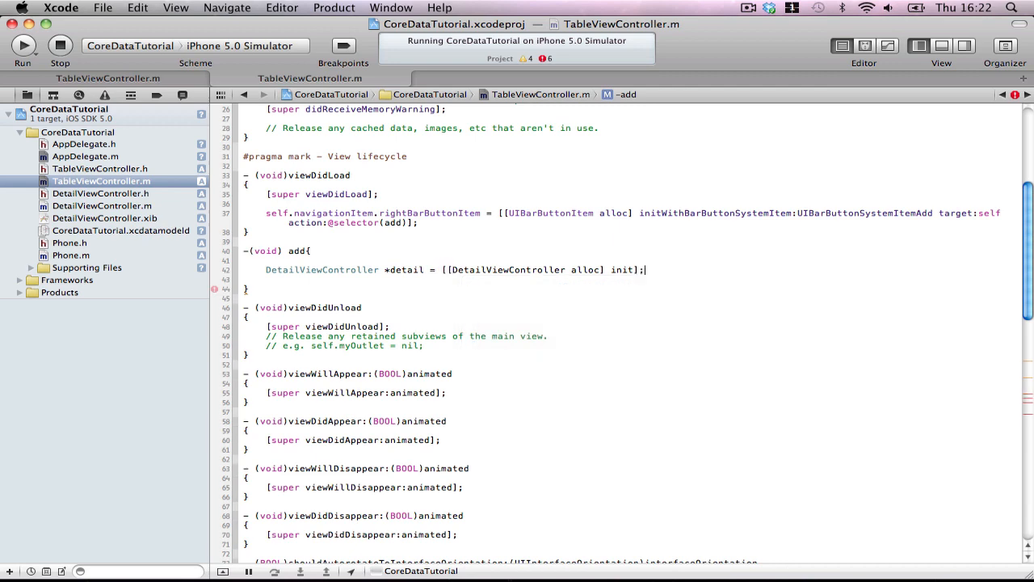
{"action": "type", "text": "[self."}
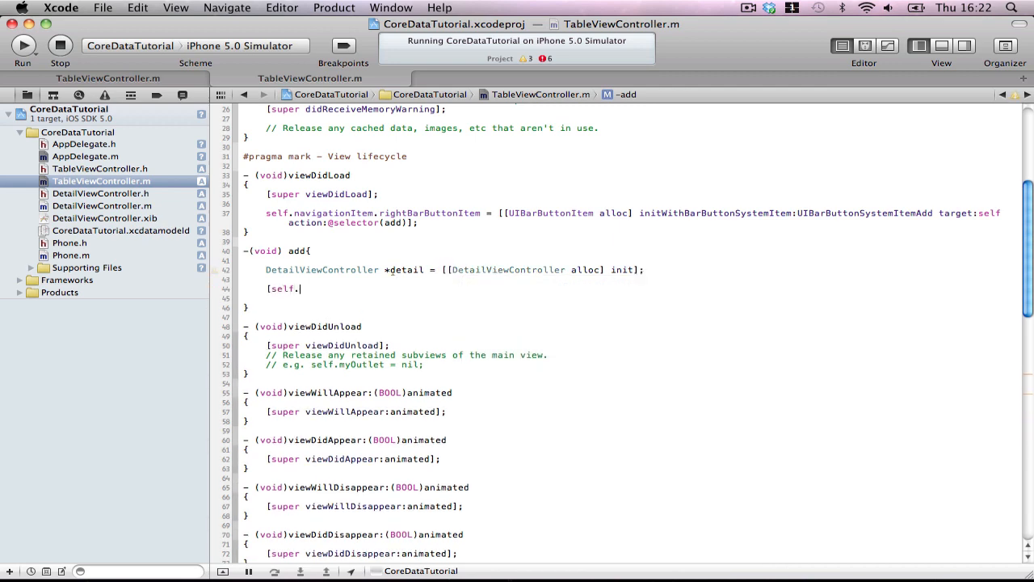
{"action": "type", "text": "navigationController p"}
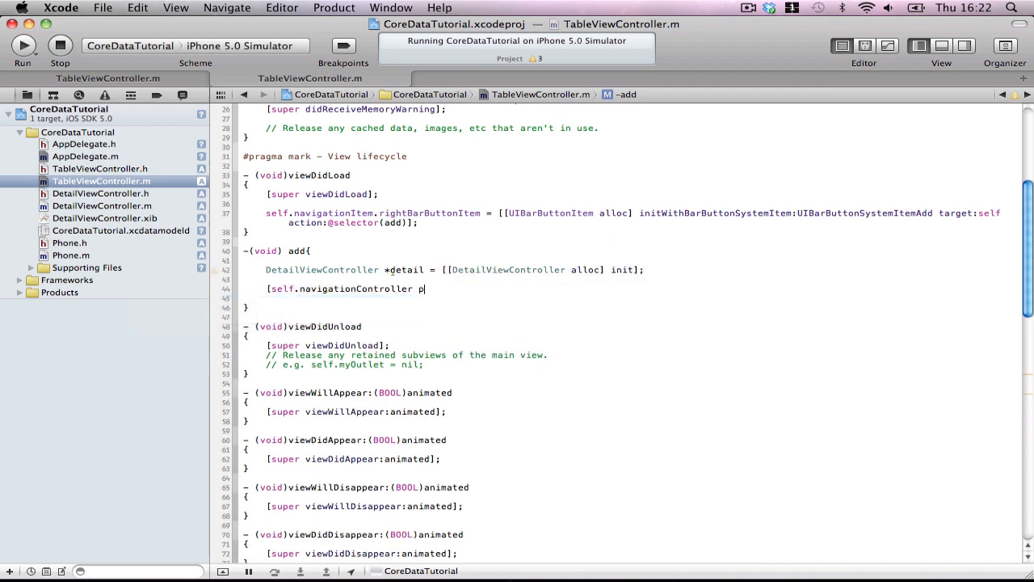
{"action": "type", "text": "presentModalViewController:(UIViewController *) animated:(BOOL"}
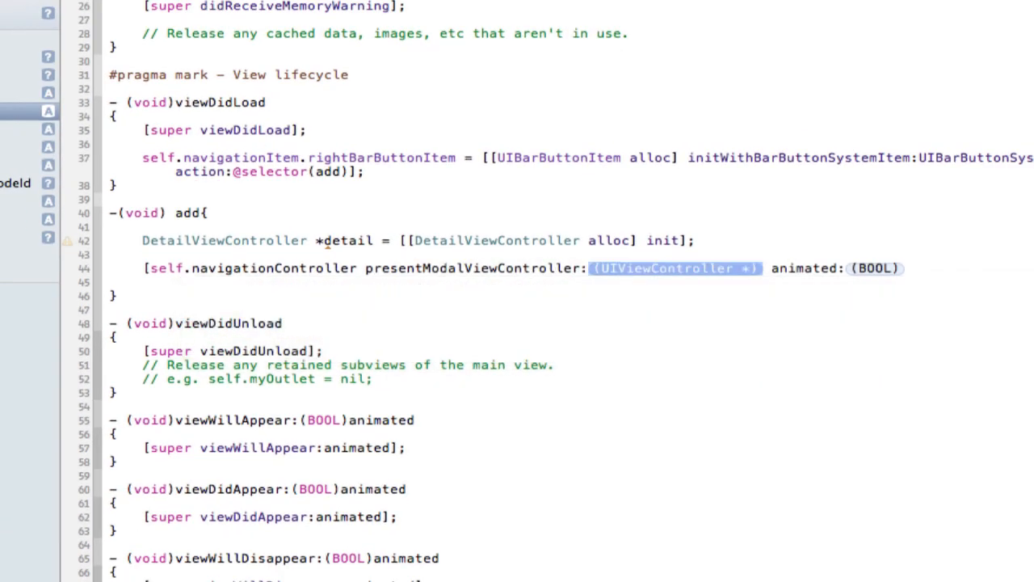
{"action": "type", "text": "detail"}
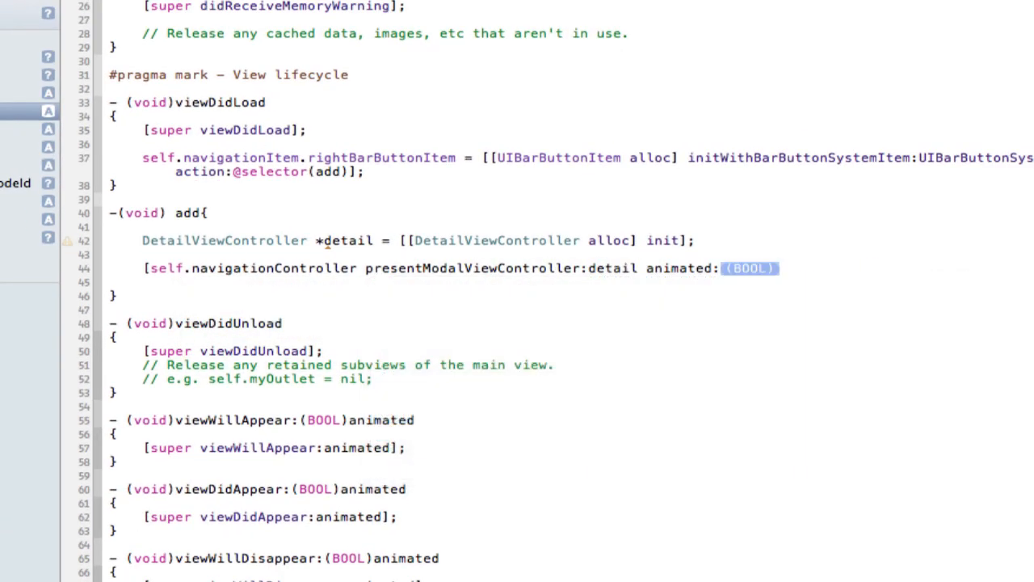
{"action": "type", "text": "YES];"}
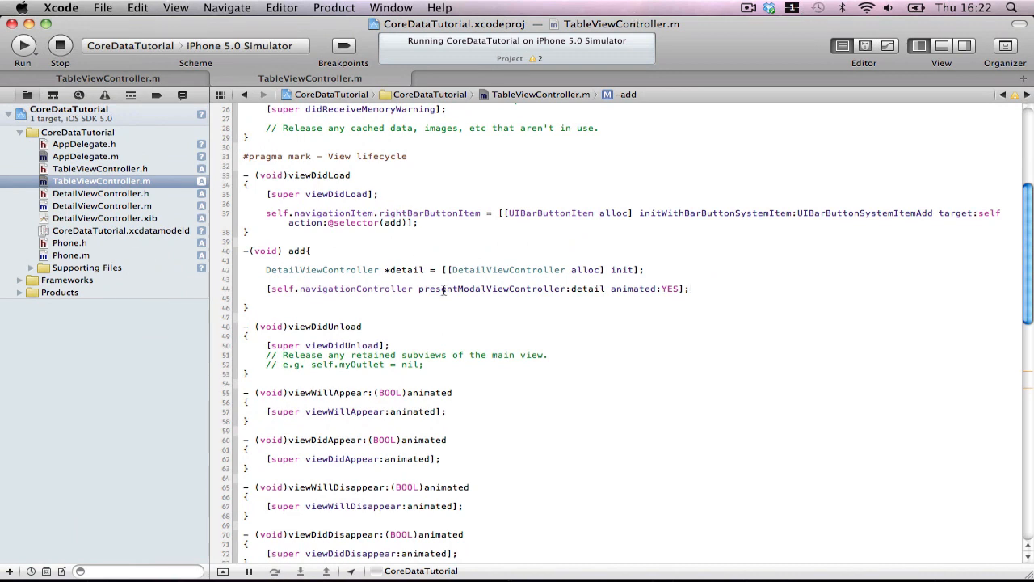
{"action": "mouse_move", "coordinate": [156, 103]}
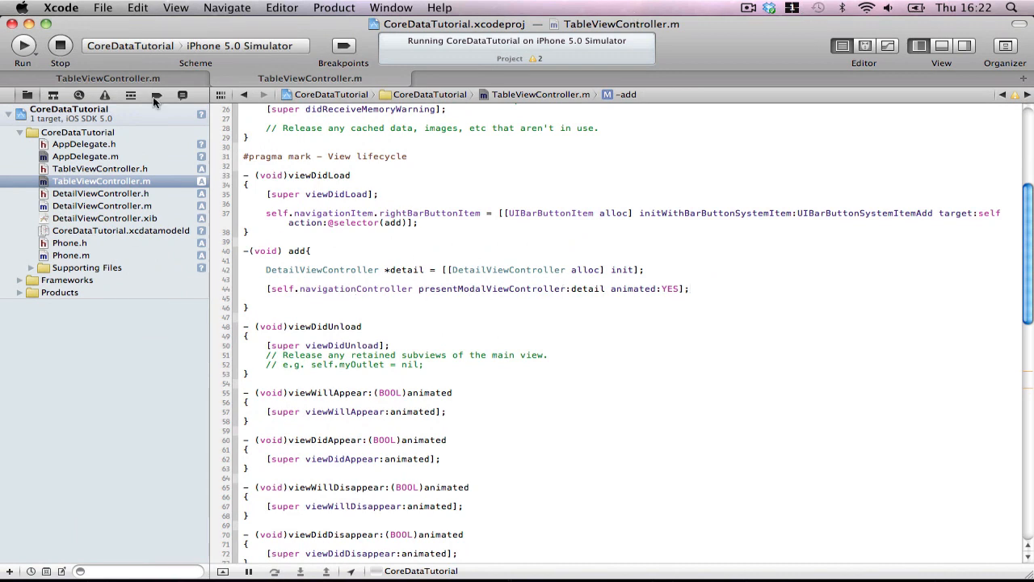
{"action": "left_click", "coordinate": [23, 45]}
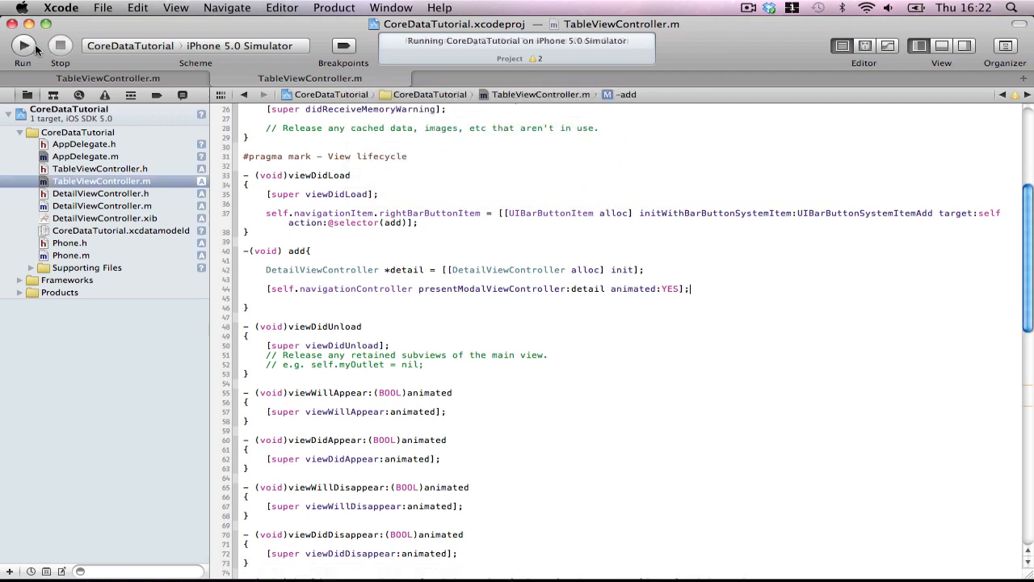
- Rebuild and relaunch CoreDataTutorial in the iPhone 5.0 Simulator, showing a blank screen
{"action": "left_click", "coordinate": [24, 45]}
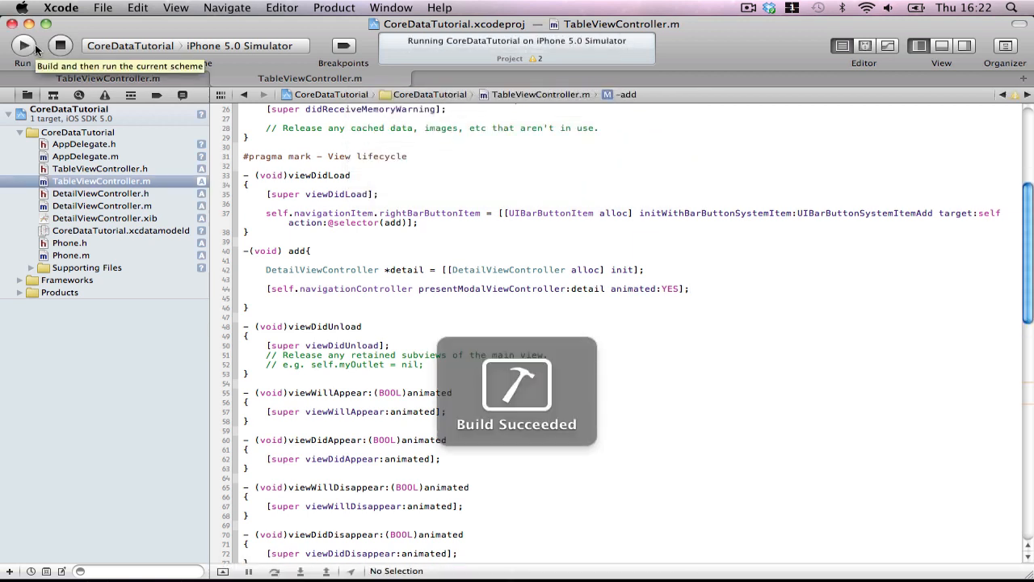
{"action": "left_click", "coordinate": [24, 46]}
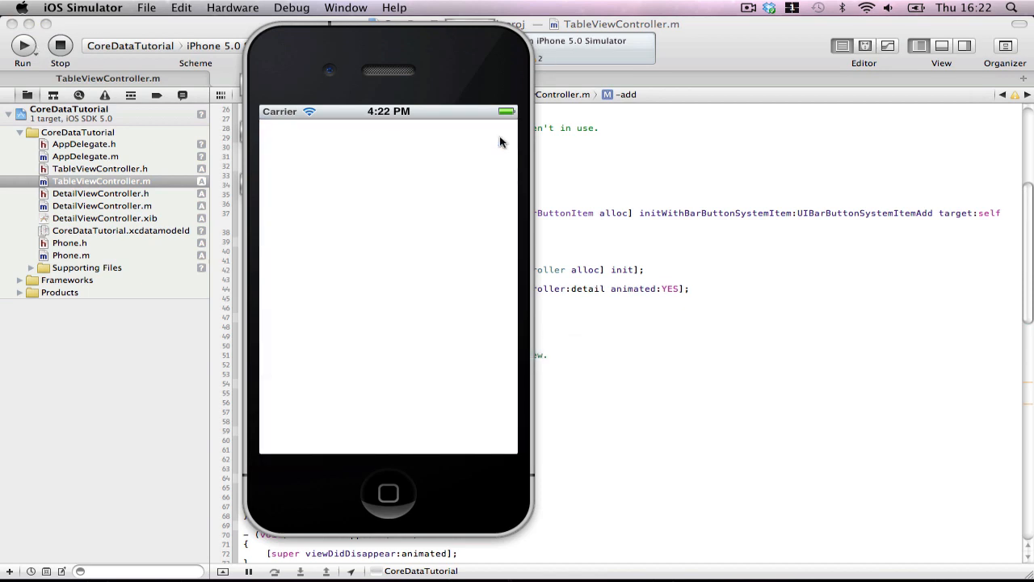
{"action": "mouse_move", "coordinate": [354, 160]}
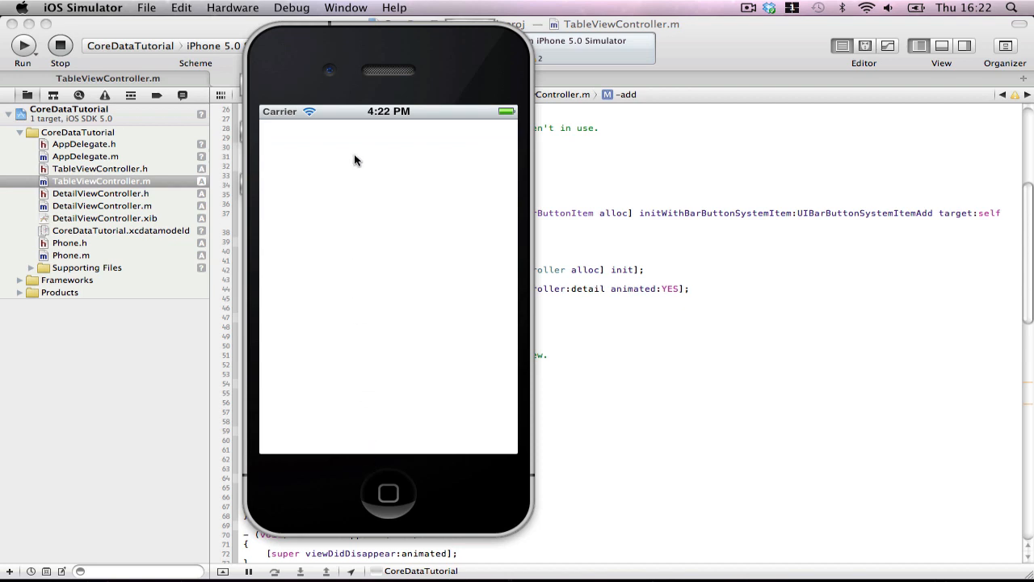
{"action": "mouse_move", "coordinate": [364, 139]}
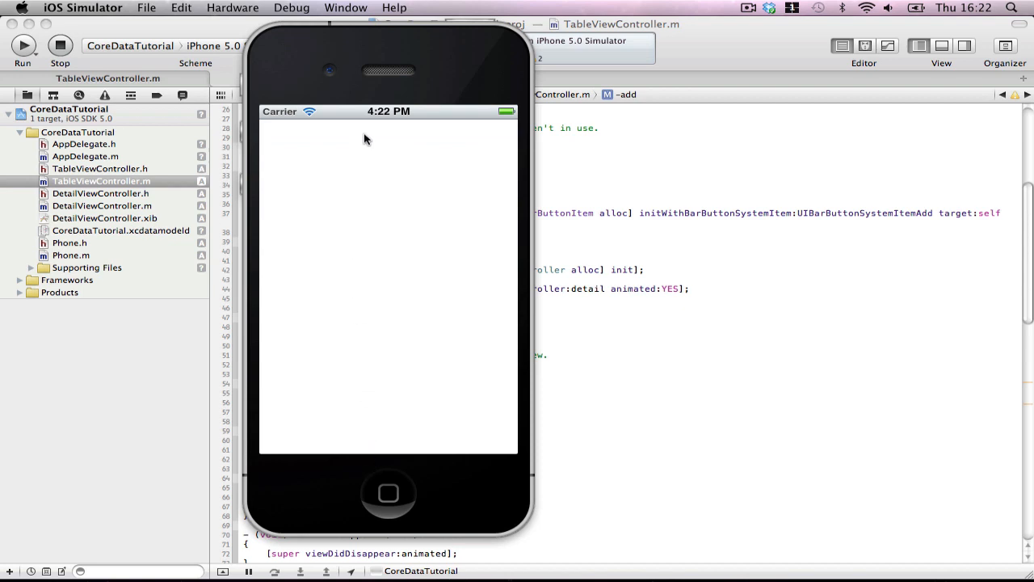
{"action": "mouse_move", "coordinate": [299, 146]}
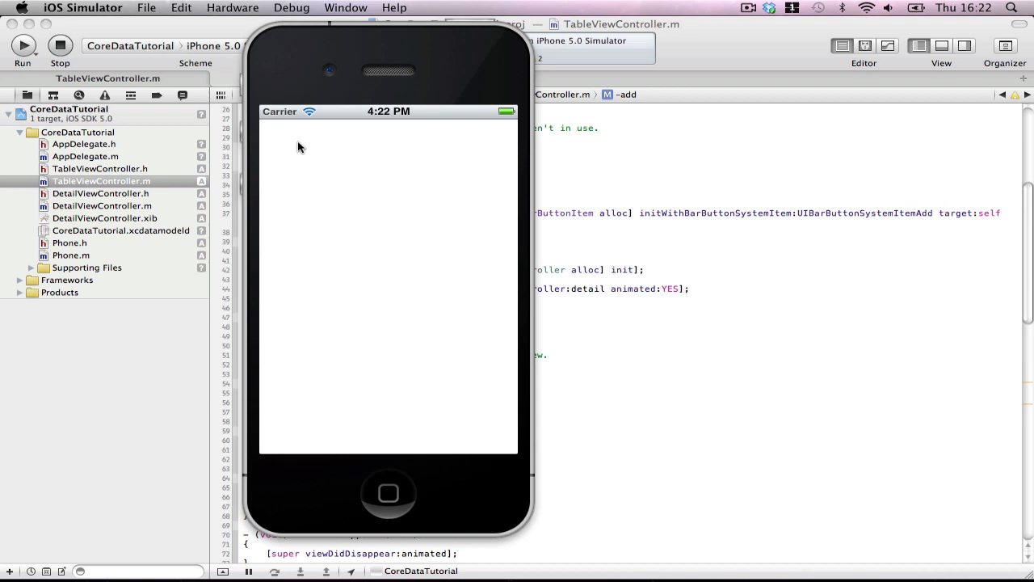
{"action": "mouse_move", "coordinate": [417, 150]}
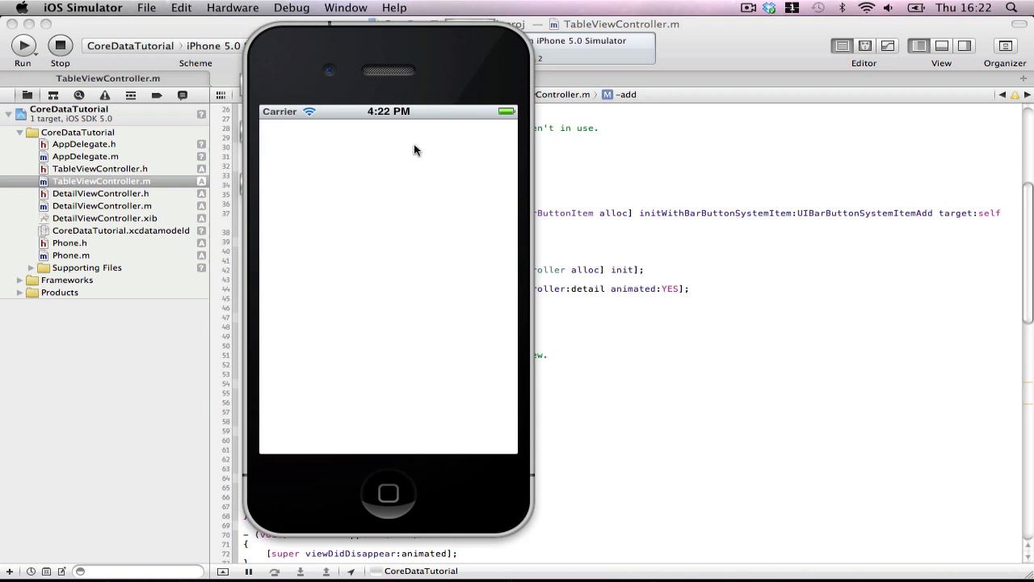
{"action": "mouse_move", "coordinate": [419, 144]}
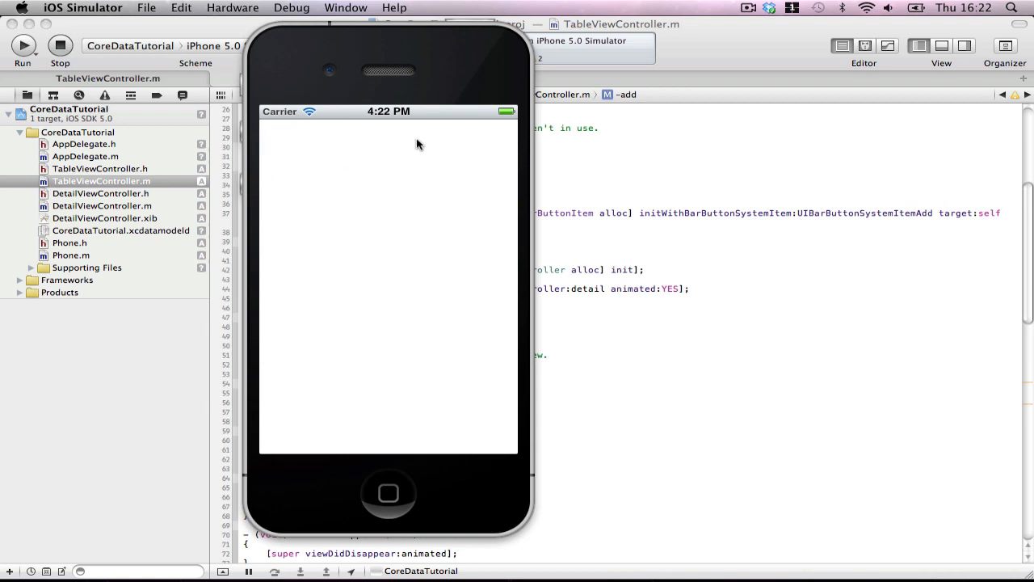
{"action": "mouse_move", "coordinate": [435, 162]}
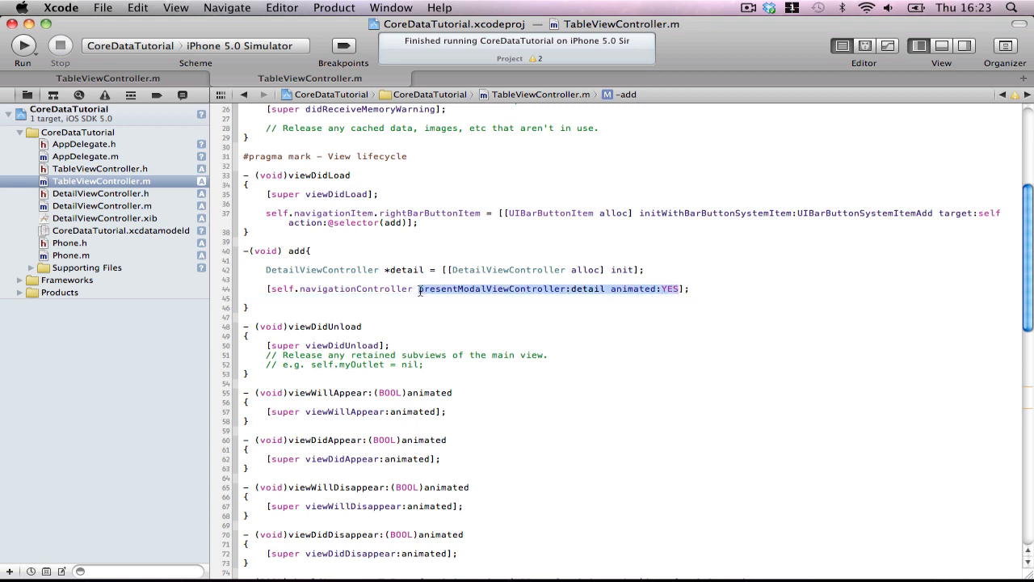
- In the add method, use pushViewController:animated: with detail instead of presenting it modally
{"action": "type", "text": "pushViewController"}
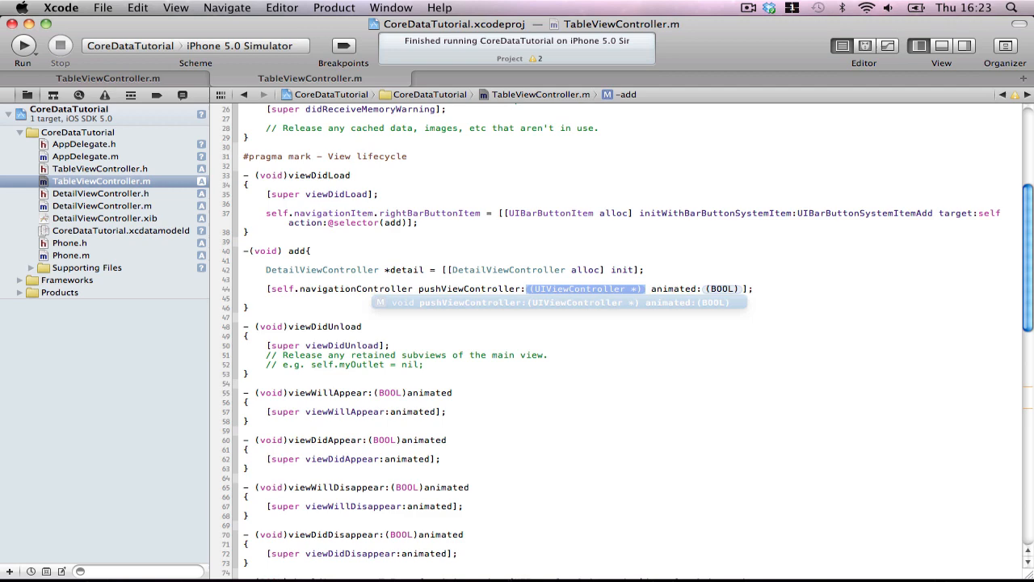
{"action": "type", "text": "detail animated:YES];"}
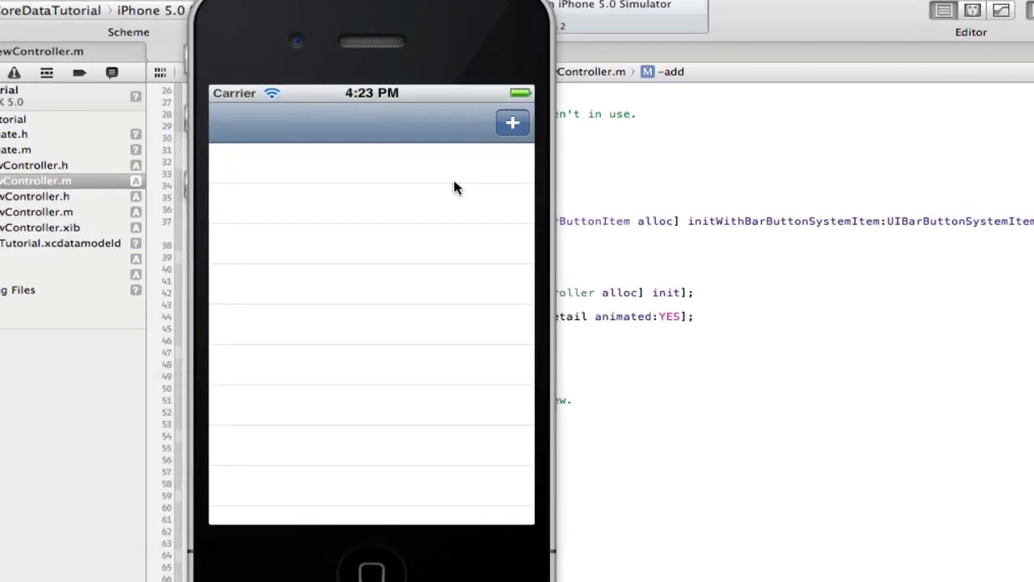
{"action": "mouse_move", "coordinate": [461, 178]}
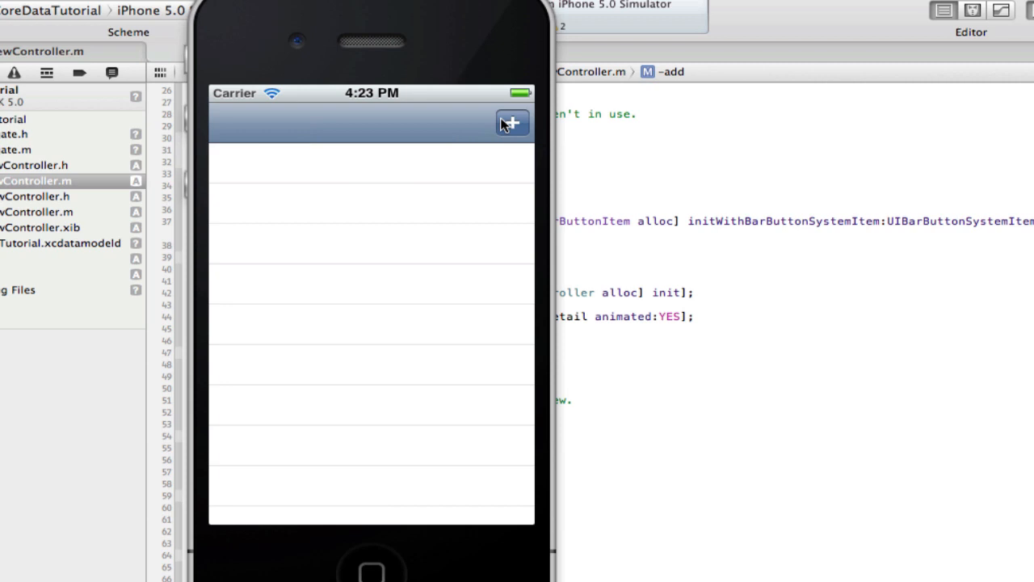
- Tap the + Add button on the simulator's empty table to try adding an entry
{"action": "left_click", "coordinate": [511, 122]}
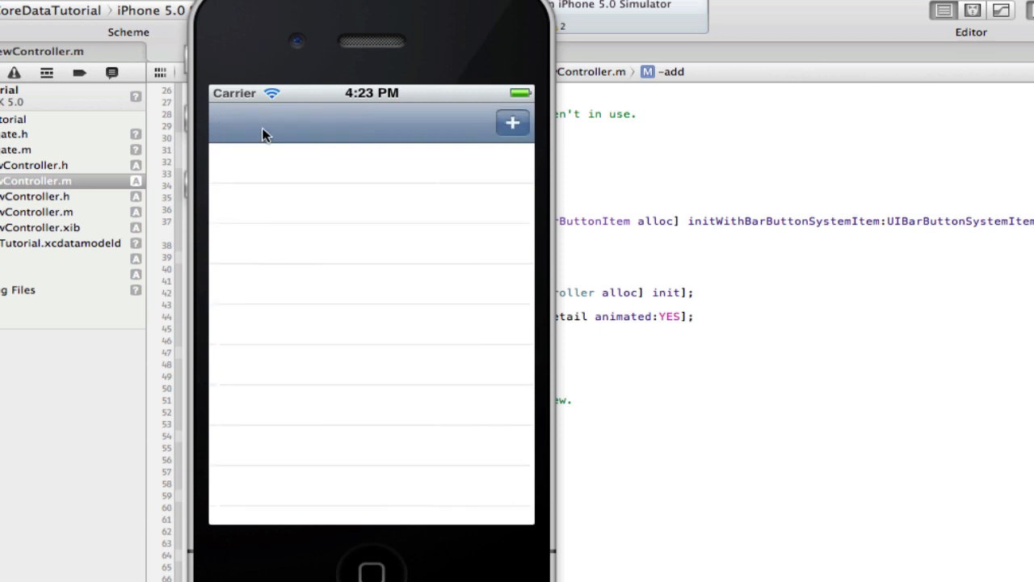
{"action": "mouse_move", "coordinate": [515, 145]}
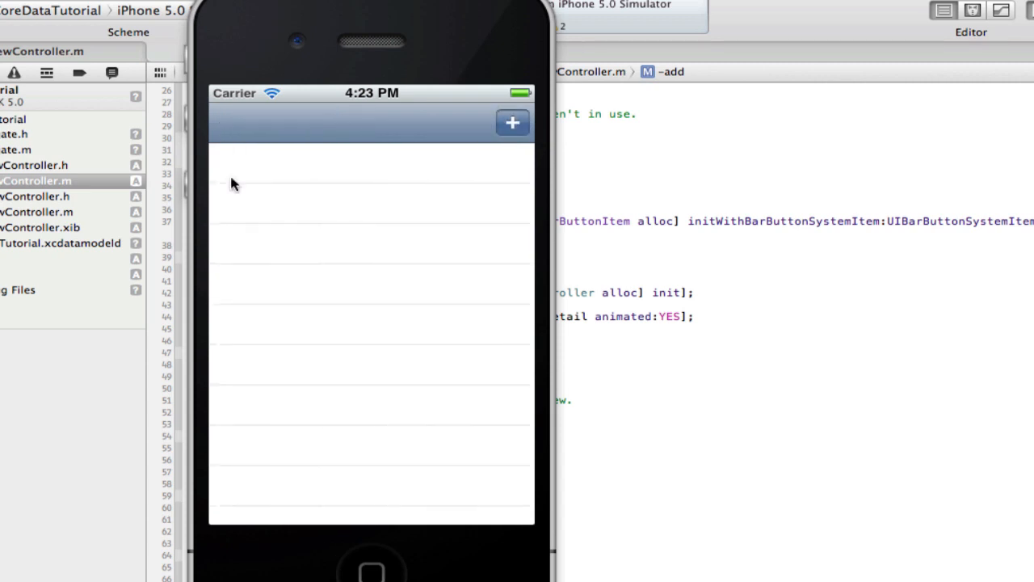
{"action": "mouse_move", "coordinate": [463, 194]}
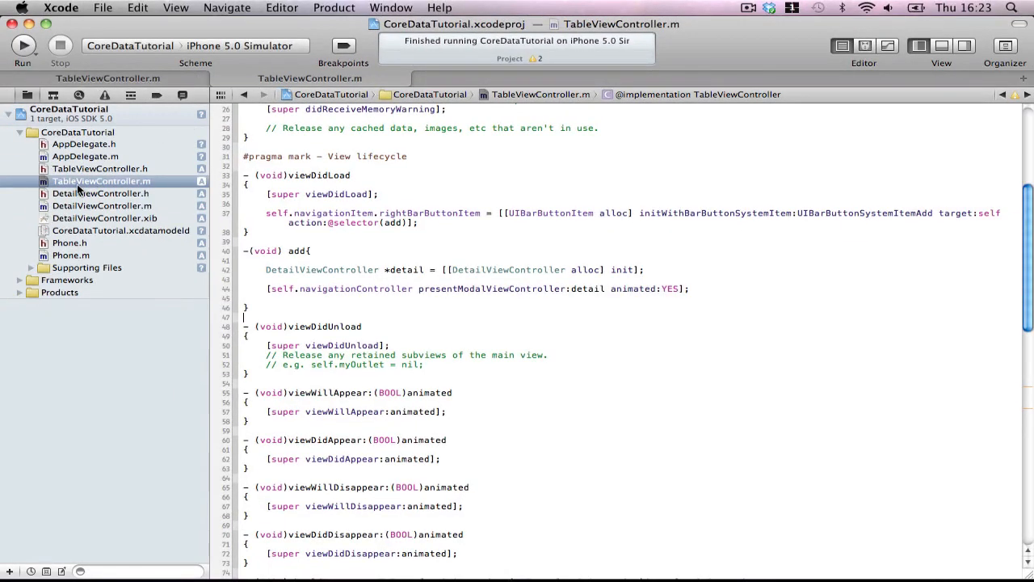
- Declare IBOutlet UITextField nameText and numberText in DetailViewController.h, then open DetailViewController.xib
{"action": "left_click", "coordinate": [101, 193]}
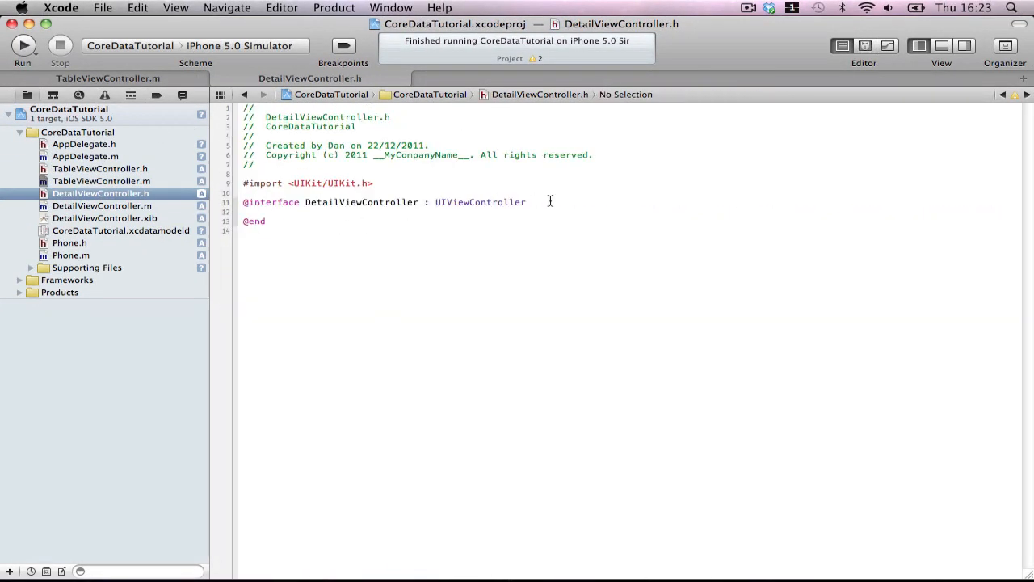
{"action": "type", "text": "IBAction"}
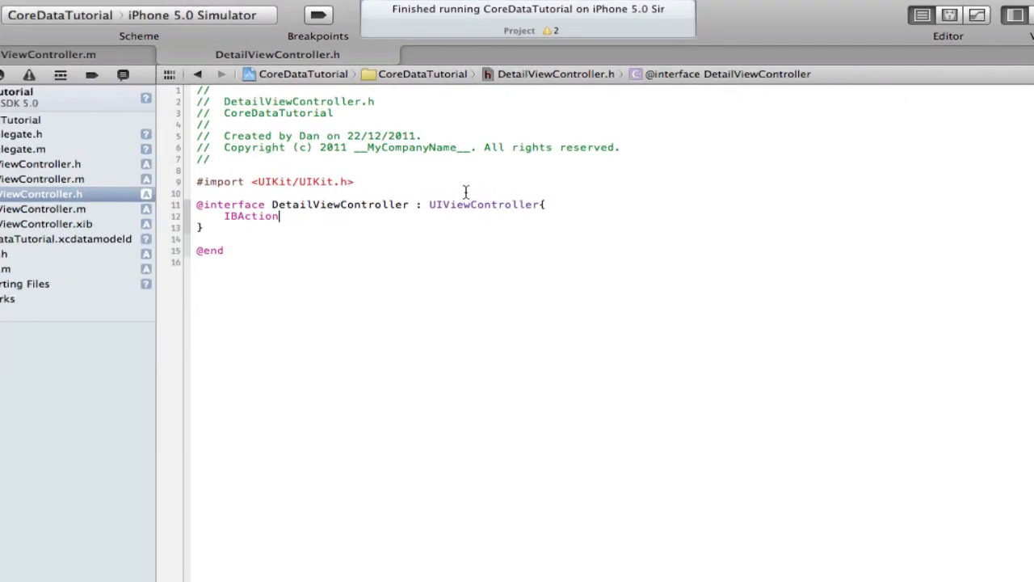
{"action": "type", "text": "UITextField *"}
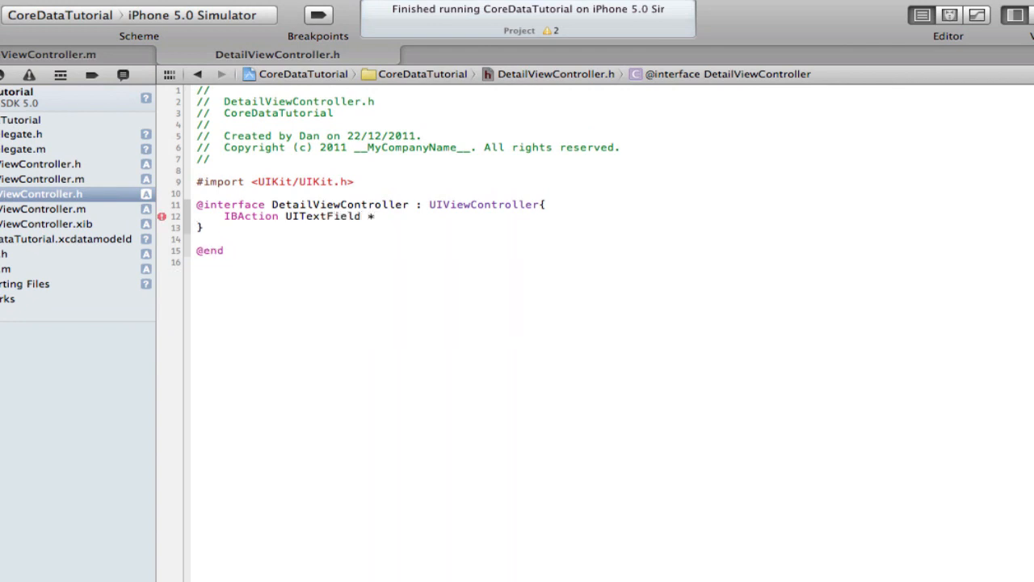
{"action": "type", "text": "NAME"}
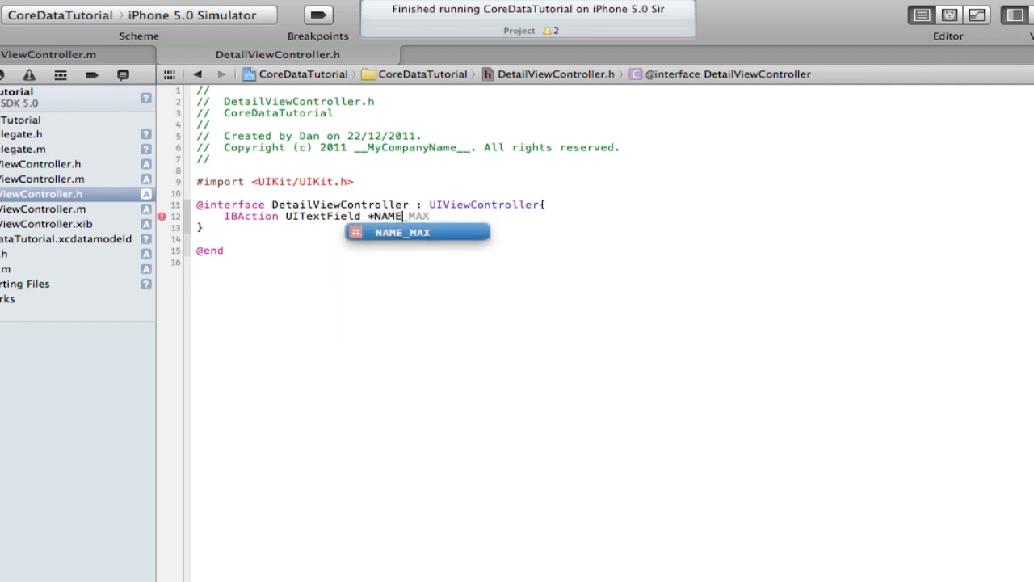
{"action": "type", "text": "nameText;"}
{"action": "type", "text": "IBOutlet UITextField *numberText;"}
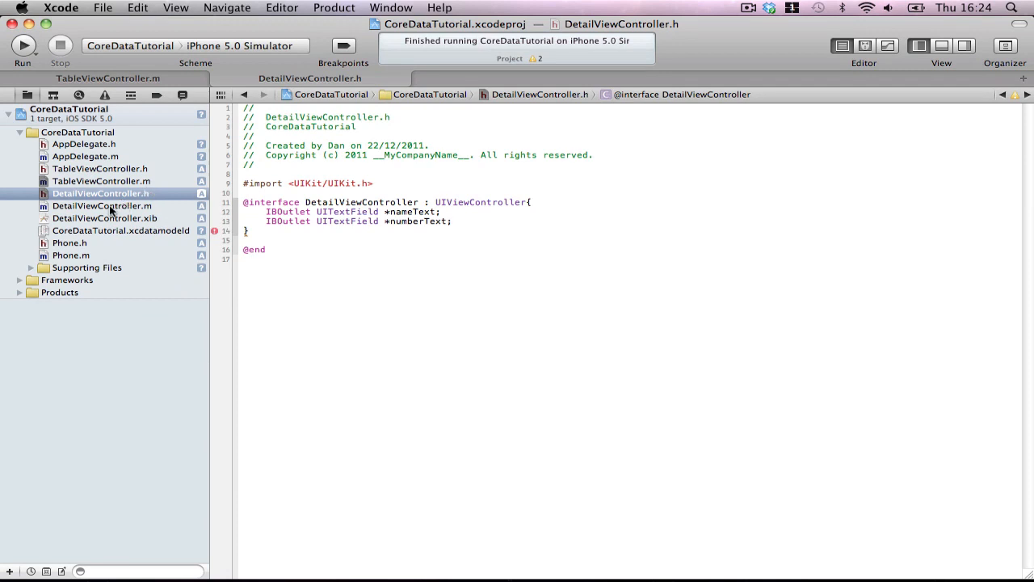
{"action": "left_click", "coordinate": [105, 218]}
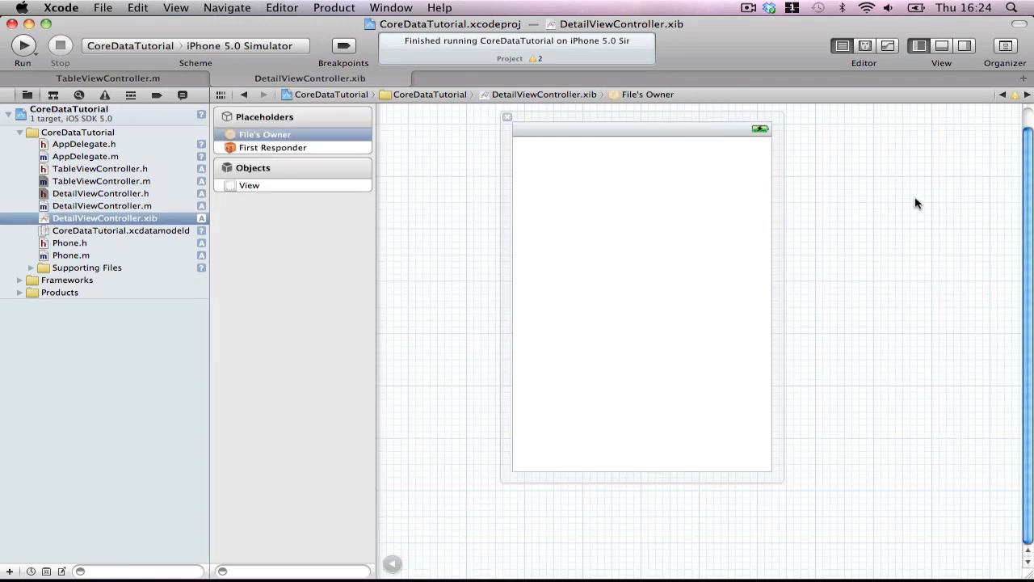
- Give the detail view a light gray background and add a 'Name' label near the top
{"action": "left_click", "coordinate": [249, 185]}
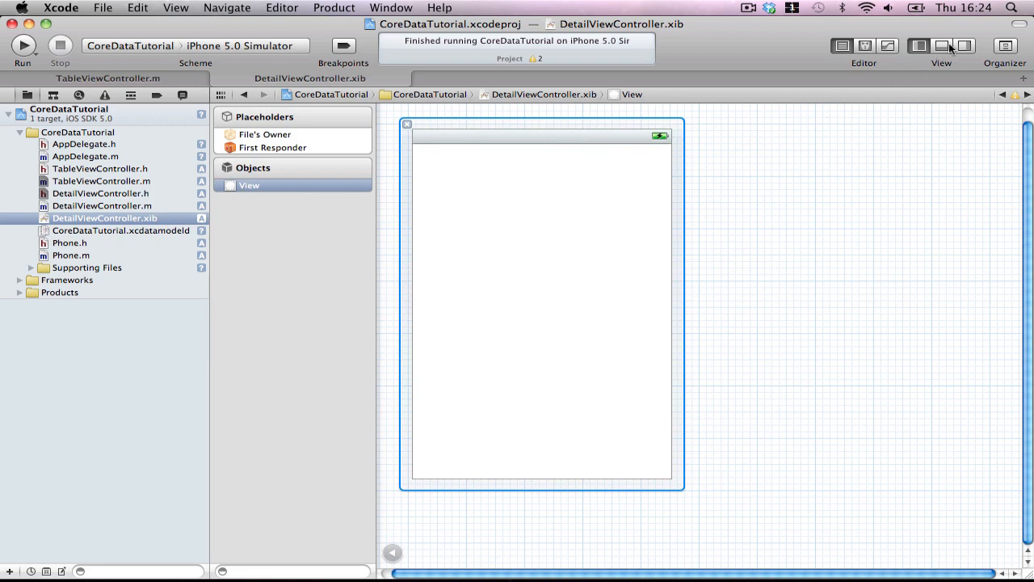
{"action": "left_click", "coordinate": [963, 46]}
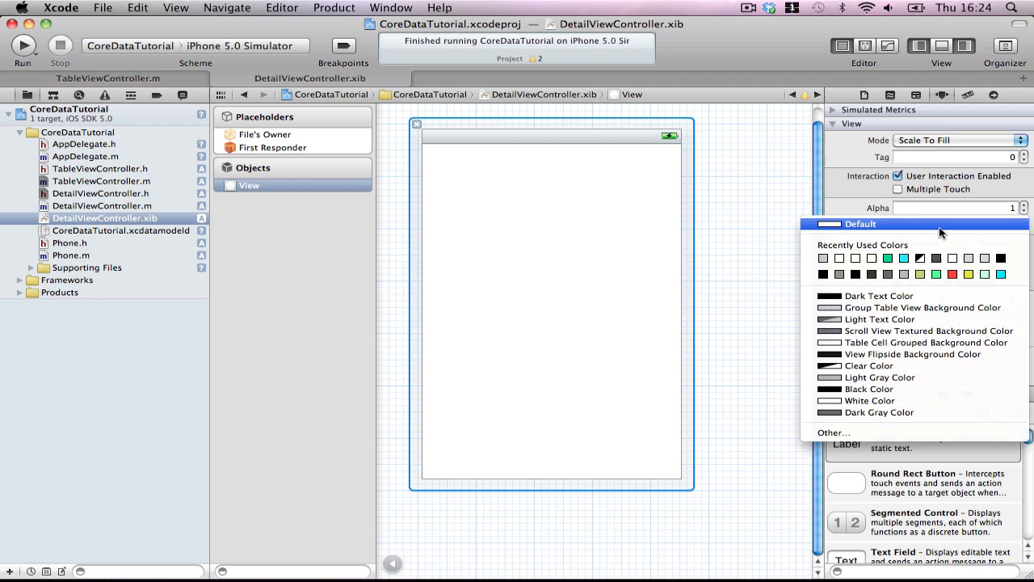
{"action": "left_click", "coordinate": [879, 412]}
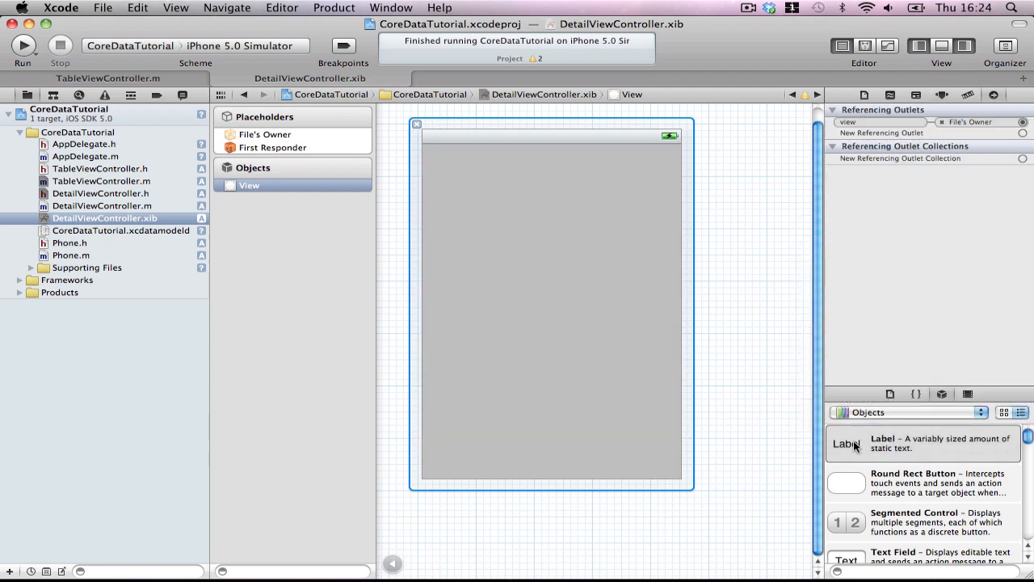
{"action": "left_click_drag", "start_coordinate": [847, 443], "coordinate": [468, 170]}
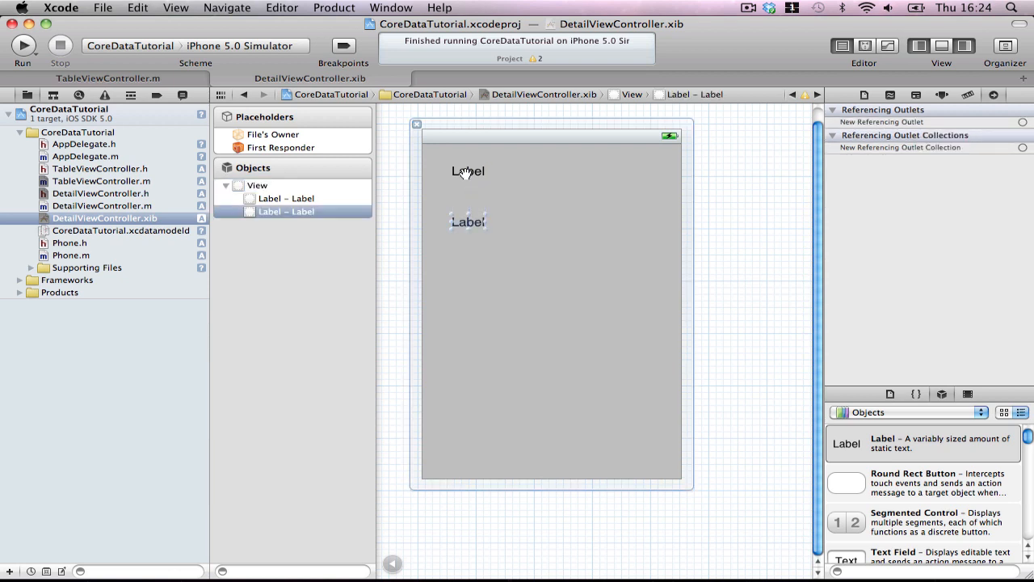
{"action": "type", "text": "Name:"}
{"action": "type", "text": "Number:"}
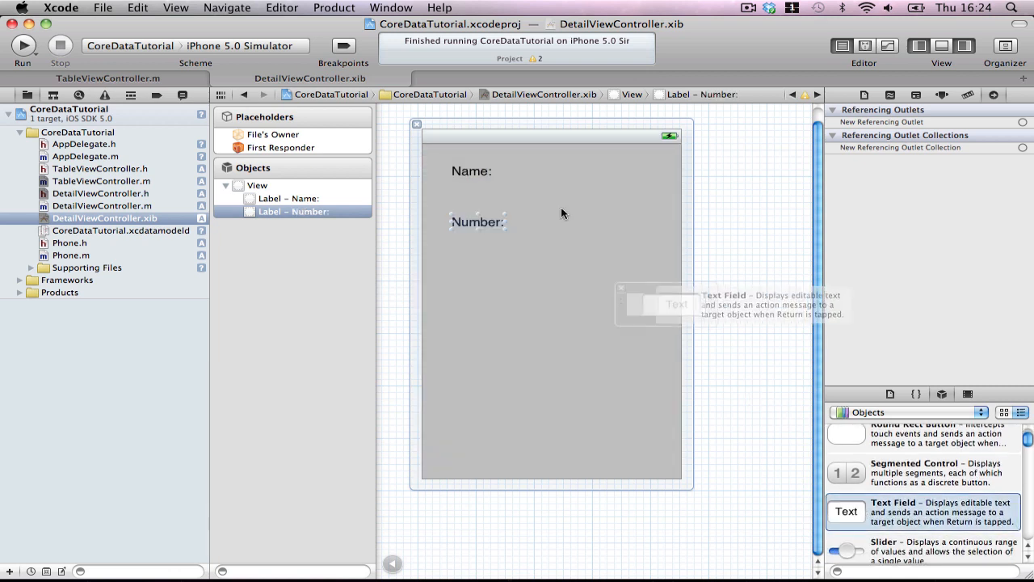
- Add and position a text field beside the Name label, then adjust it in the inspector
{"action": "left_click_drag", "start_coordinate": [677, 304], "coordinate": [491, 195]}
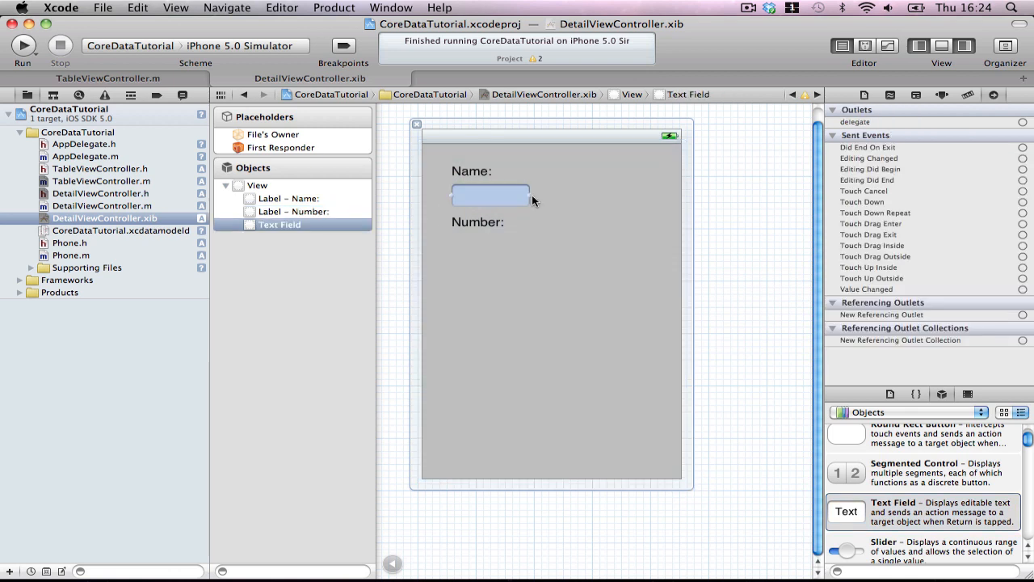
{"action": "left_click_drag", "start_coordinate": [529, 195], "coordinate": [630, 194]}
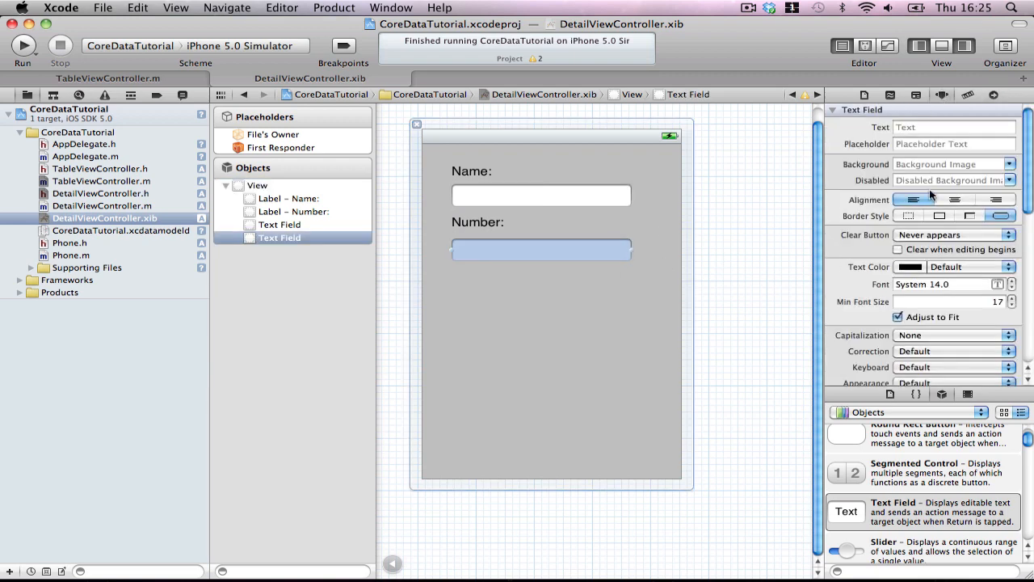
{"action": "scroll", "scroll_direction": "down", "scroll_amount": 3}
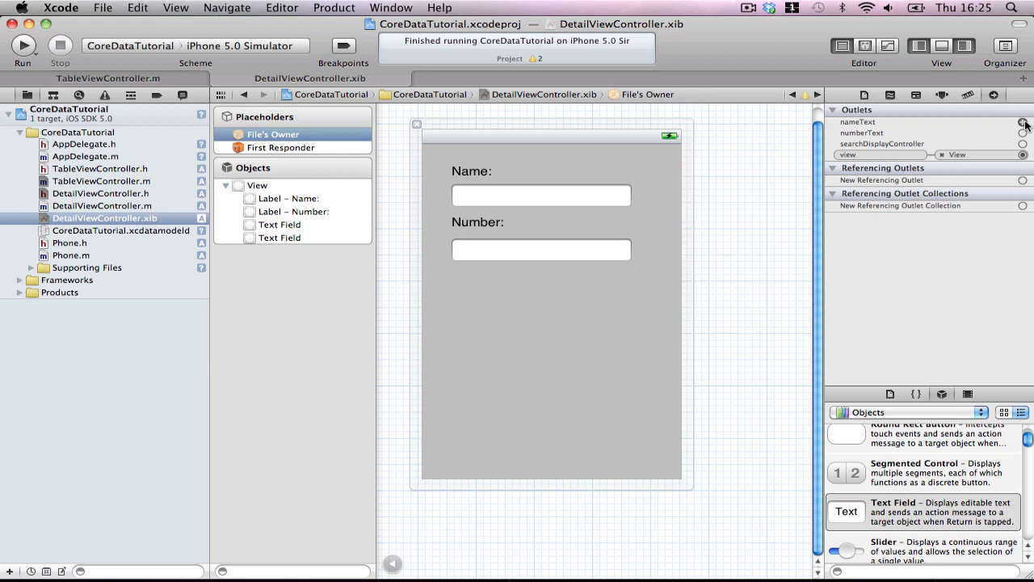
{"action": "left_click", "coordinate": [1023, 122]}
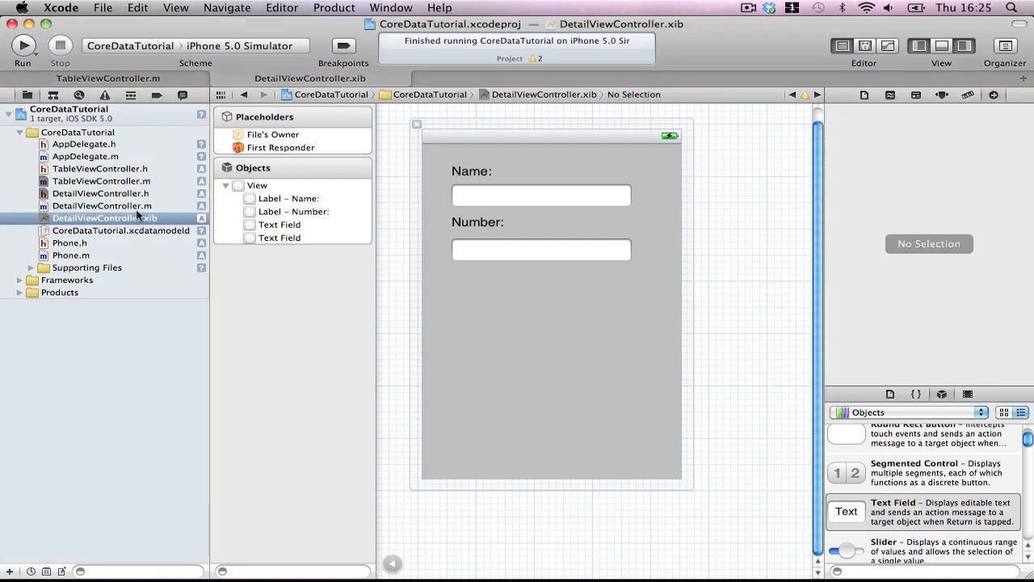
{"action": "left_click", "coordinate": [100, 205]}
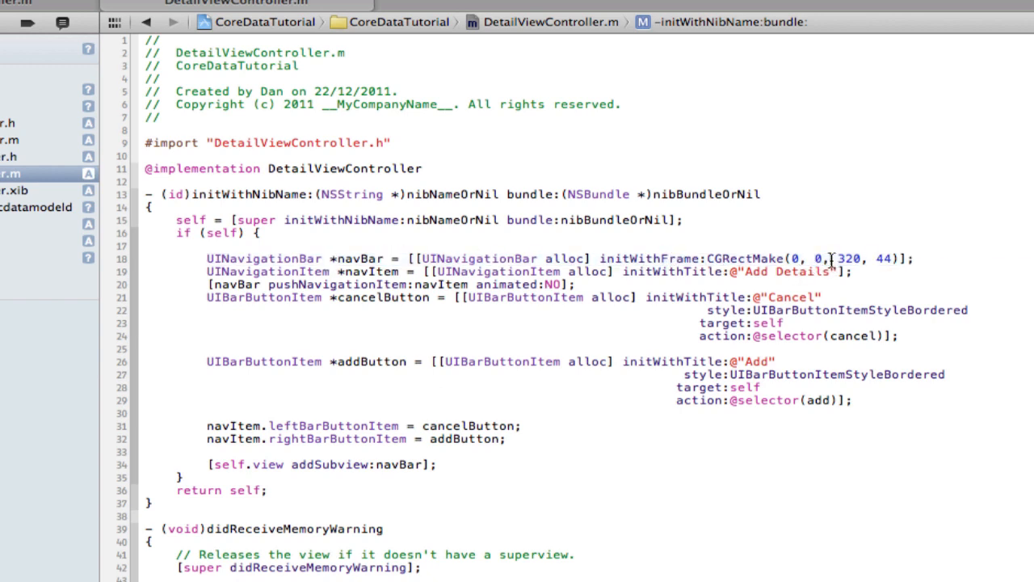
- Point out UINavigationItem and addSubview in initWithNibName, then build and run the app
{"action": "double_click", "coordinate": [848, 258]}
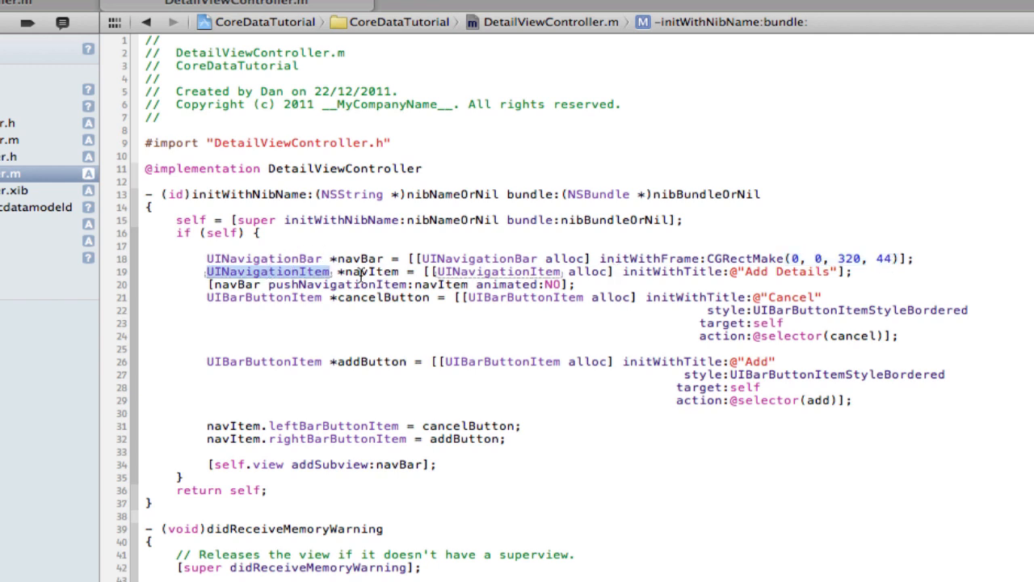
{"action": "double_click", "coordinate": [371, 271]}
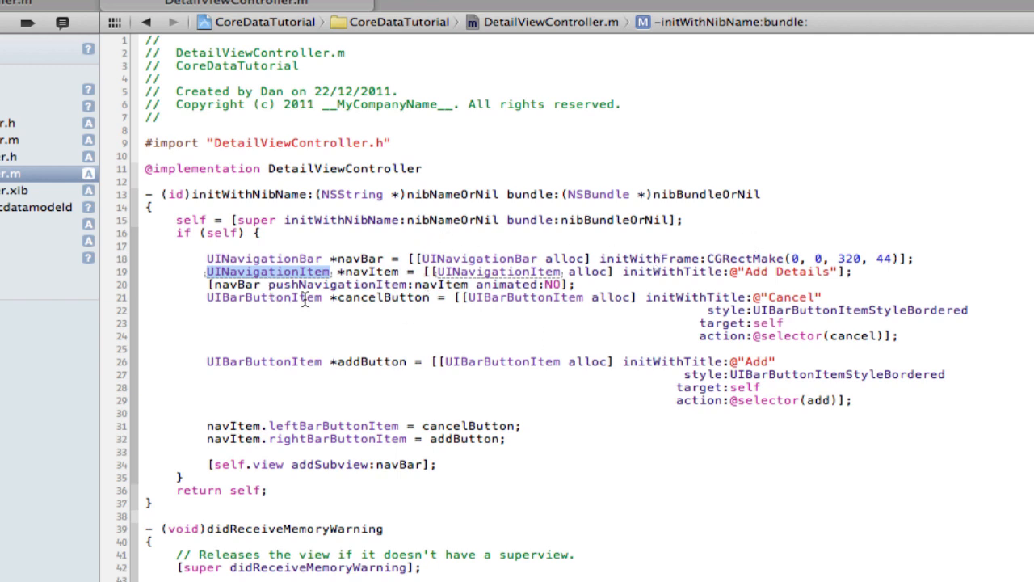
{"action": "mouse_move", "coordinate": [710, 338]}
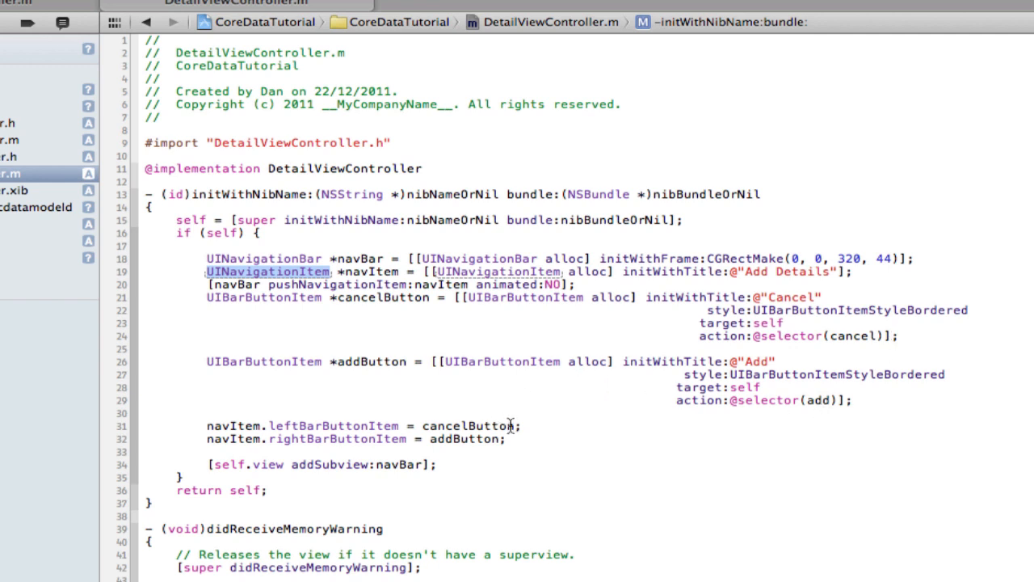
{"action": "left_click_drag", "start_coordinate": [207, 426], "coordinate": [505, 439]}
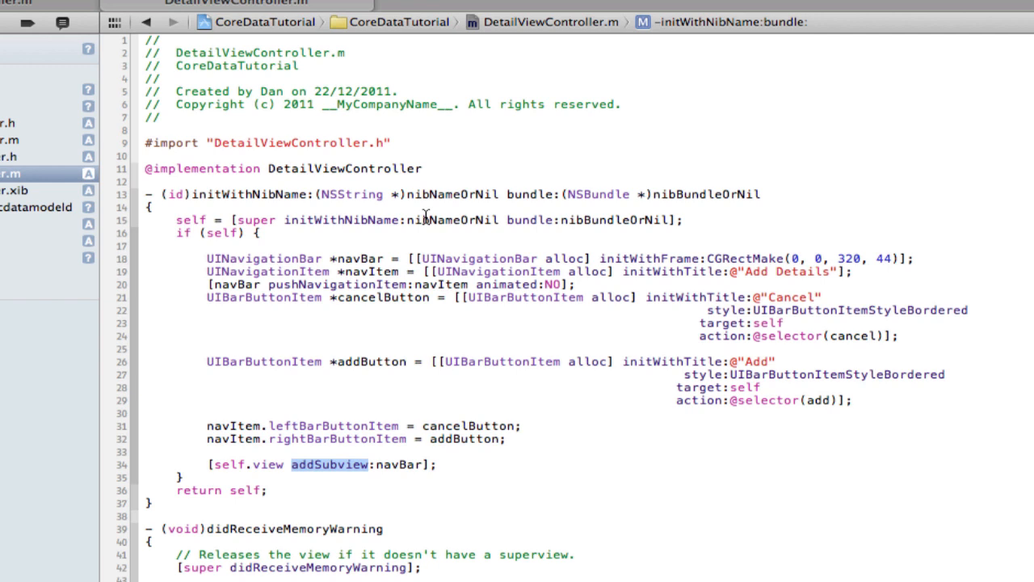
{"action": "mouse_move", "coordinate": [368, 294]}
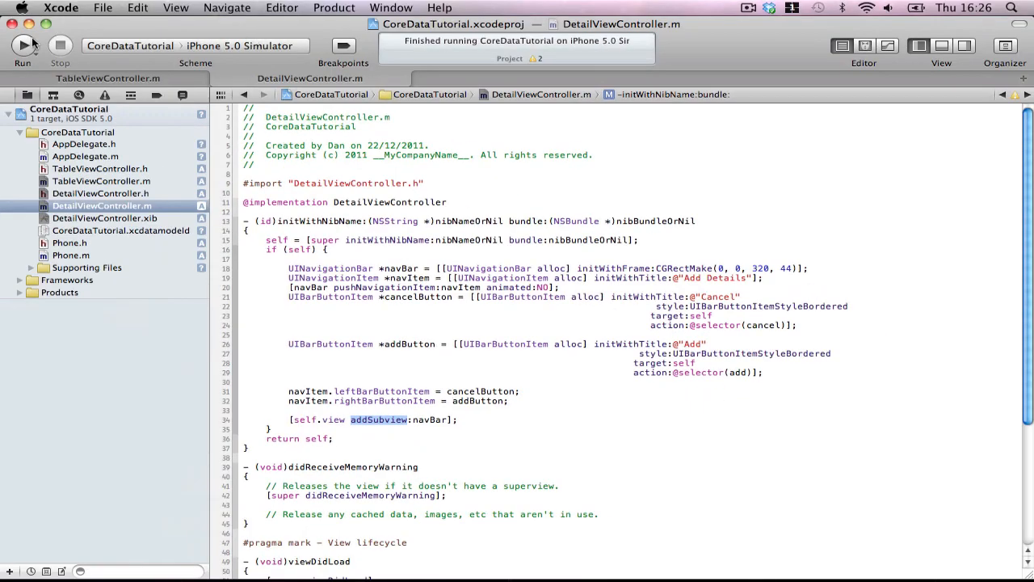
{"action": "left_click", "coordinate": [23, 46]}
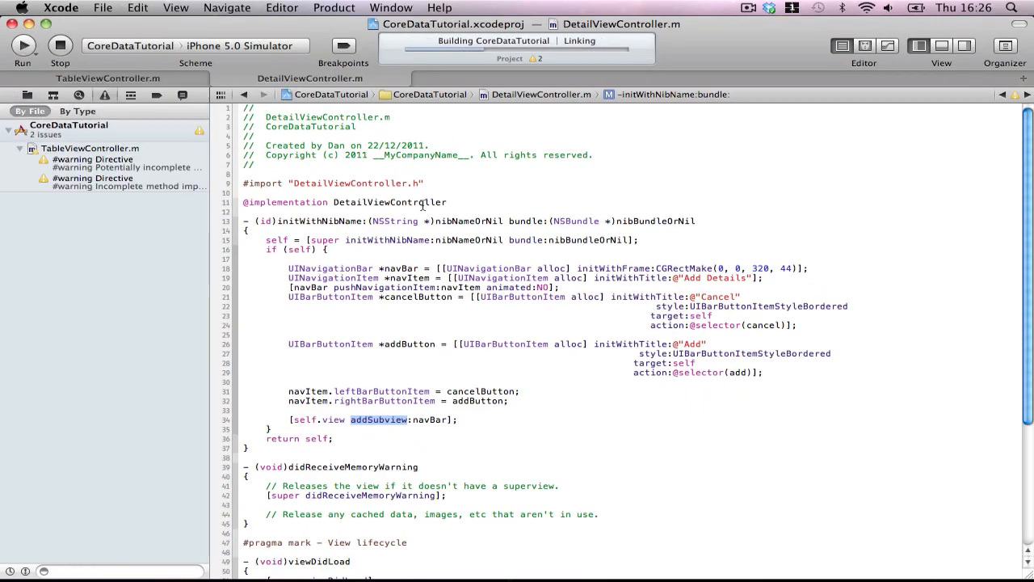
{"action": "left_click", "coordinate": [23, 46]}
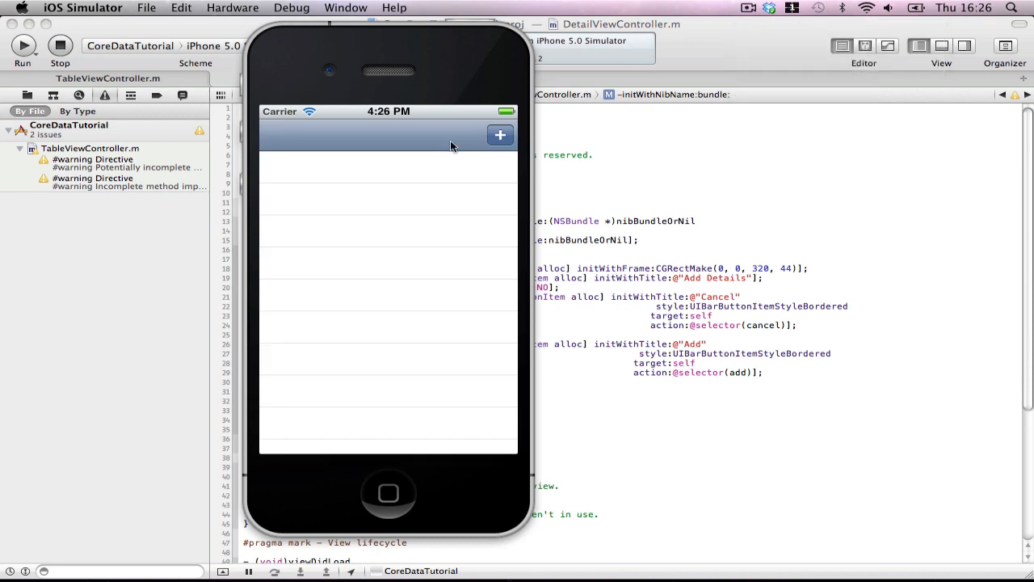
{"action": "left_click", "coordinate": [499, 135]}
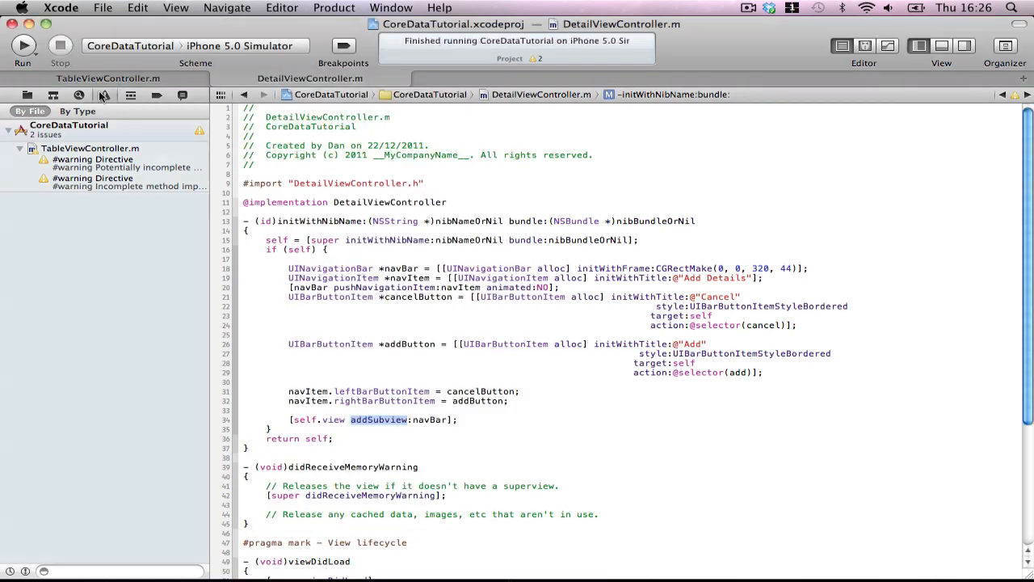
{"action": "left_click", "coordinate": [30, 110]}
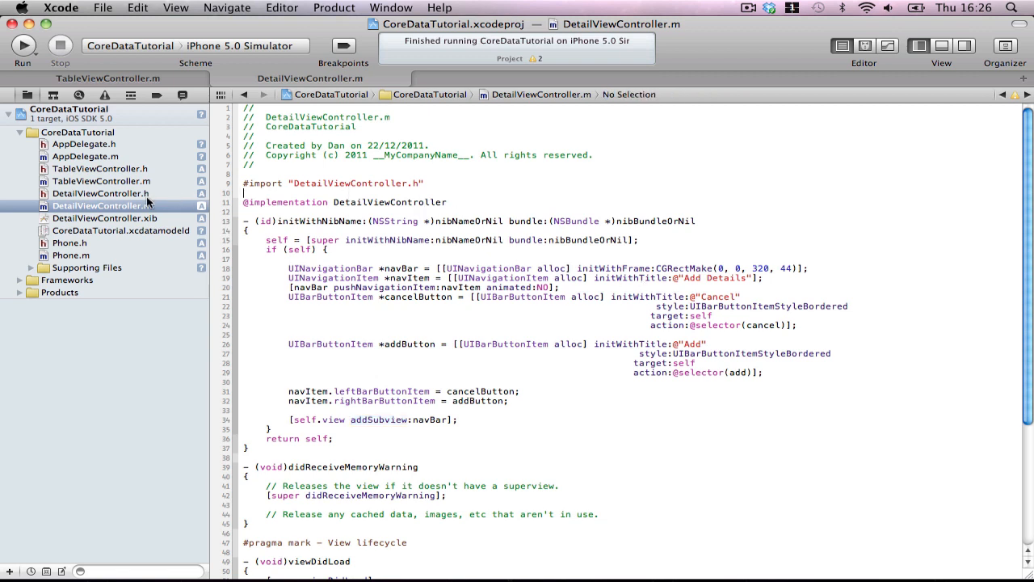
- Add #import "AppDelegate.h" to DetailViewController.h
{"action": "left_click", "coordinate": [100, 193]}
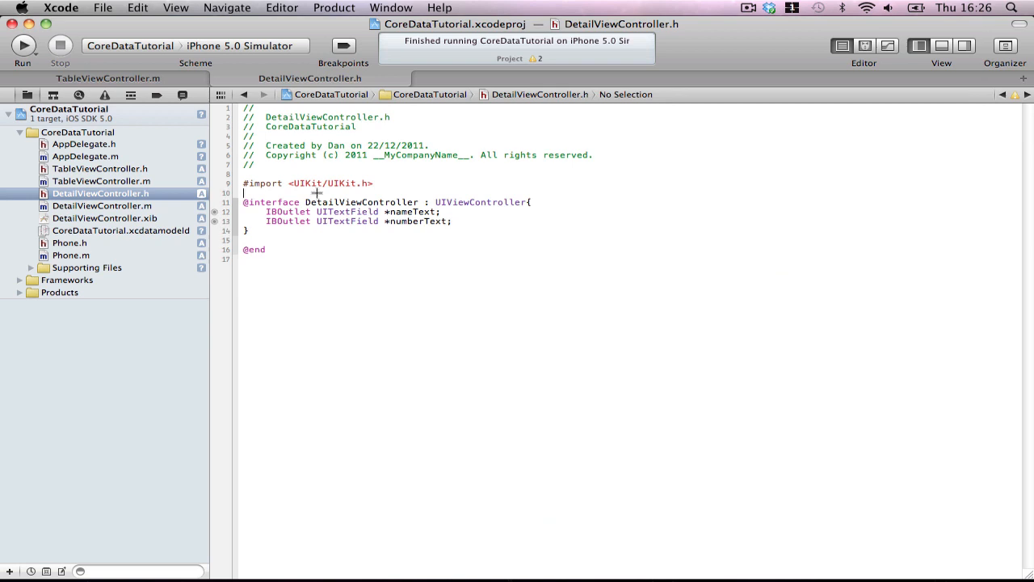
{"action": "type", "text": "#import \"Ap"}
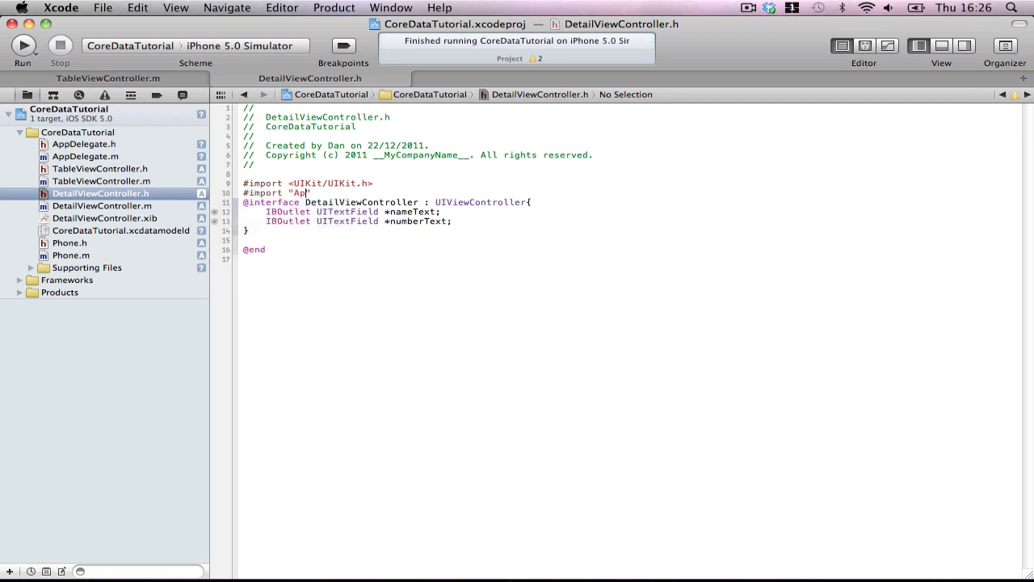
{"action": "type", "text": "pDelegate.h\""}
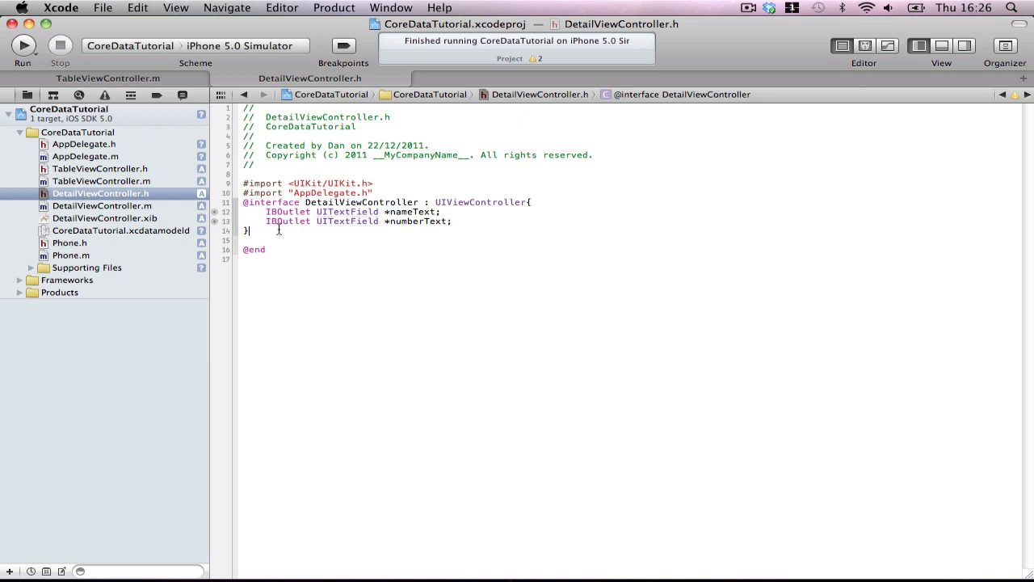
{"action": "type", "text": "@property ("}
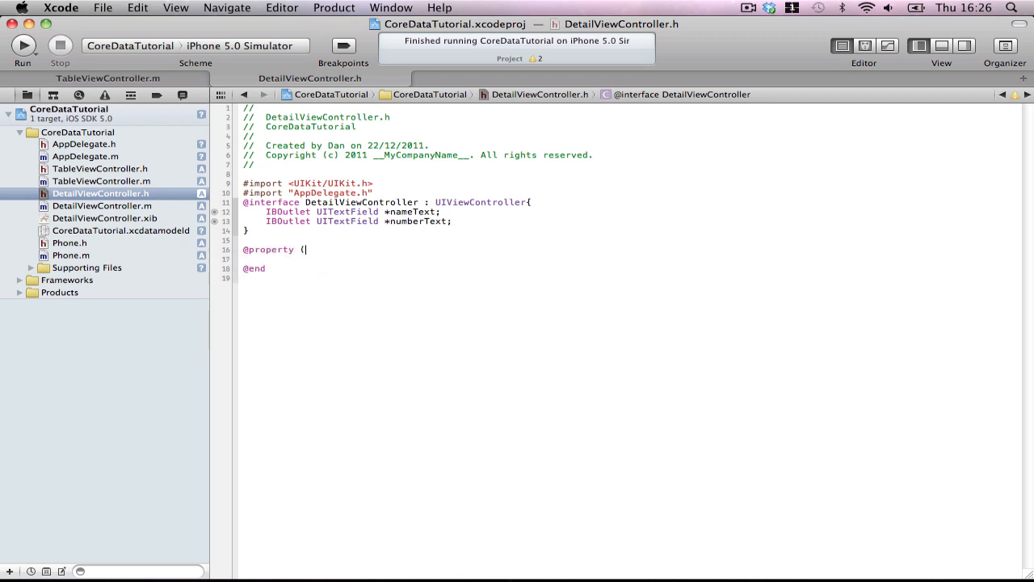
{"action": "type", "text": "nonatomic,"}
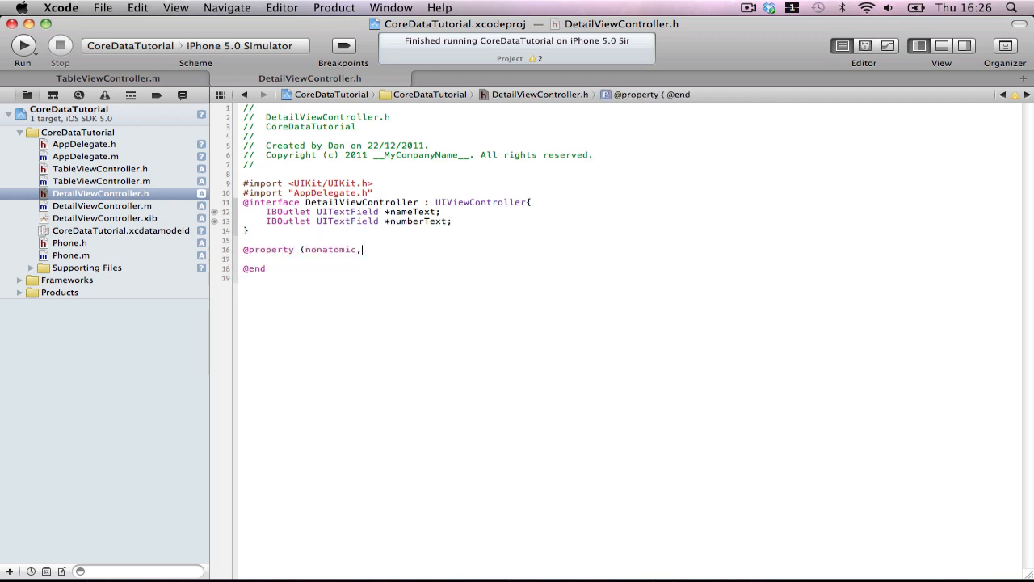
{"action": "type", "text": "retain) AppDelegate"}
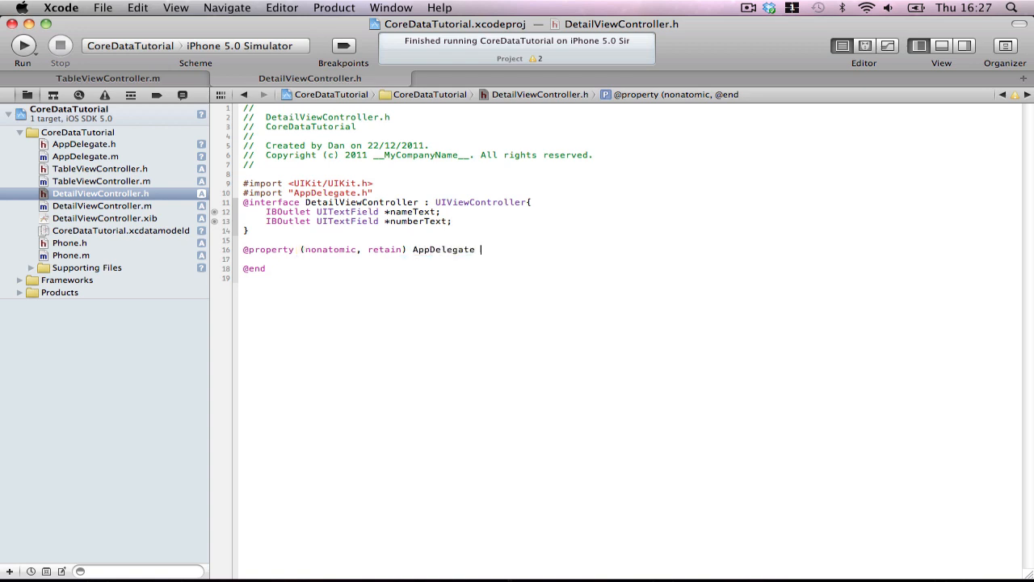
{"action": "type", "text": "*app;"}
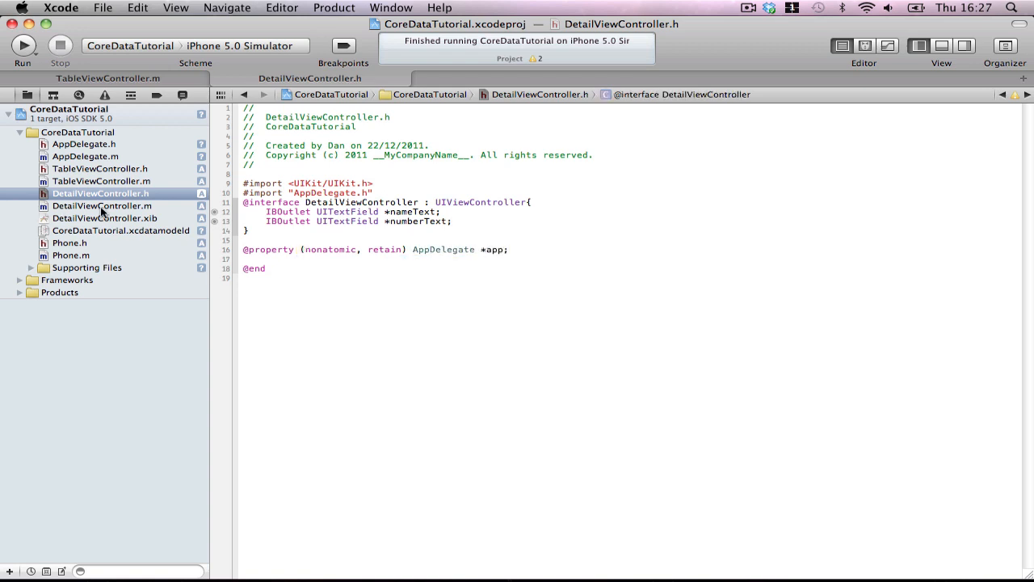
{"action": "left_click", "coordinate": [101, 205]}
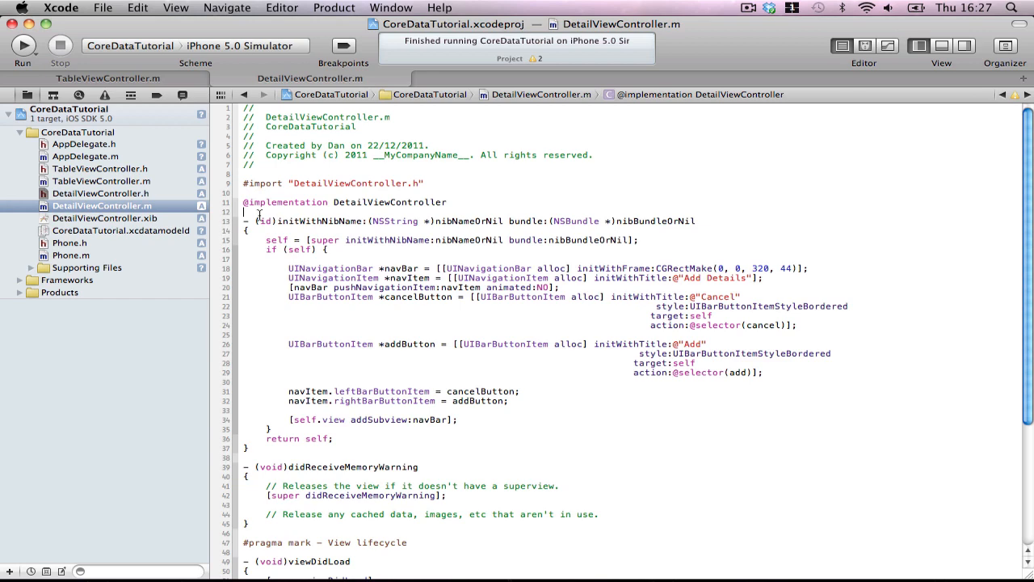
{"action": "type", "text": "@synthesize appl"}
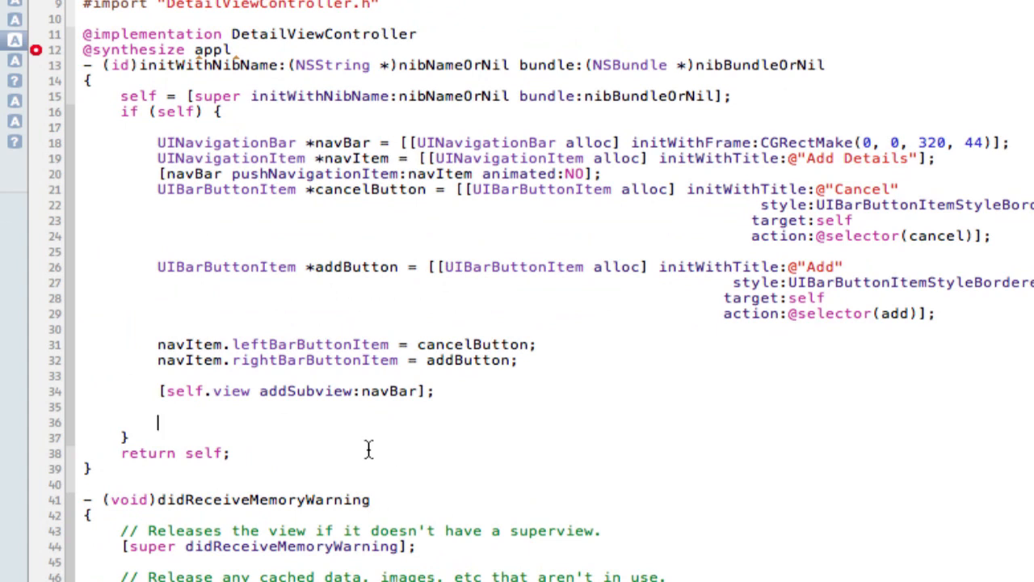
{"action": "type", "text": "AppDelega"}
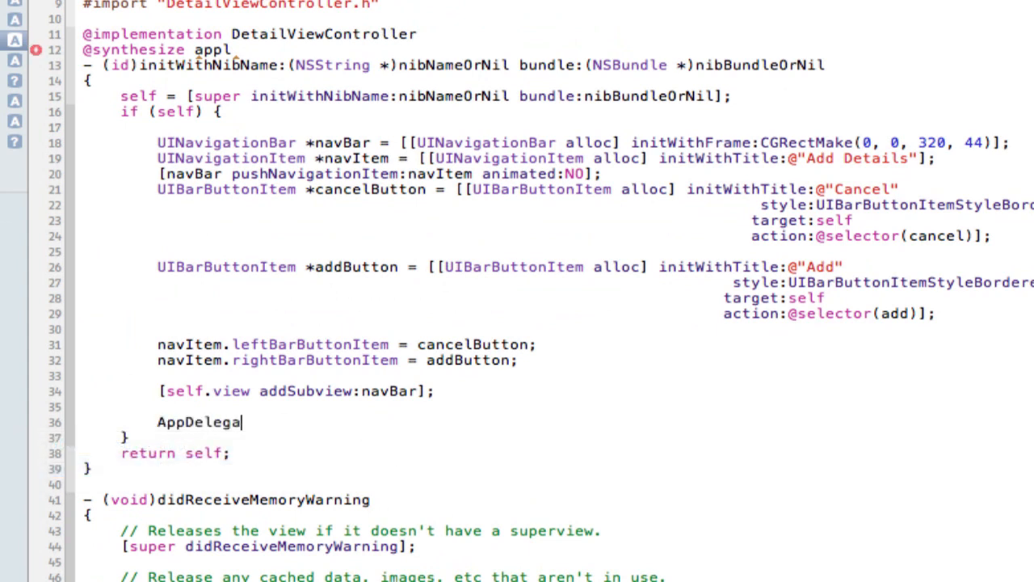
{"action": "type", "text": "app = [[UI"}
{"action": "left_click", "coordinate": [161, 49]}
{"action": "type", "text": ";"}
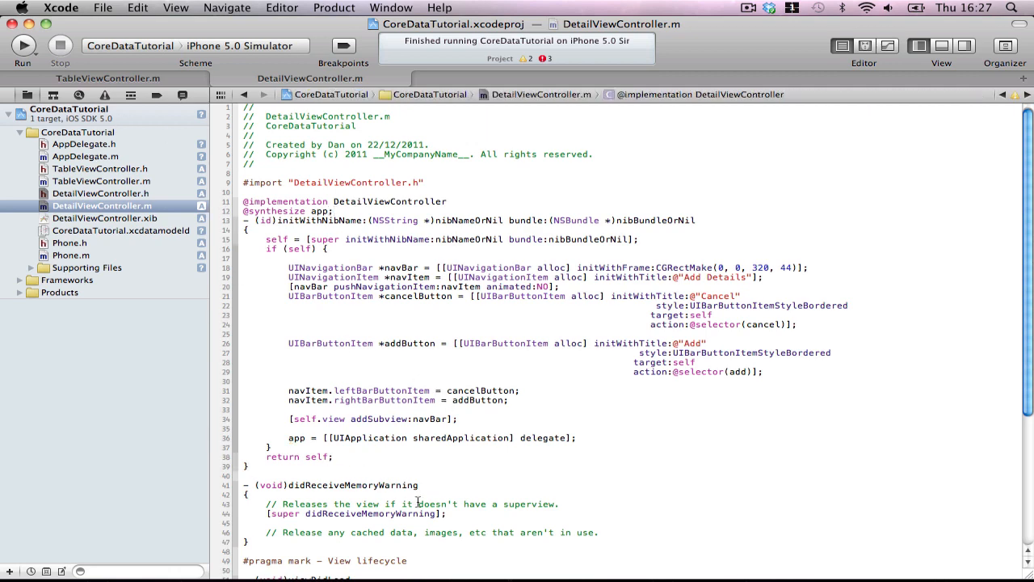
{"action": "scroll", "scroll_direction": "down", "scroll_amount": 3}
{"action": "type", "text": "-(void) add{"}
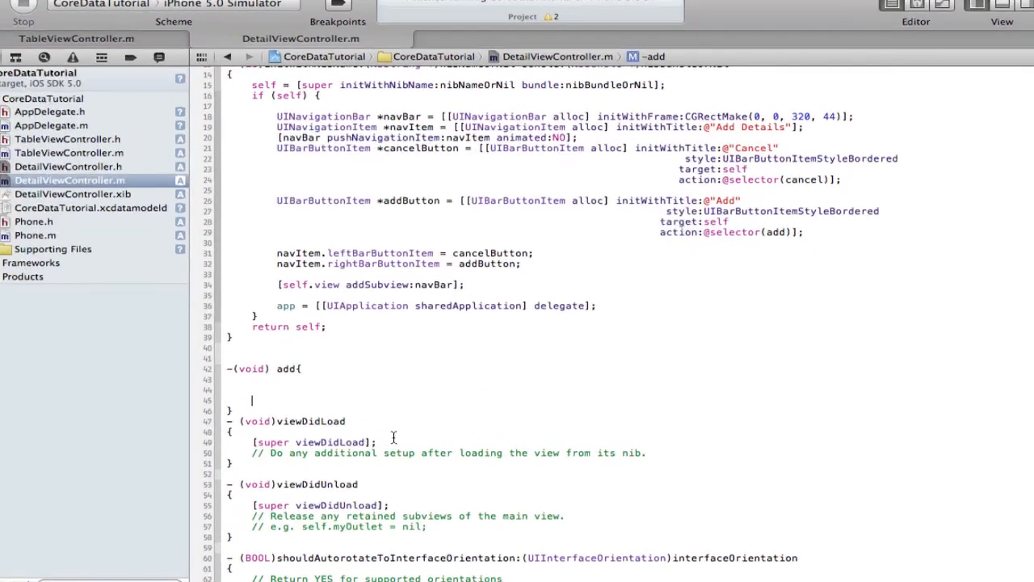
- Write -(void)add starting with NSManagedObjectContext *context = [app managedObjectContext]
{"action": "scroll", "scroll_direction": "down", "scroll_amount": 3}
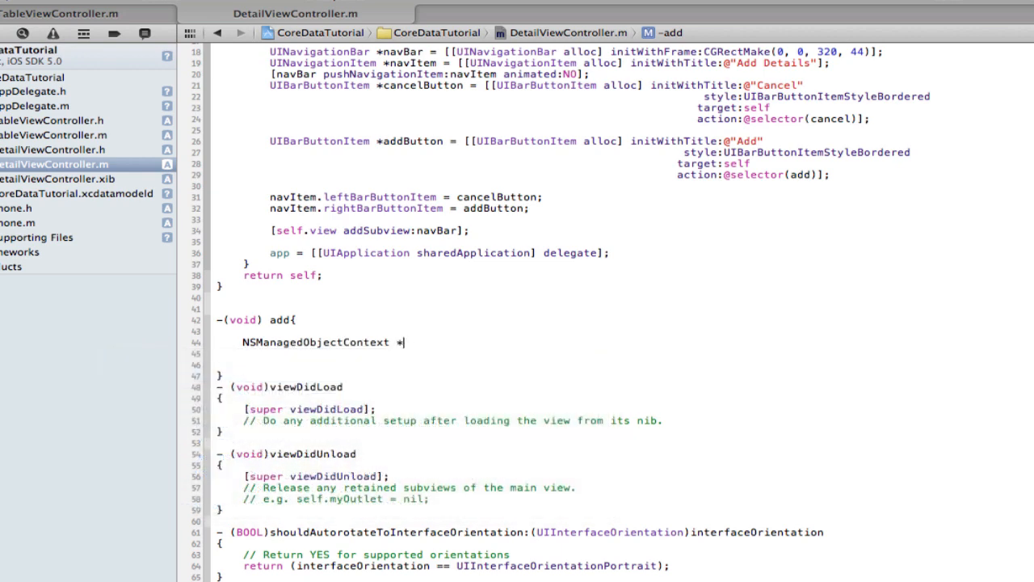
{"action": "type", "text": "context = ["}
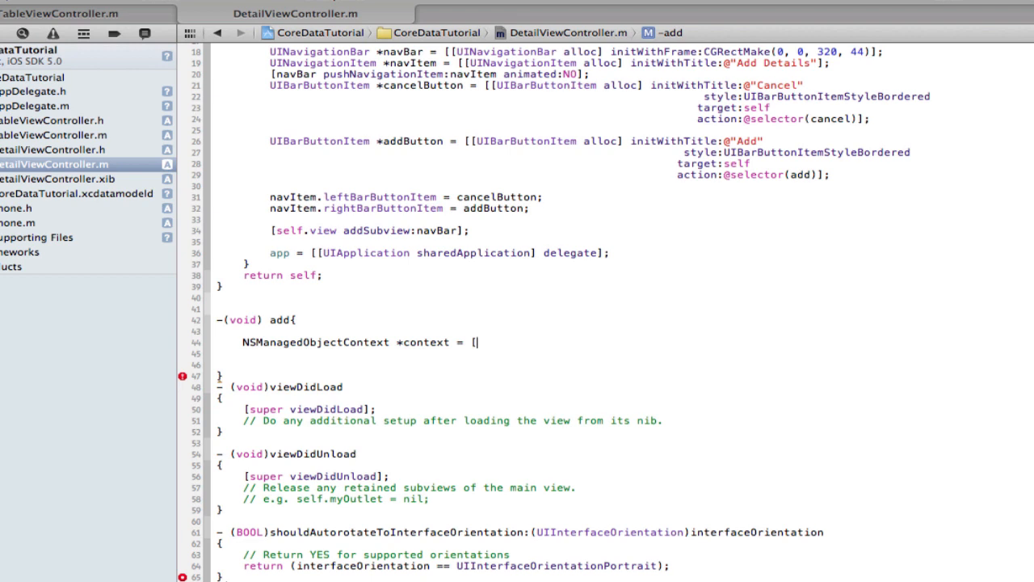
{"action": "type", "text": "a"}
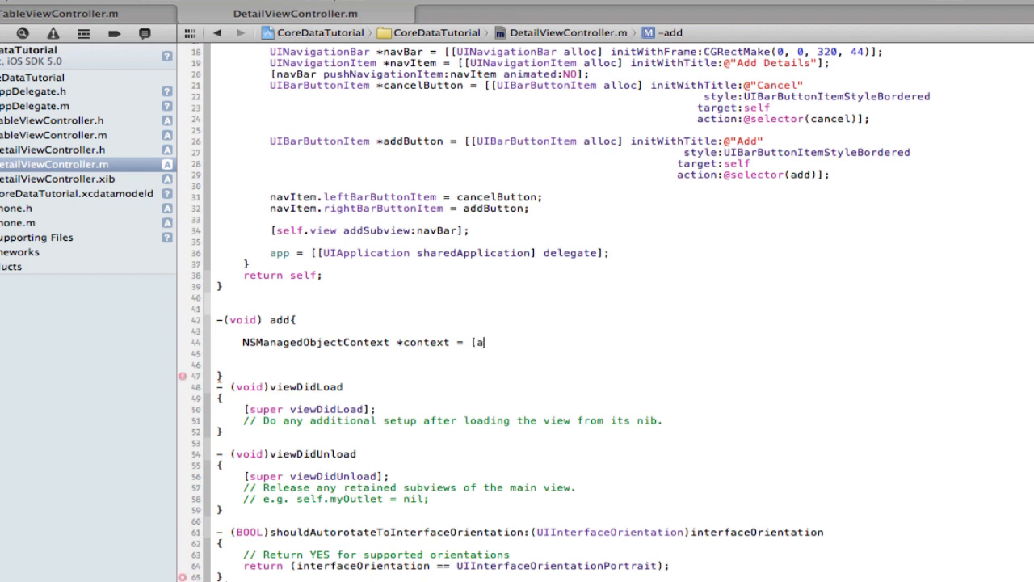
{"action": "type", "text": "pp"}
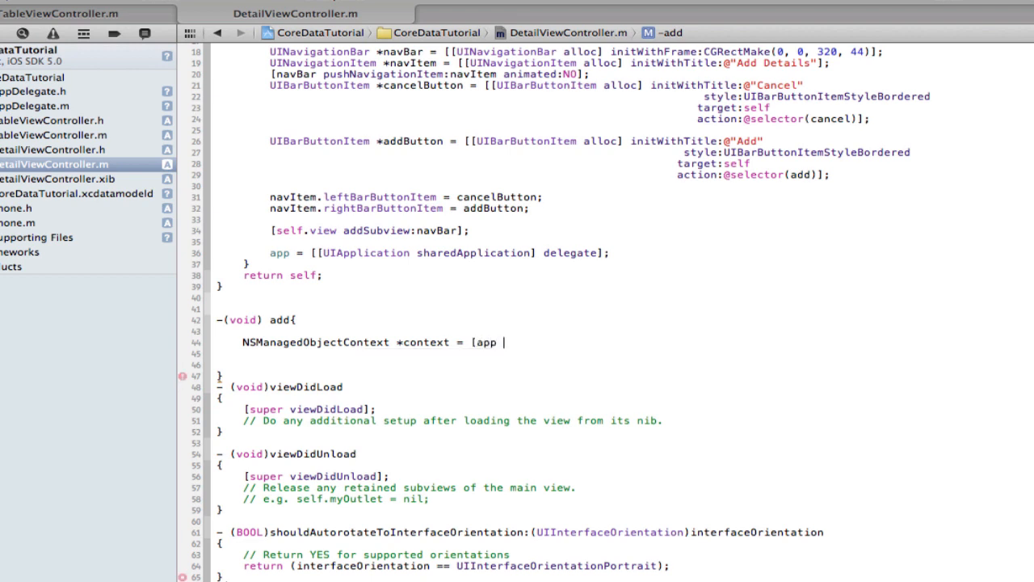
{"action": "type", "text": "managedObjectMode"}
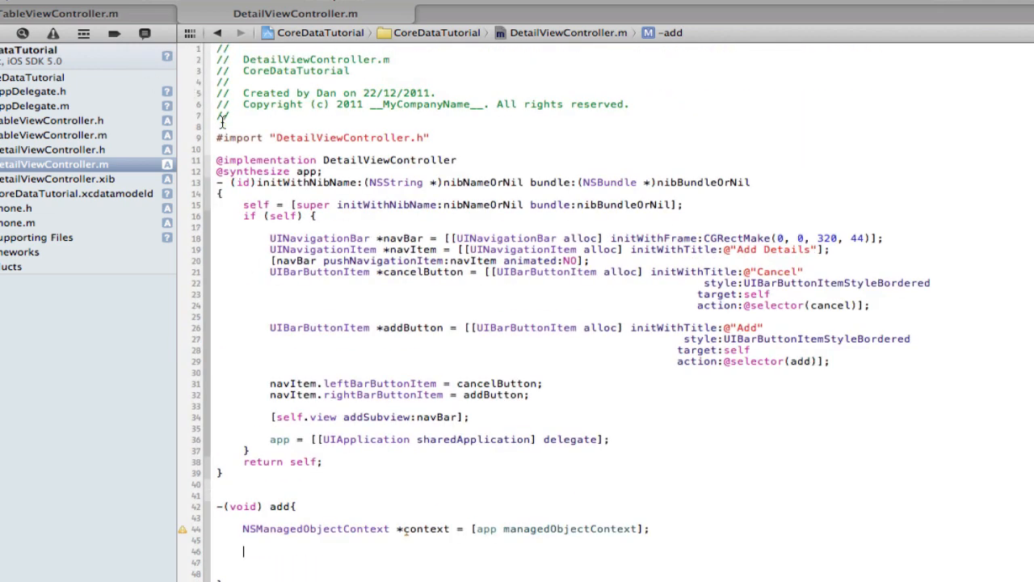
{"action": "left_click", "coordinate": [239, 154]}
{"action": "type", "text": "#import \"Ph"}
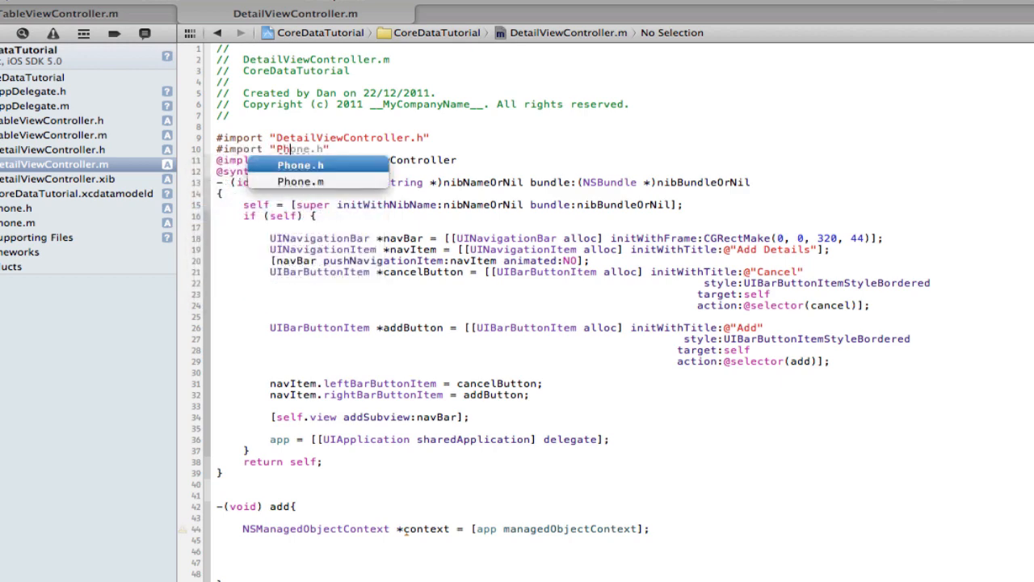
- Finish the #import "Phone.h" line and run the app on the iPhone 5.0 Simulator
{"action": "left_click", "coordinate": [23, 45]}
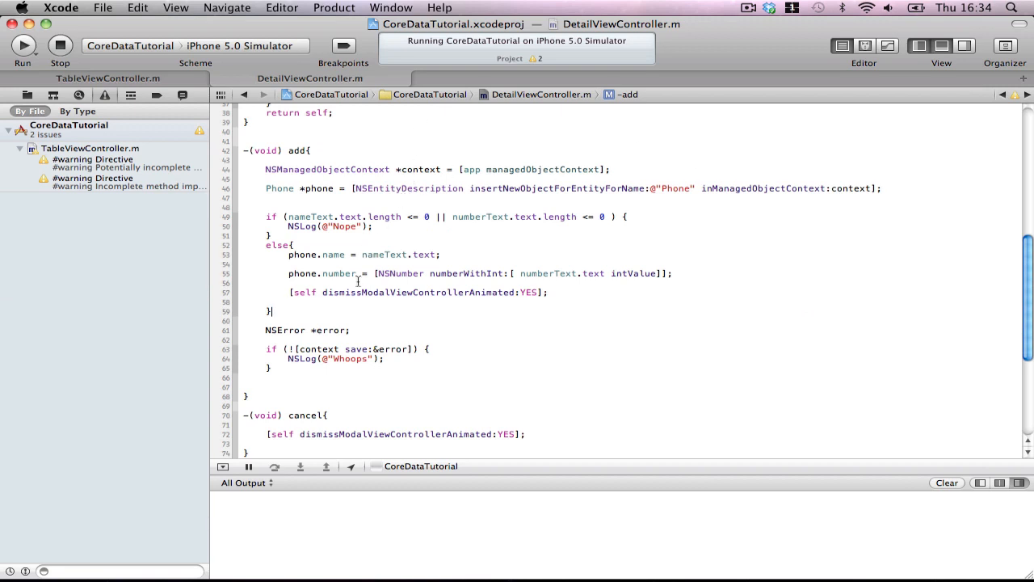
{"action": "mouse_move", "coordinate": [338, 254]}
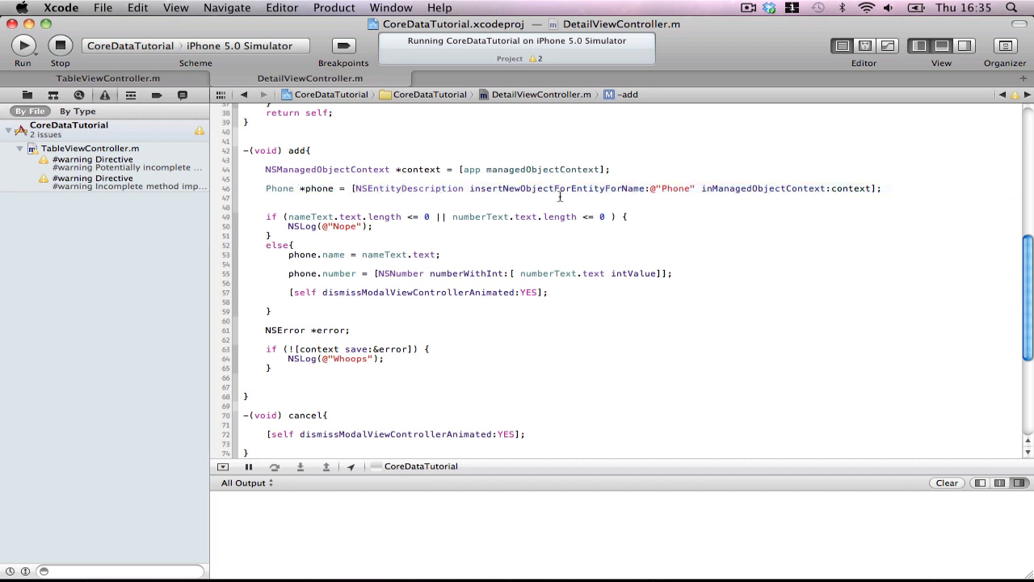
{"action": "mouse_move", "coordinate": [685, 188]}
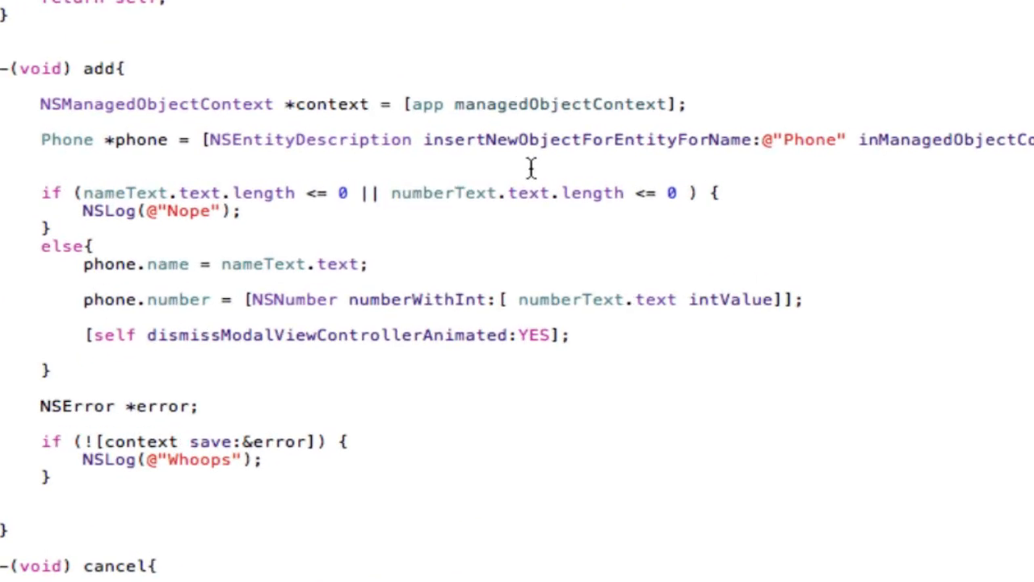
{"action": "mouse_move", "coordinate": [144, 210]}
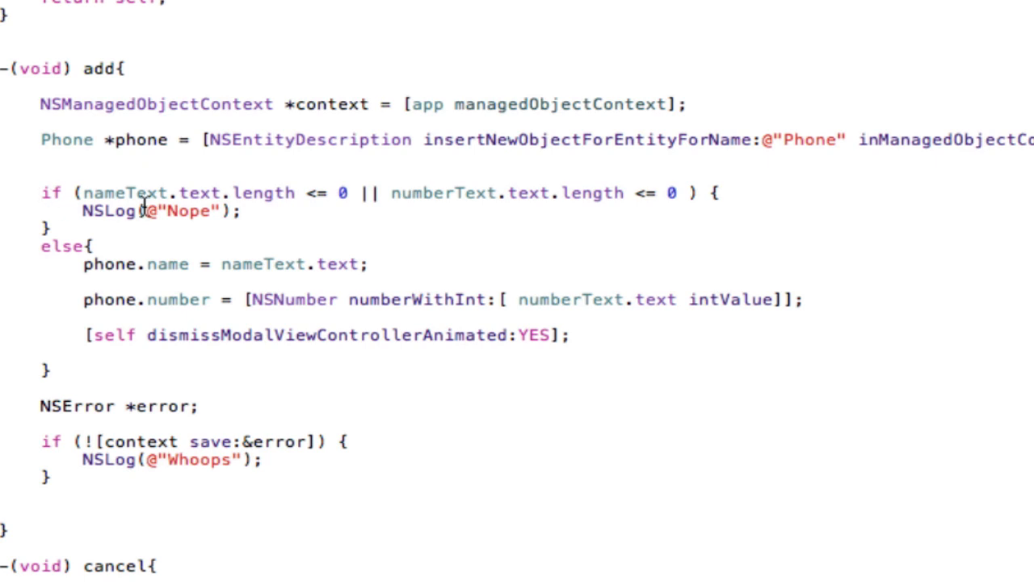
{"action": "left_click_drag", "start_coordinate": [80, 193], "coordinate": [352, 193]}
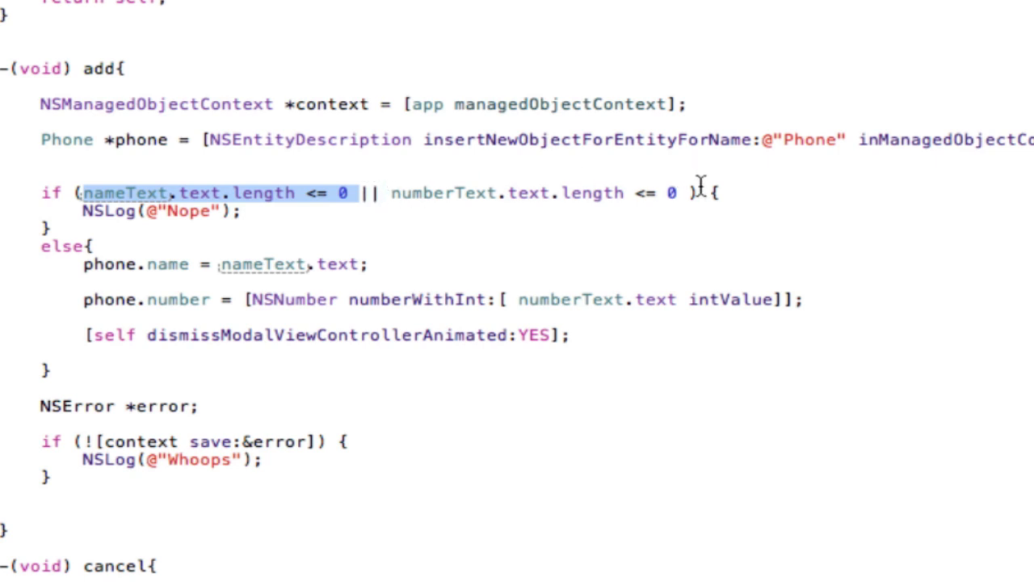
{"action": "mouse_move", "coordinate": [374, 243]}
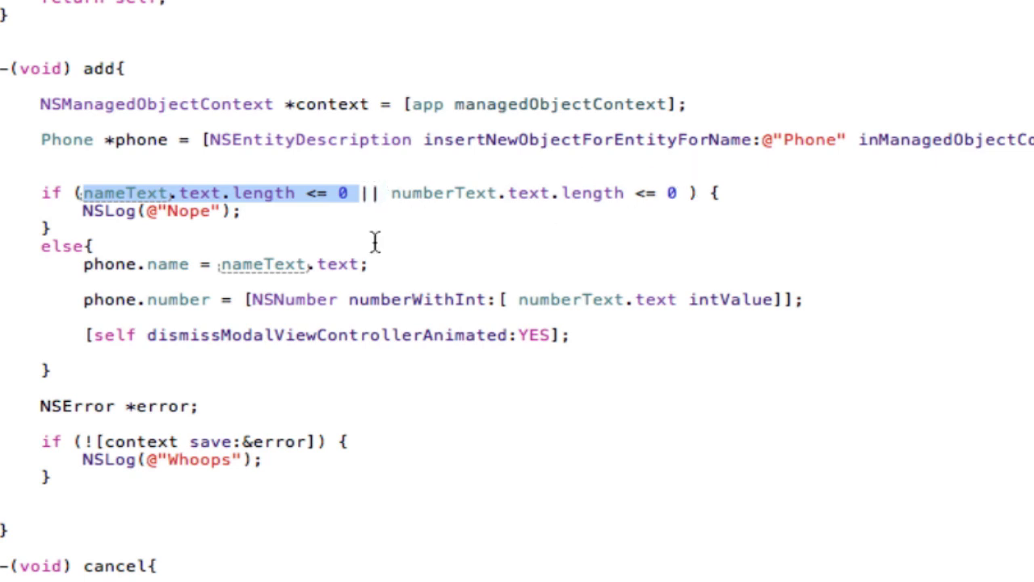
{"action": "mouse_move", "coordinate": [303, 278]}
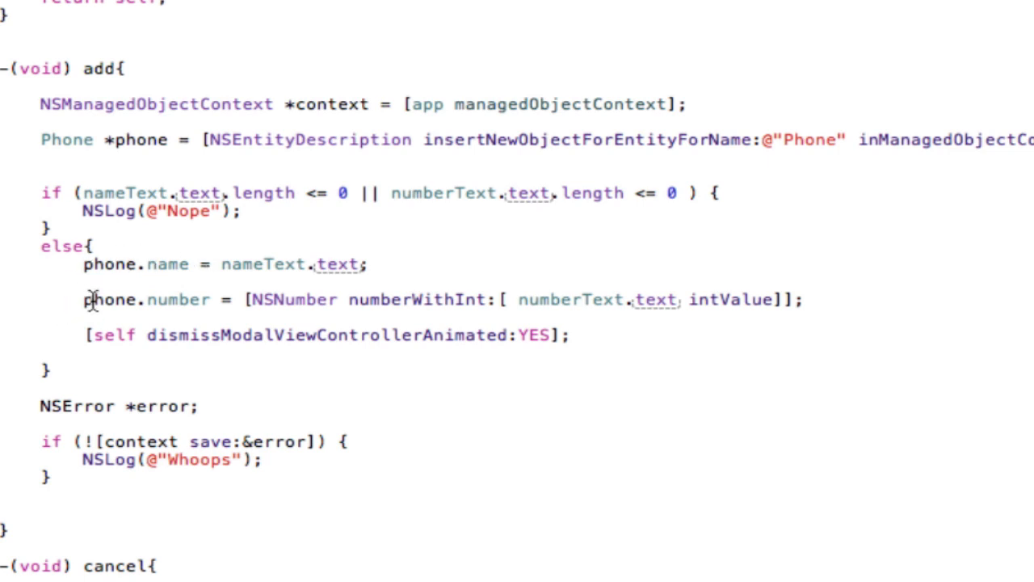
{"action": "mouse_move", "coordinate": [434, 299]}
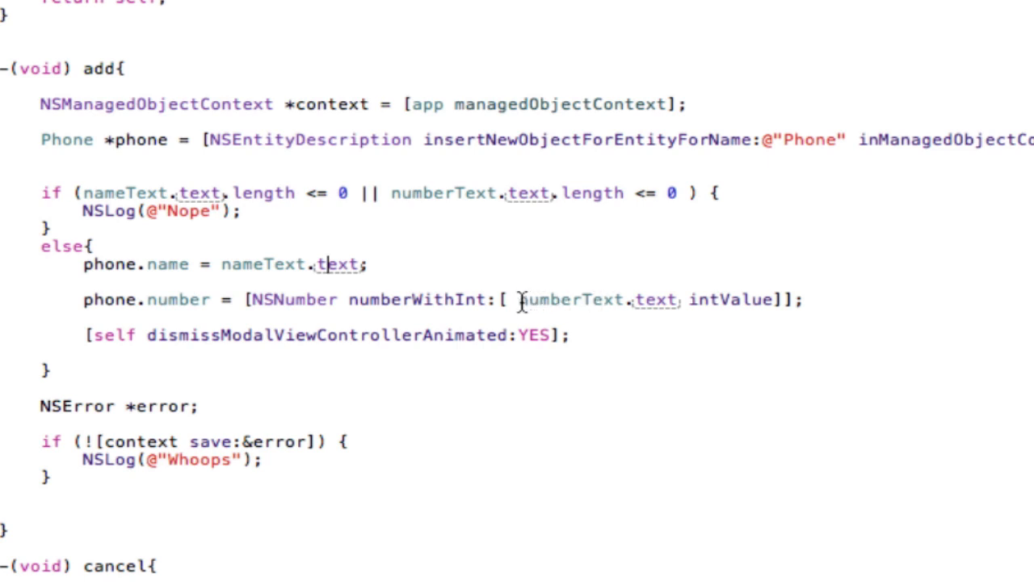
{"action": "double_click", "coordinate": [650, 299]}
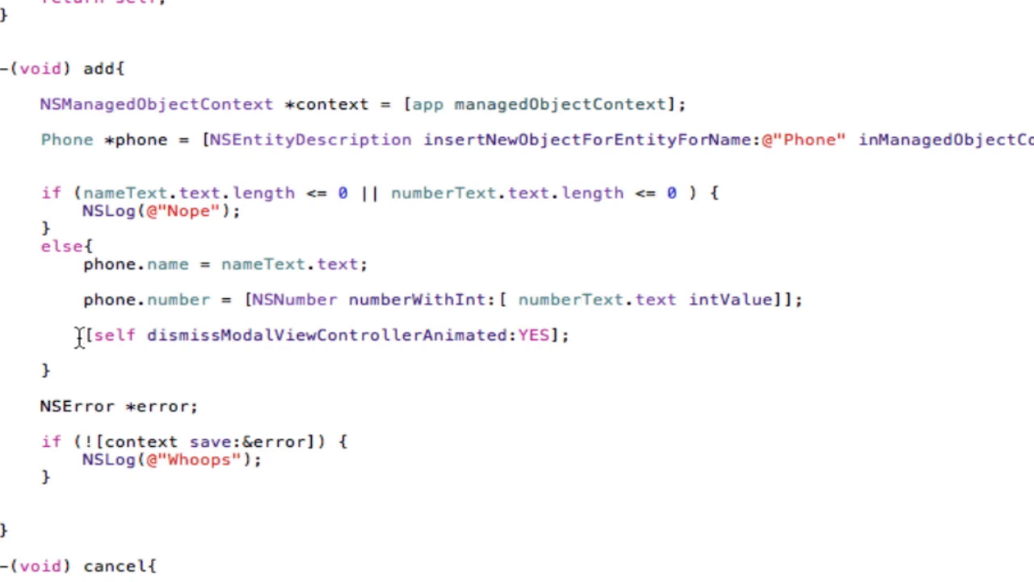
{"action": "mouse_move", "coordinate": [257, 203]}
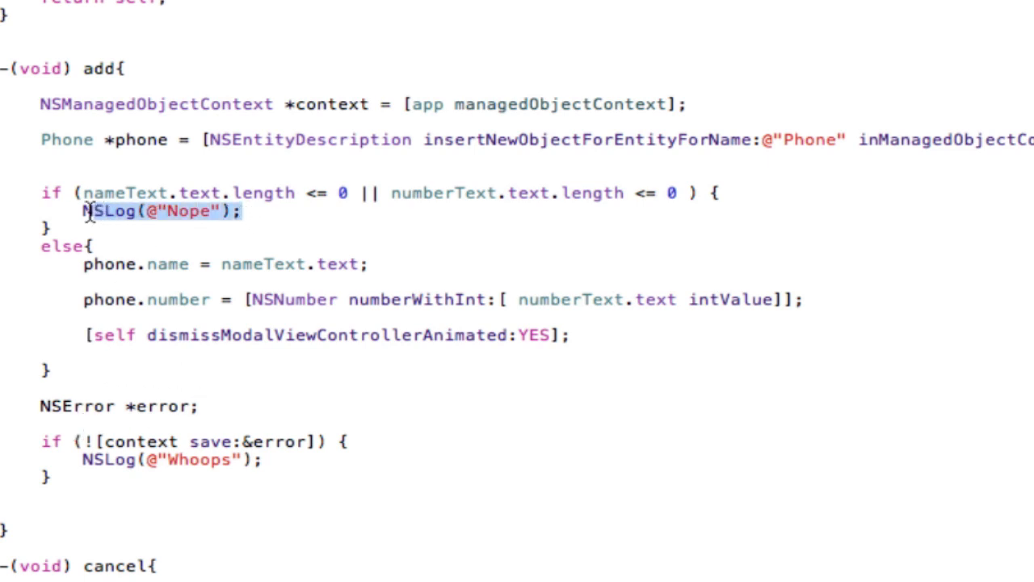
{"action": "scroll", "scroll_direction": "down", "scroll_amount": 3}
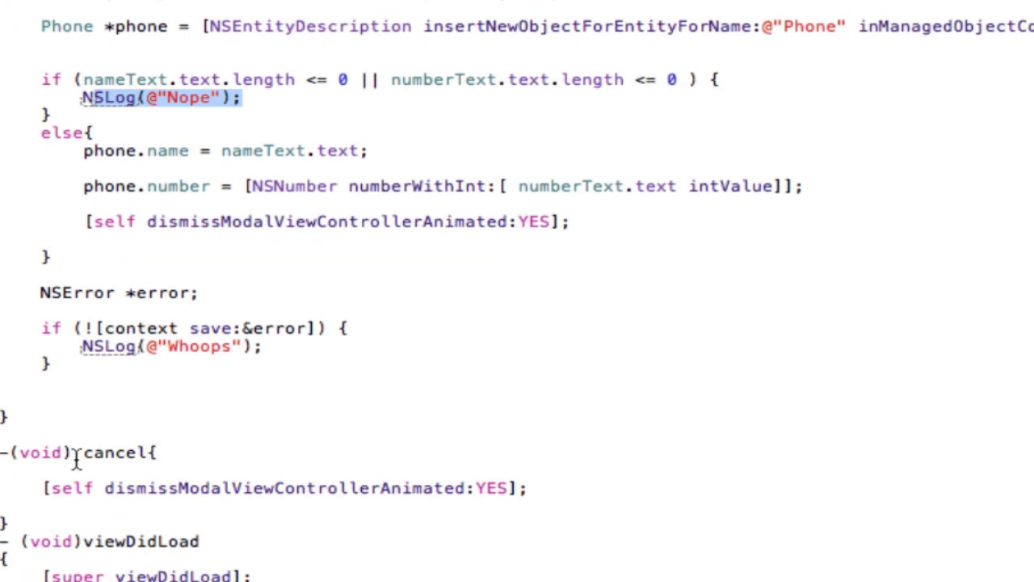
{"action": "left_click", "coordinate": [135, 488]}
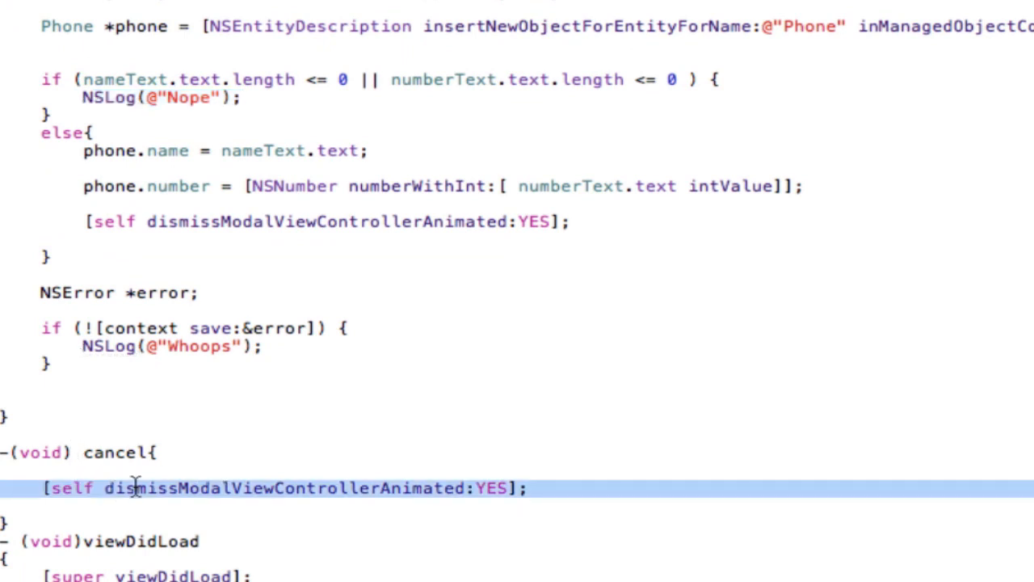
{"action": "mouse_move", "coordinate": [408, 472]}
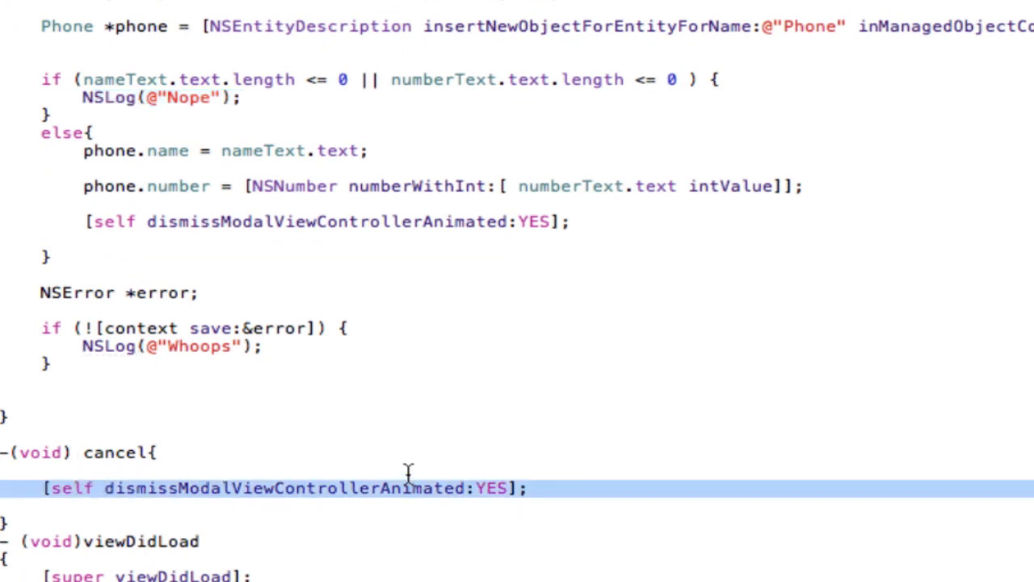
{"action": "mouse_move", "coordinate": [462, 416]}
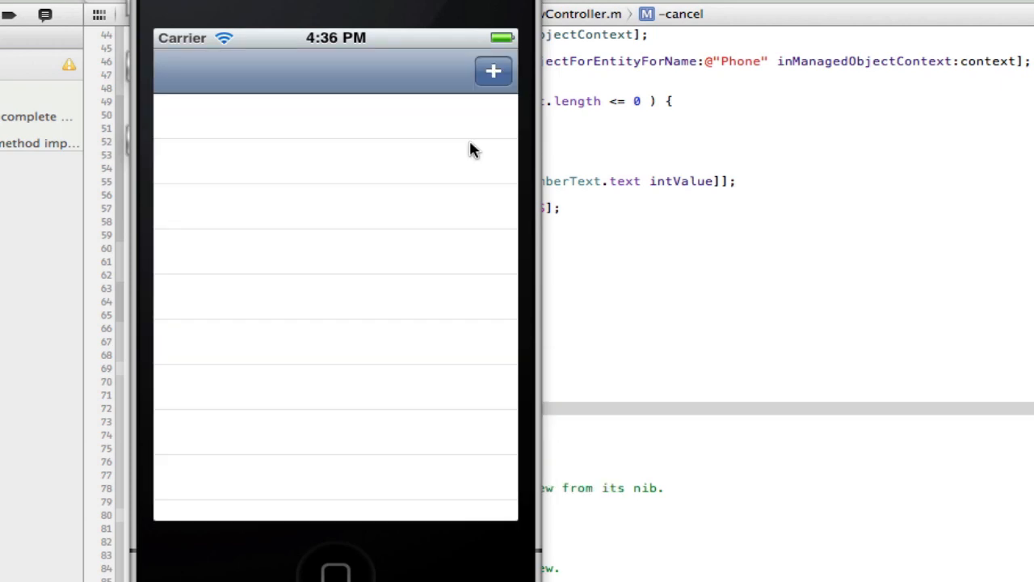
{"action": "mouse_move", "coordinate": [436, 295]}
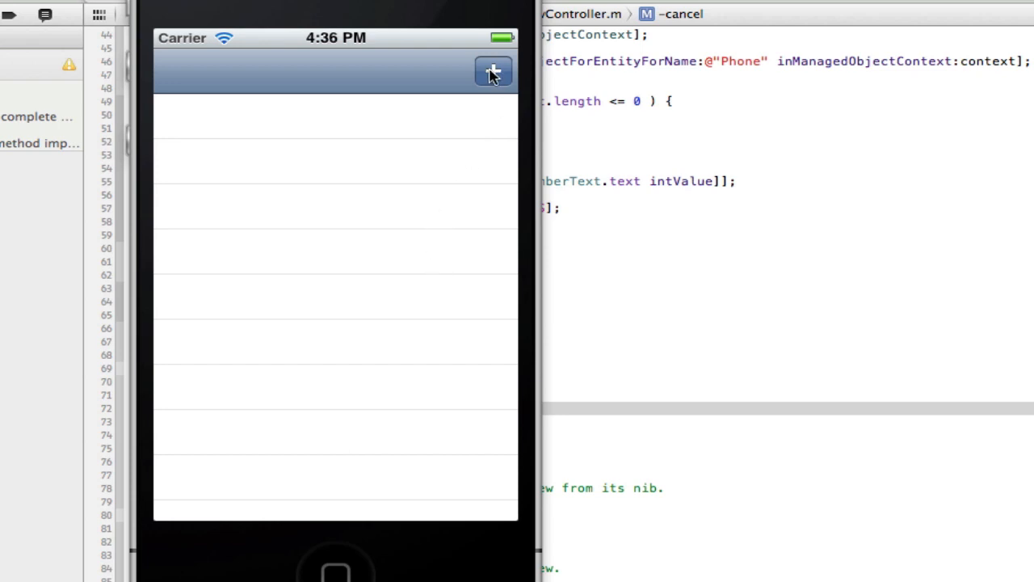
- Open Add Details, cancel back to the empty list, then reopen the form and tap Add
{"action": "left_click", "coordinate": [492, 71]}
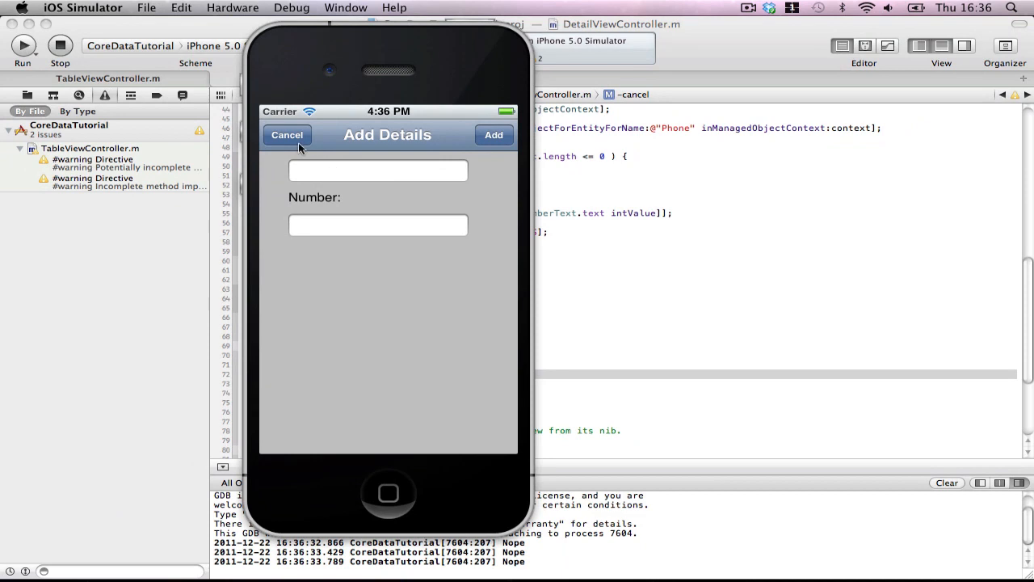
{"action": "mouse_move", "coordinate": [334, 145]}
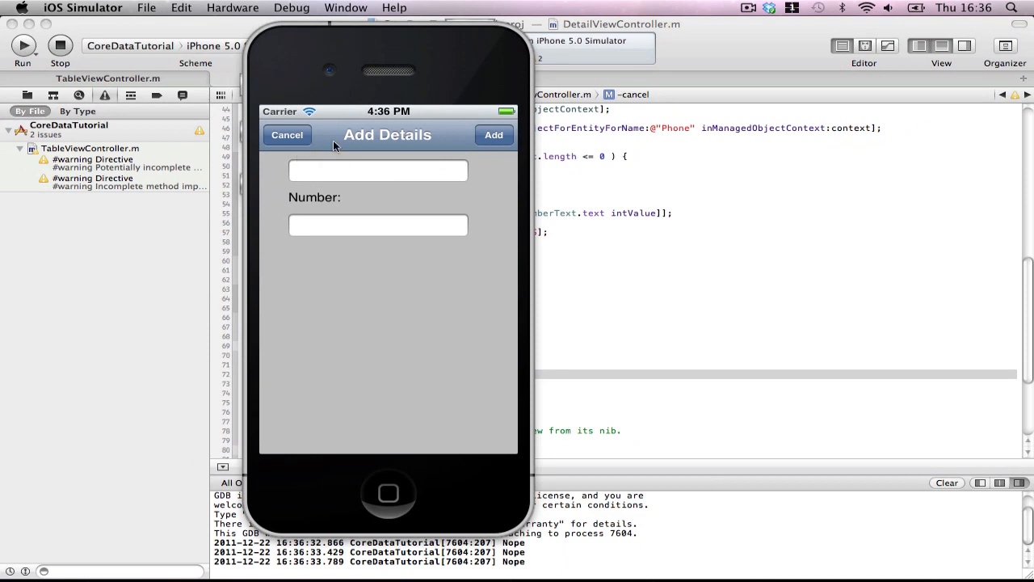
{"action": "mouse_move", "coordinate": [322, 145]}
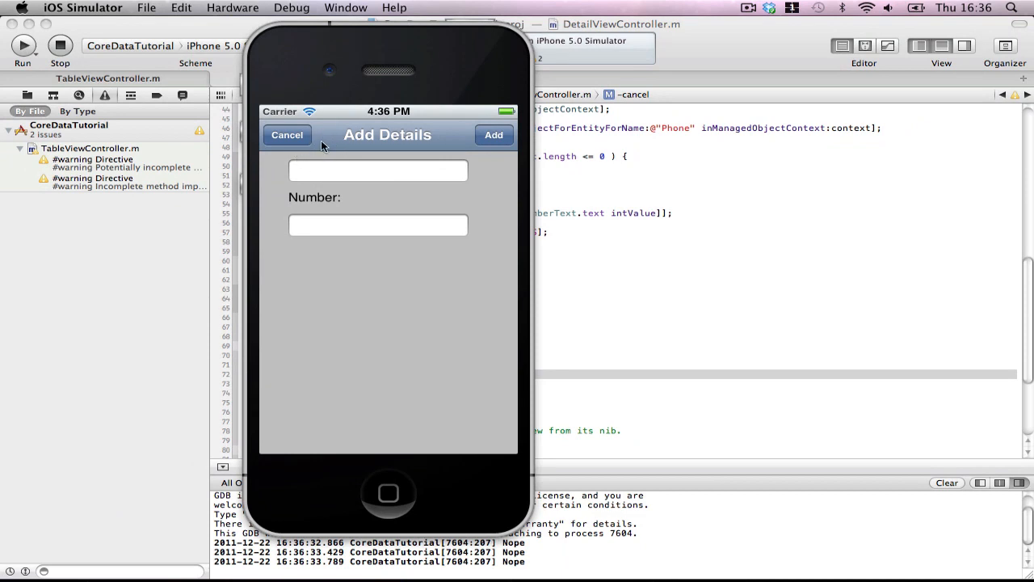
{"action": "left_click", "coordinate": [286, 134]}
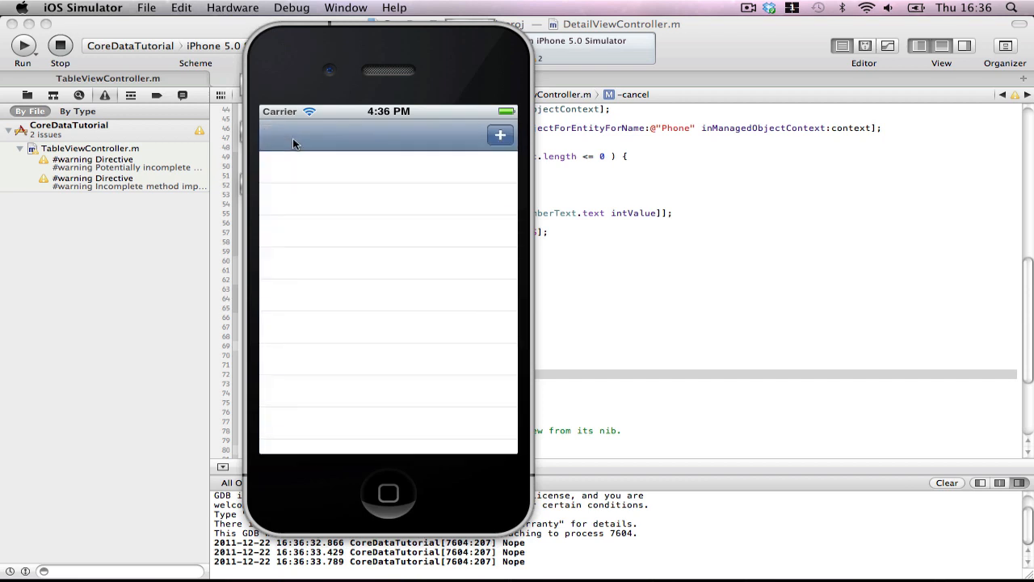
{"action": "left_click", "coordinate": [499, 135]}
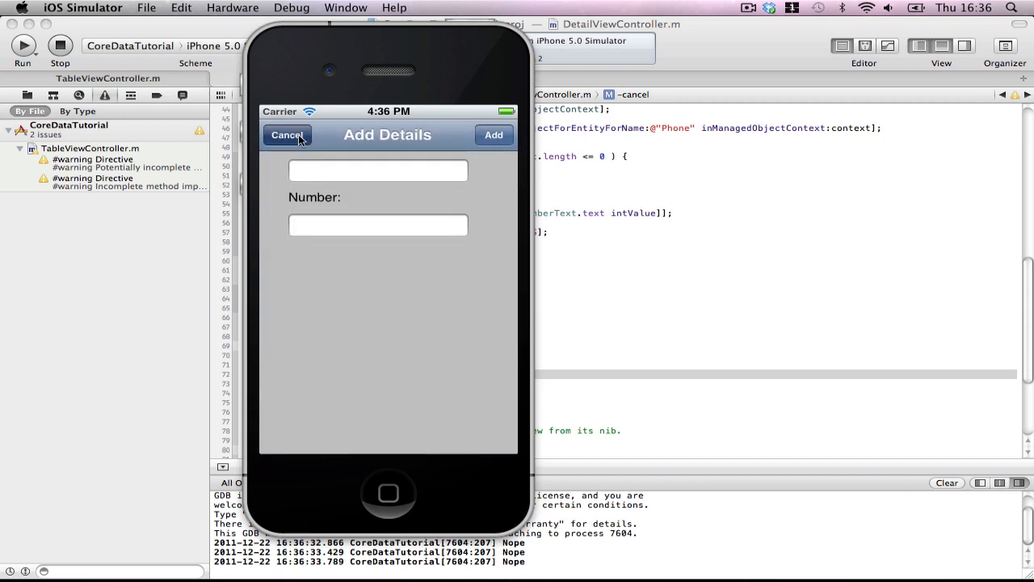
{"action": "mouse_move", "coordinate": [323, 124]}
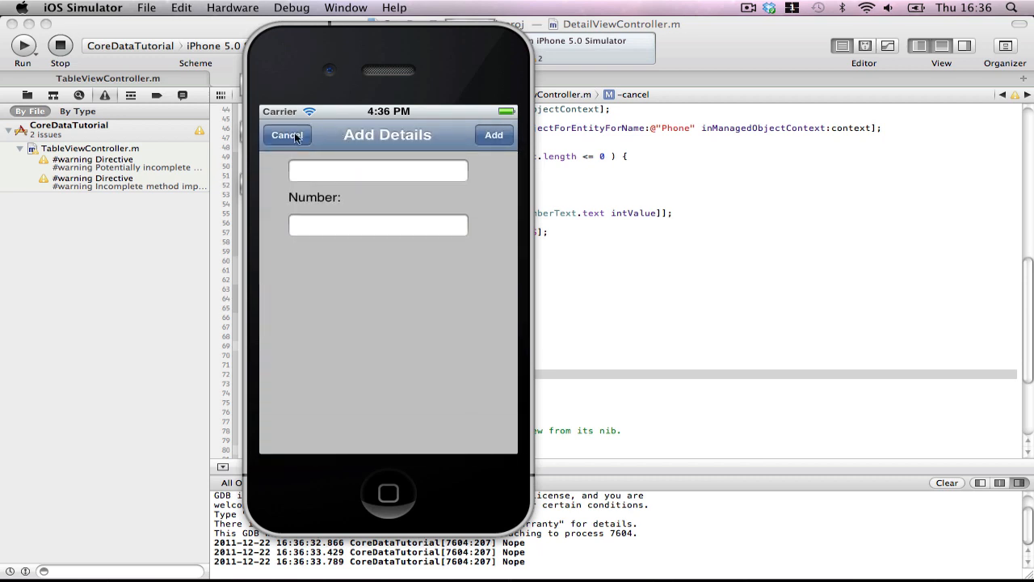
{"action": "mouse_move", "coordinate": [328, 130]}
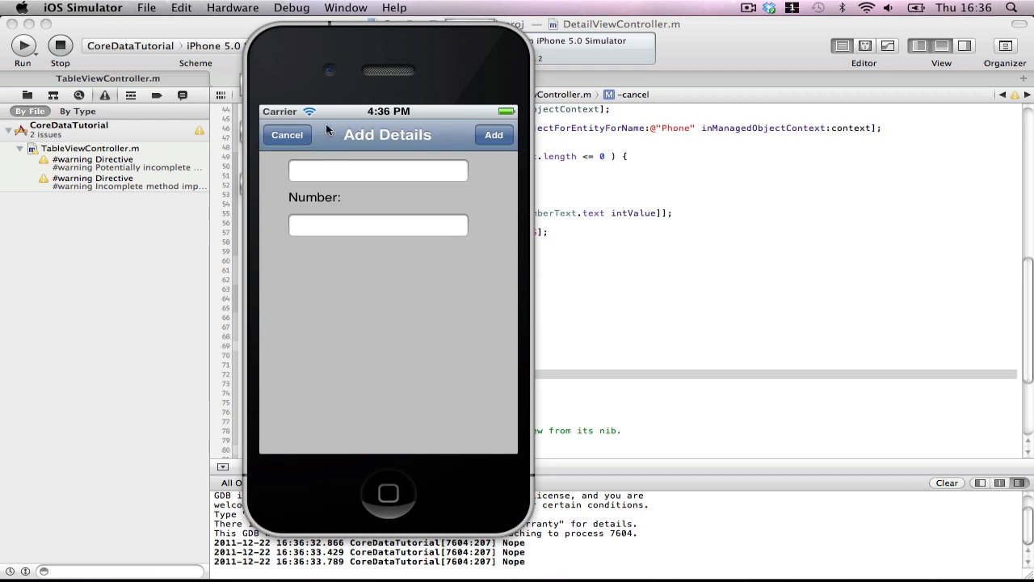
{"action": "left_click", "coordinate": [493, 134]}
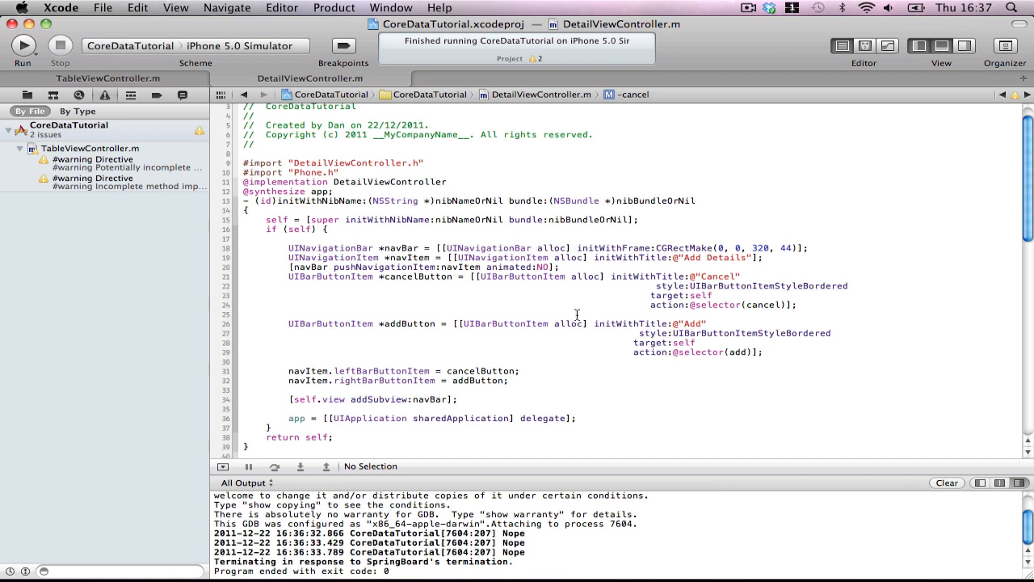
{"action": "mouse_move", "coordinate": [539, 270]}
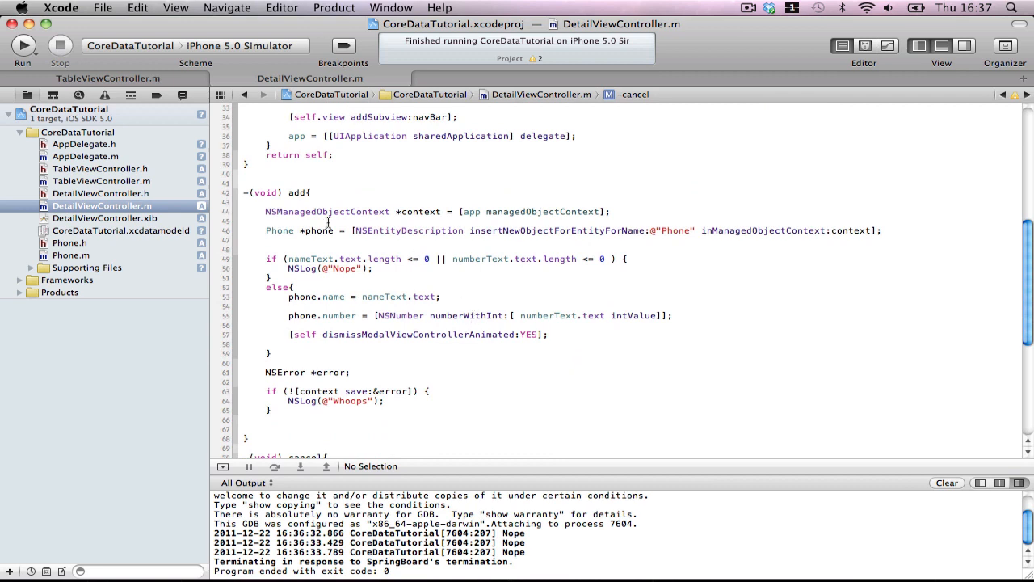
{"action": "mouse_move", "coordinate": [178, 226]}
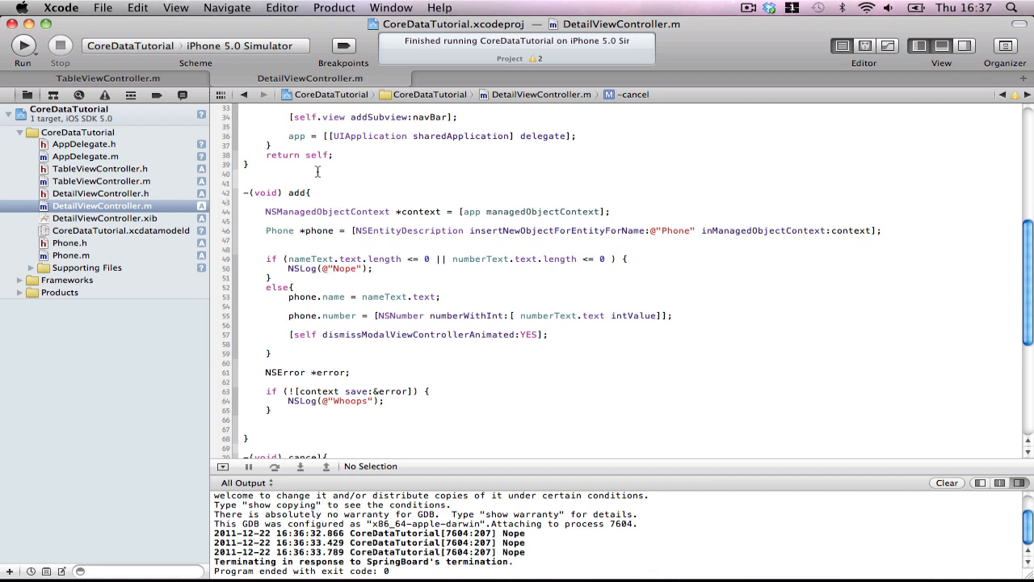
{"action": "mouse_move", "coordinate": [501, 332]}
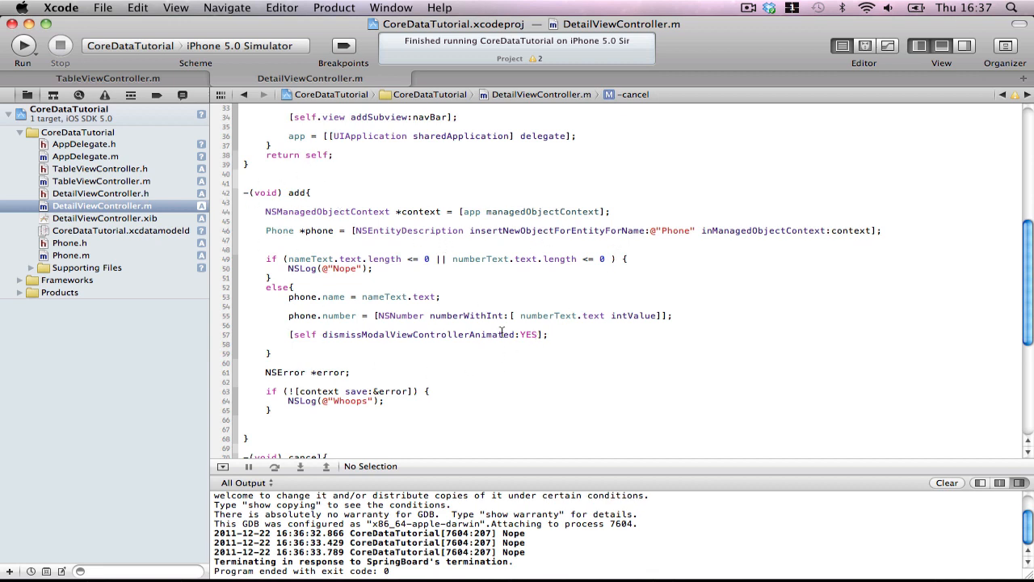
{"action": "mouse_move", "coordinate": [103, 181]}
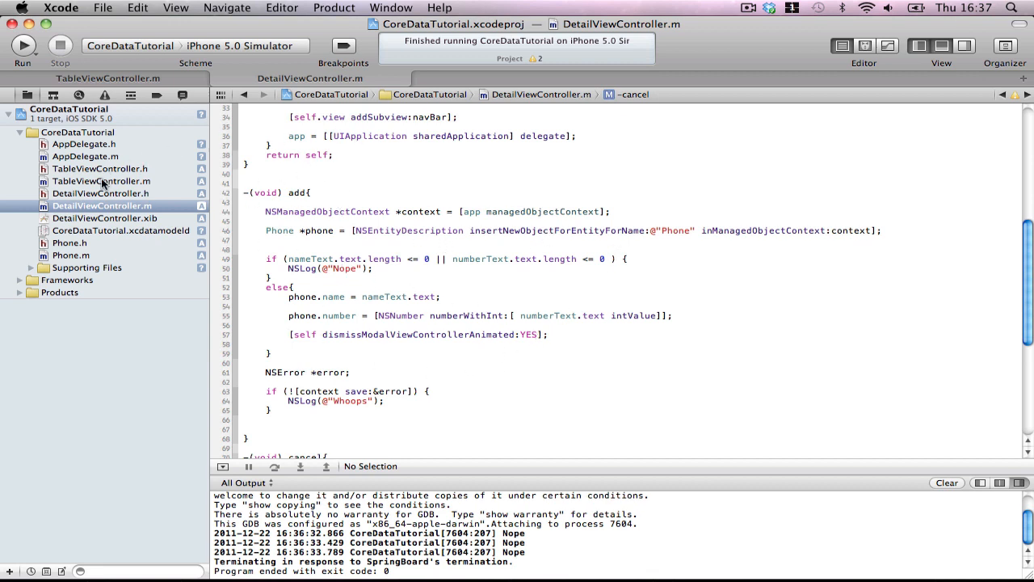